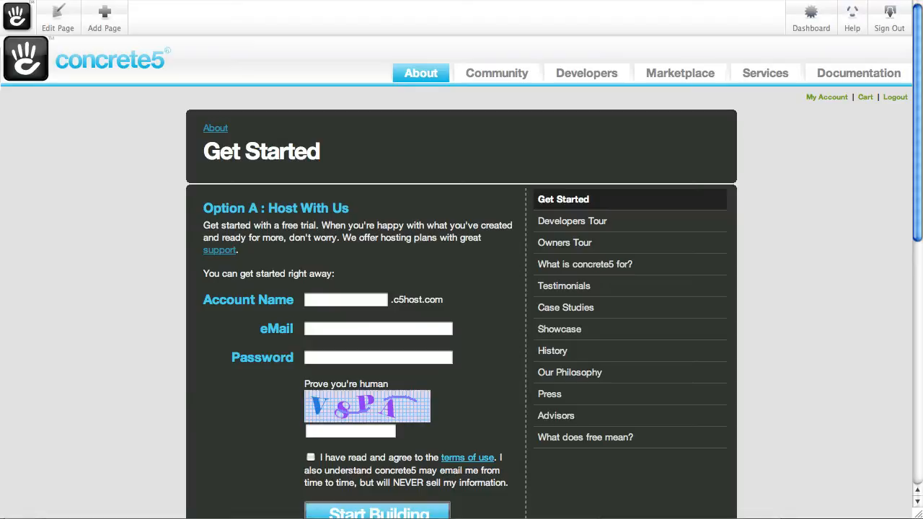
- Submit the hosted trial sign-up with account name ecomecom, password, captcha and accepted terms
left_click(585, 73)
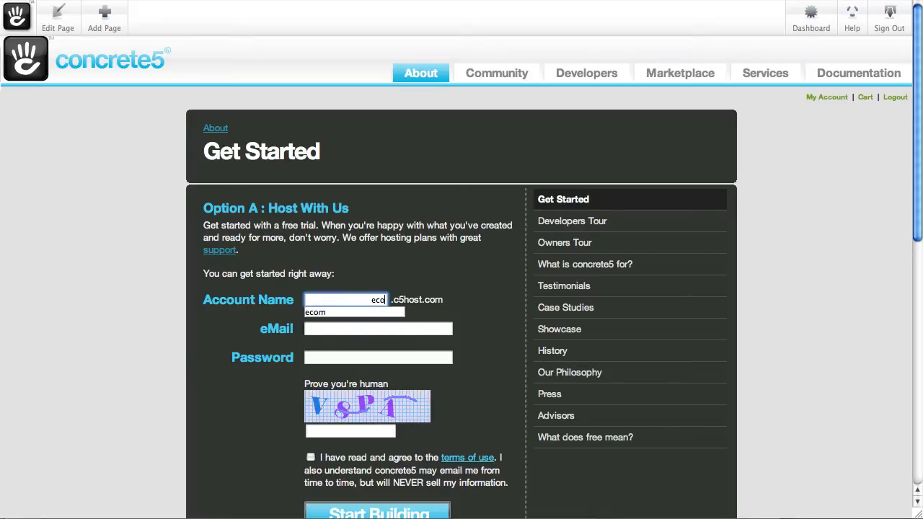
type("ecomecom")
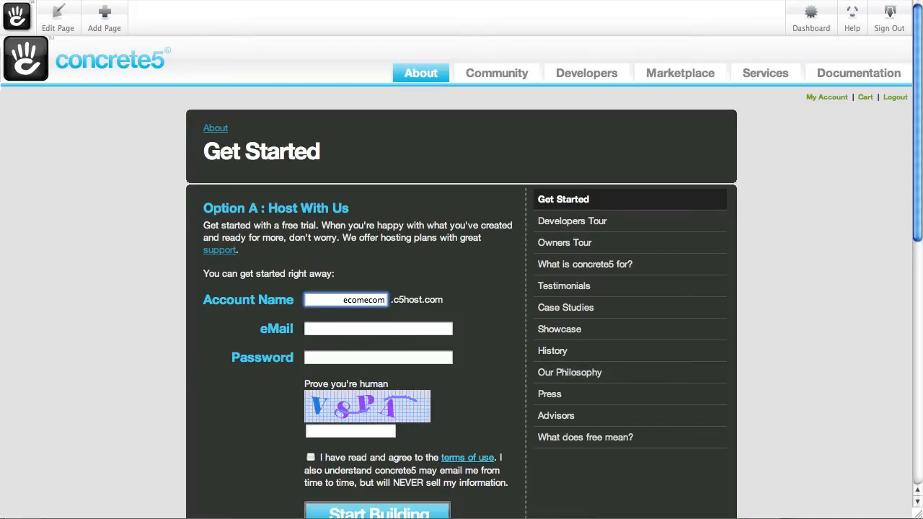
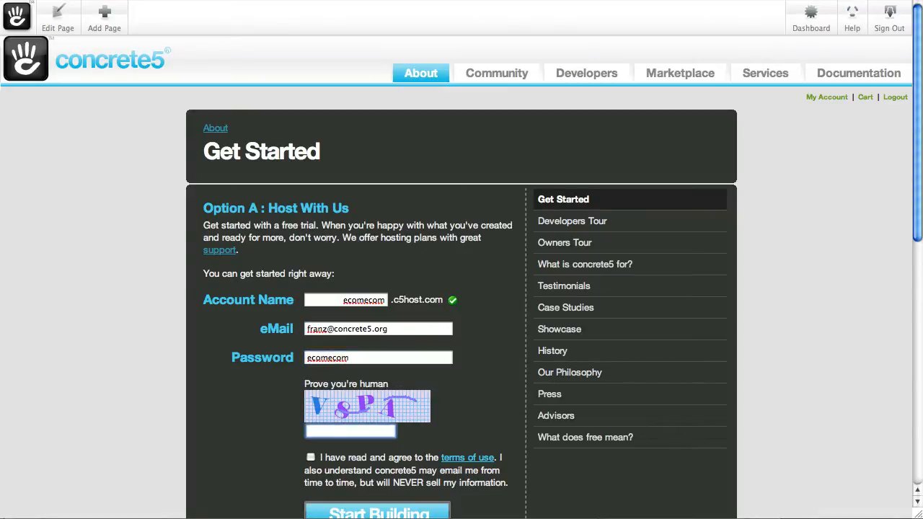
type("V8PA")
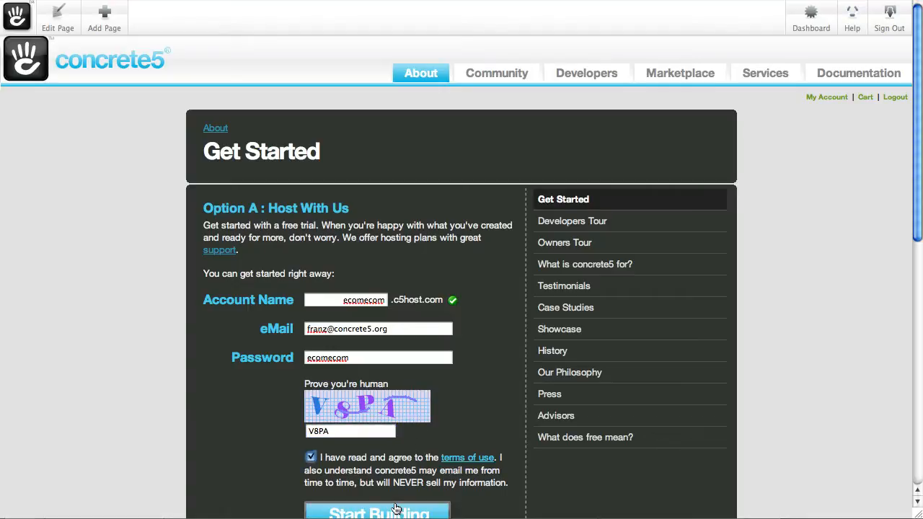
left_click(380, 510)
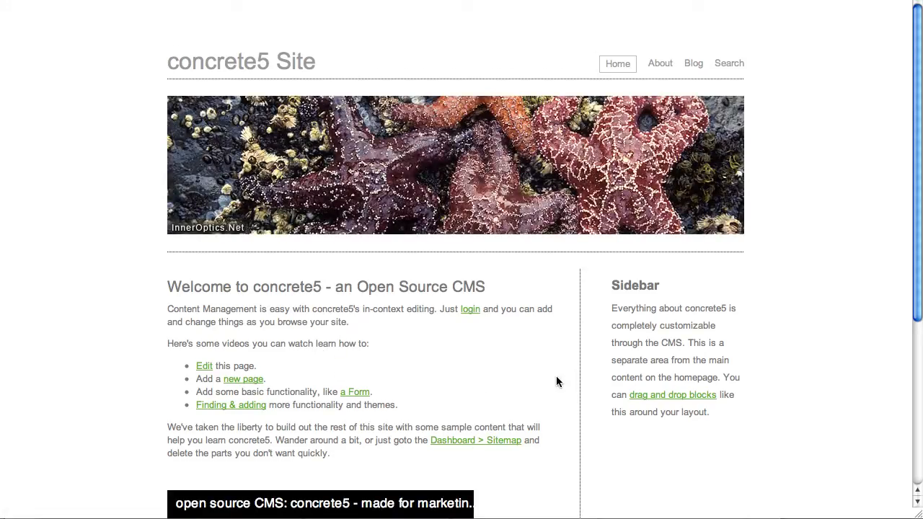
- Sign in as admin and choose never to save the password for this site
scroll("down", 3)
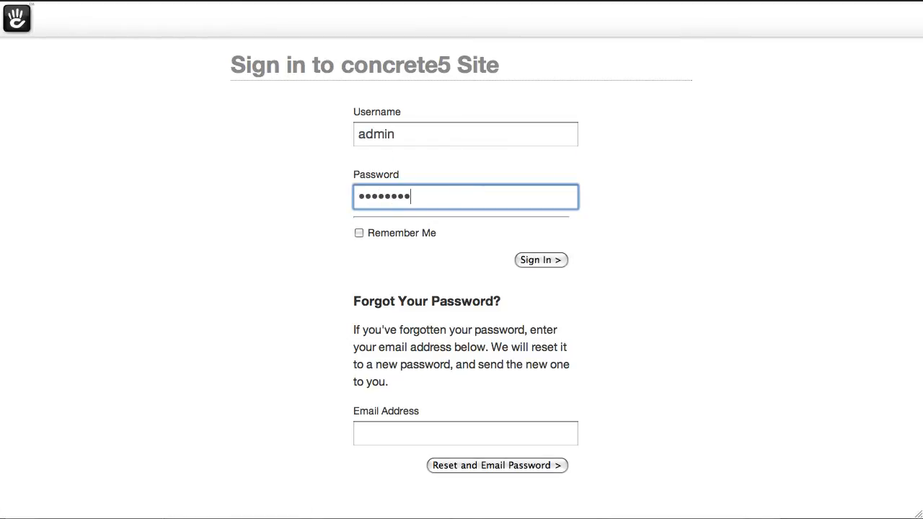
left_click(542, 259)
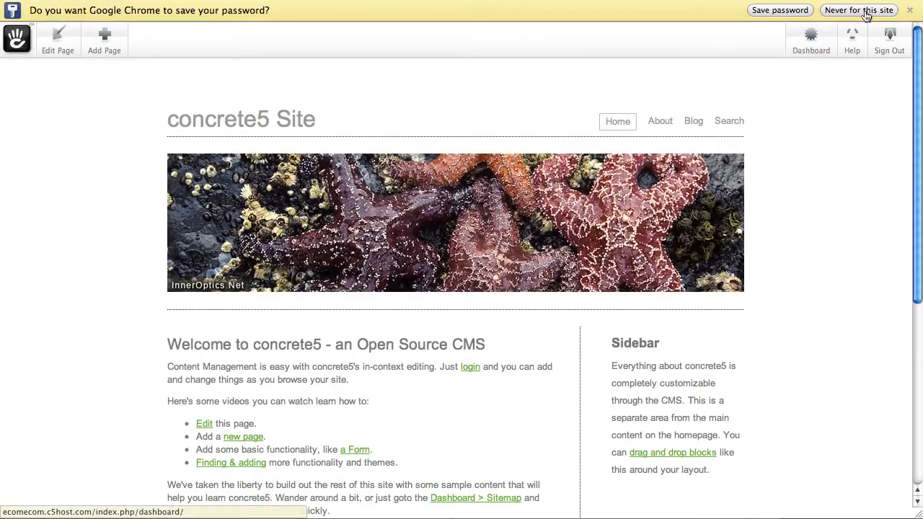
left_click(862, 12)
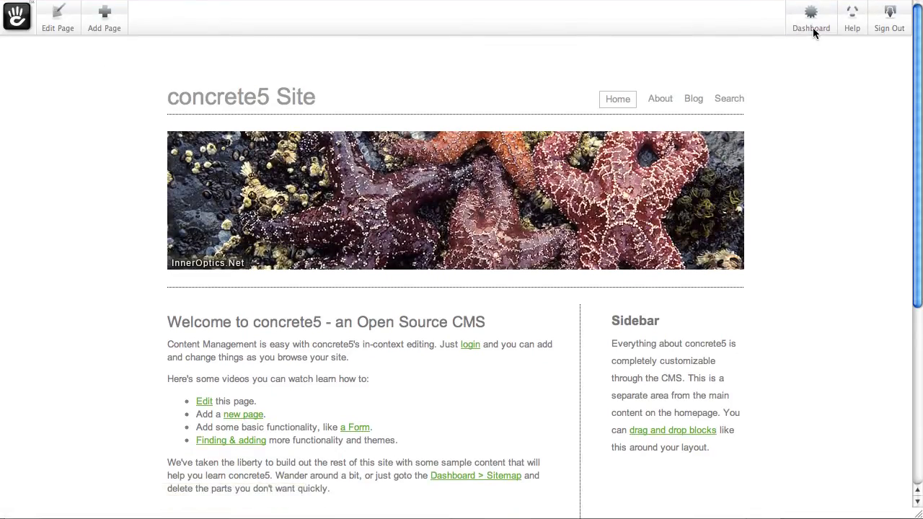
- Go to Dashboard > Add Functionality and begin Connect to Community
left_click(810, 13)
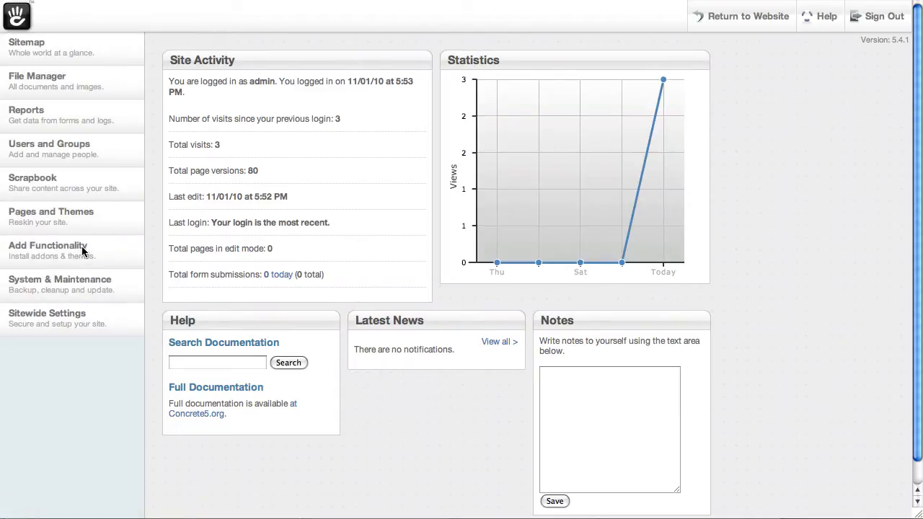
left_click(48, 245)
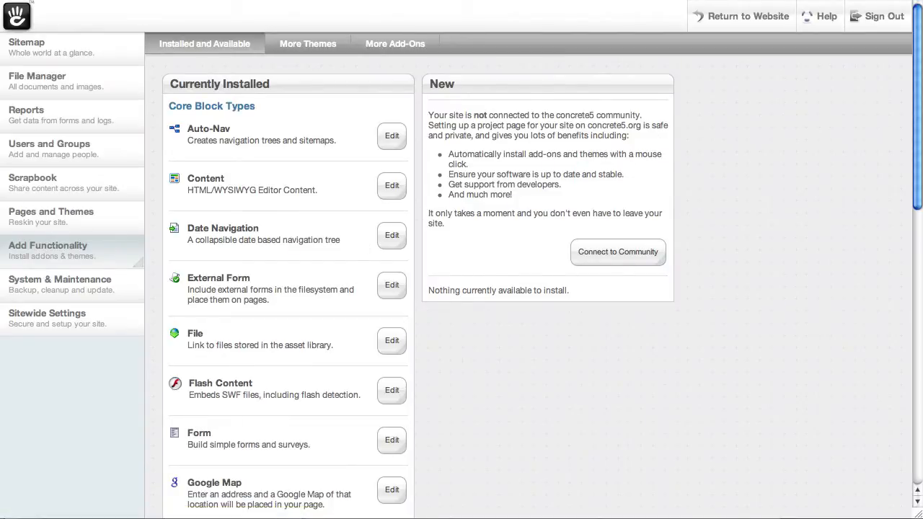
mouse_move(123, 249)
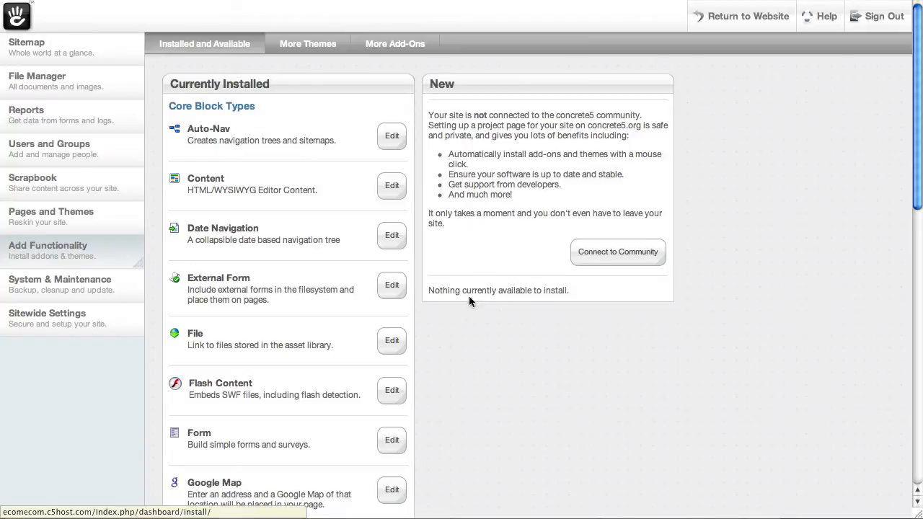
mouse_move(608, 262)
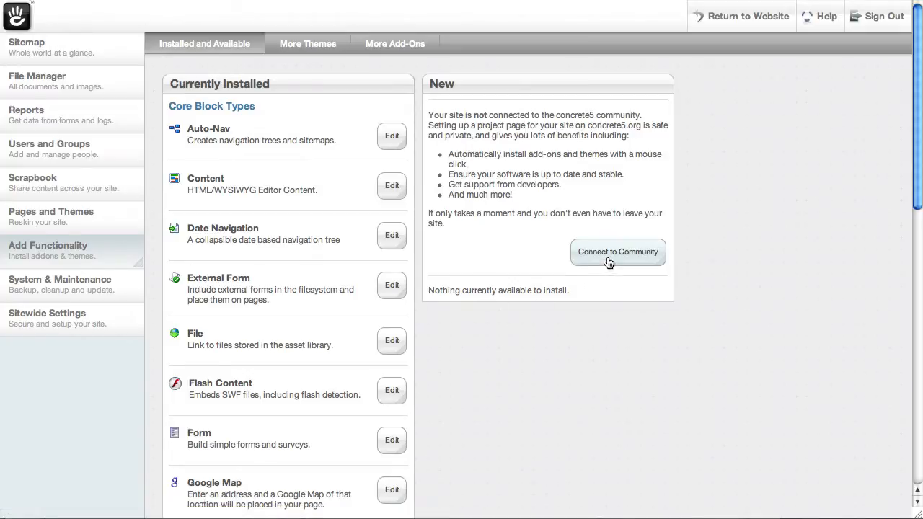
left_click(617, 252)
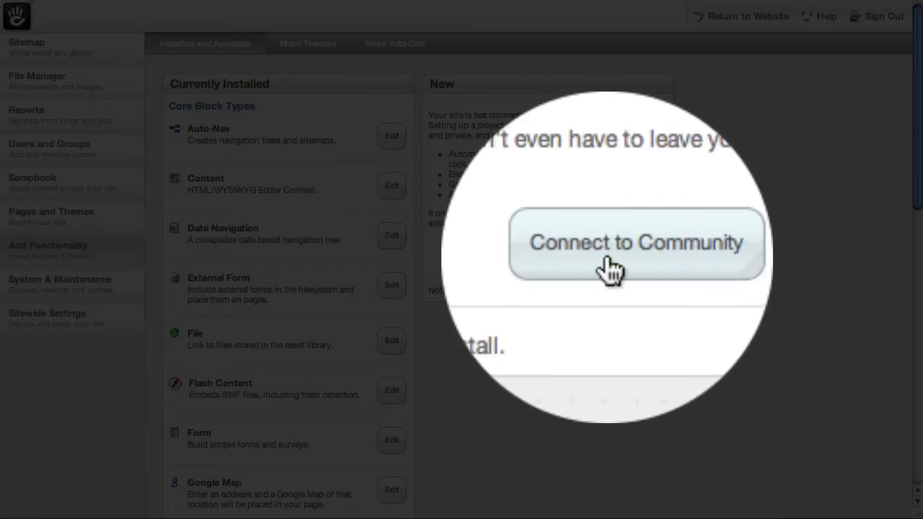
- Accept the terms of use and connect the site with the existing community account
left_click(635, 242)
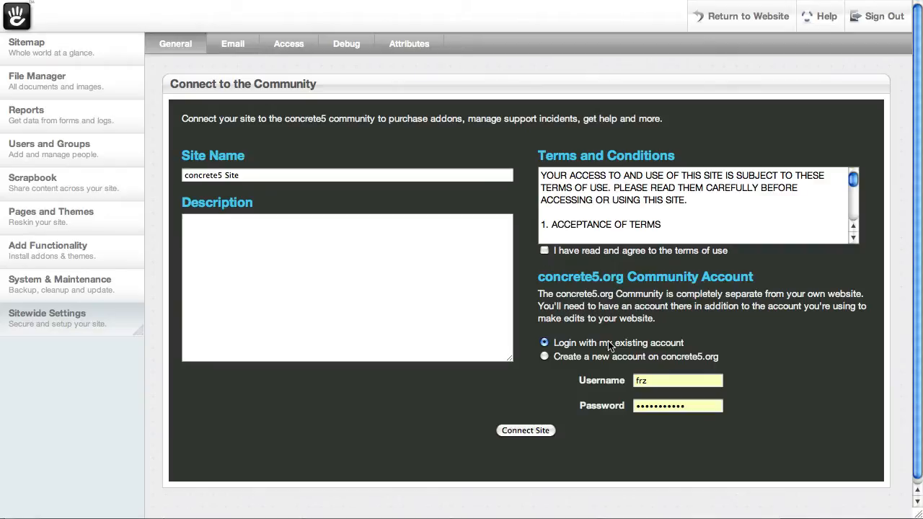
mouse_move(630, 348)
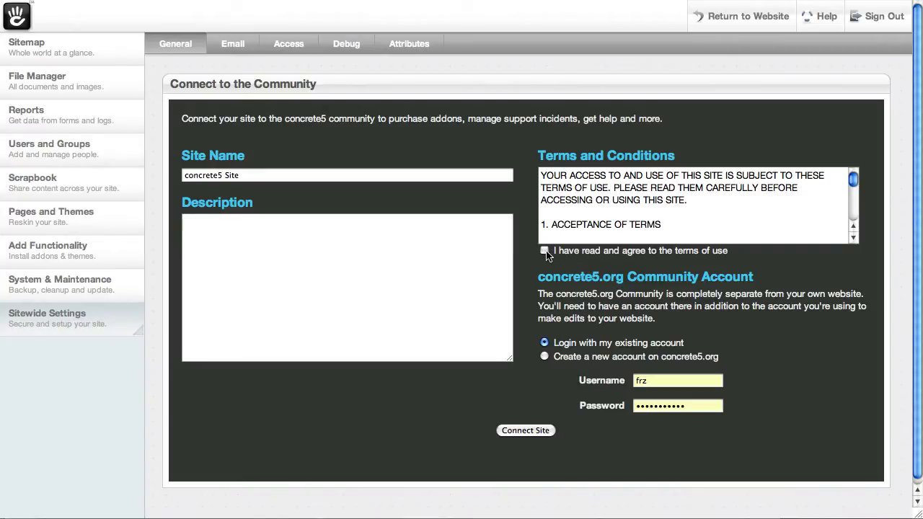
left_click(545, 251)
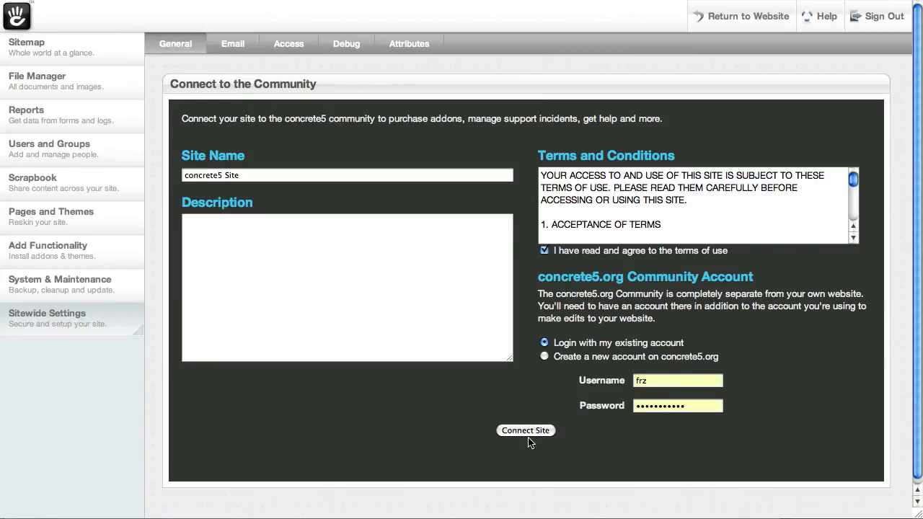
left_click(526, 430)
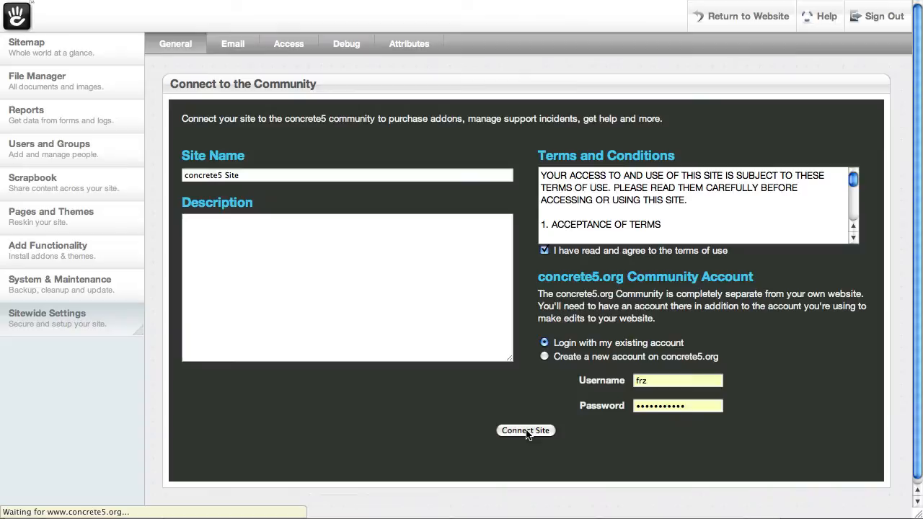
left_click(525, 430)
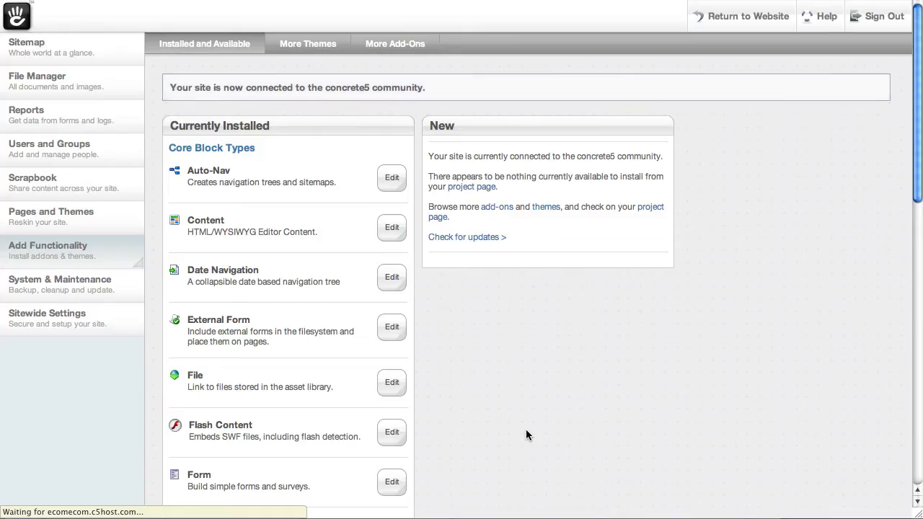
mouse_move(509, 277)
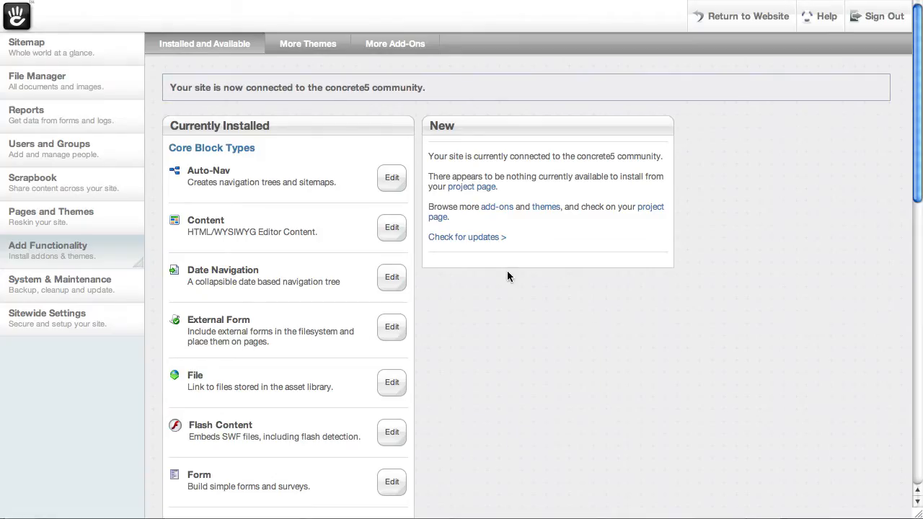
mouse_move(475, 197)
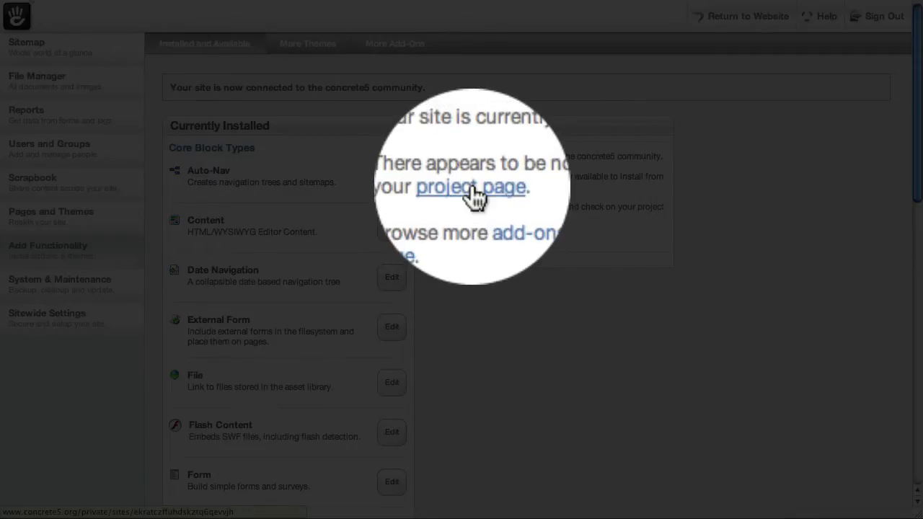
- Open the site's project page on concrete5.org from the New panel link
left_click(470, 186)
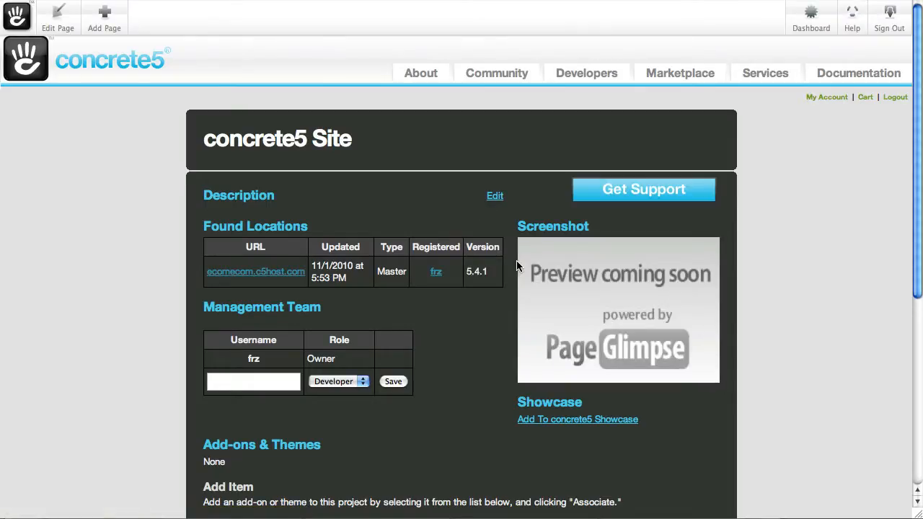
mouse_move(483, 316)
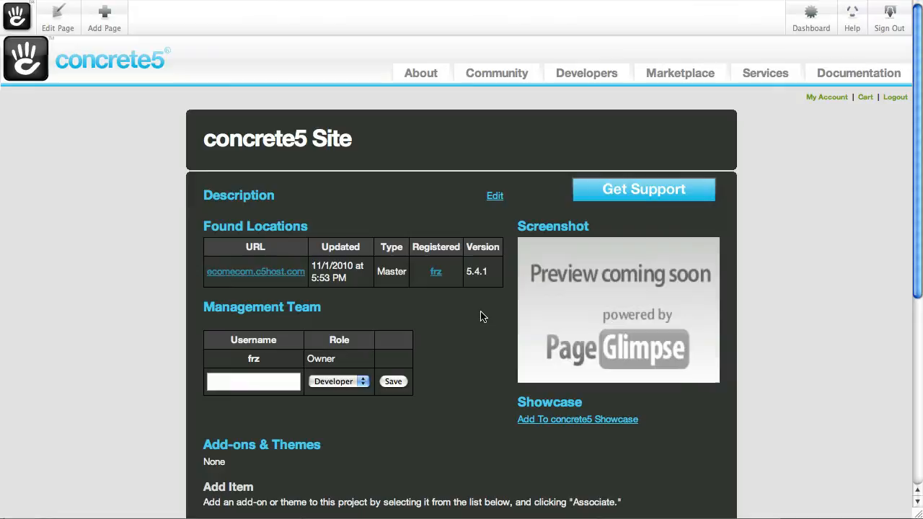
mouse_move(492, 325)
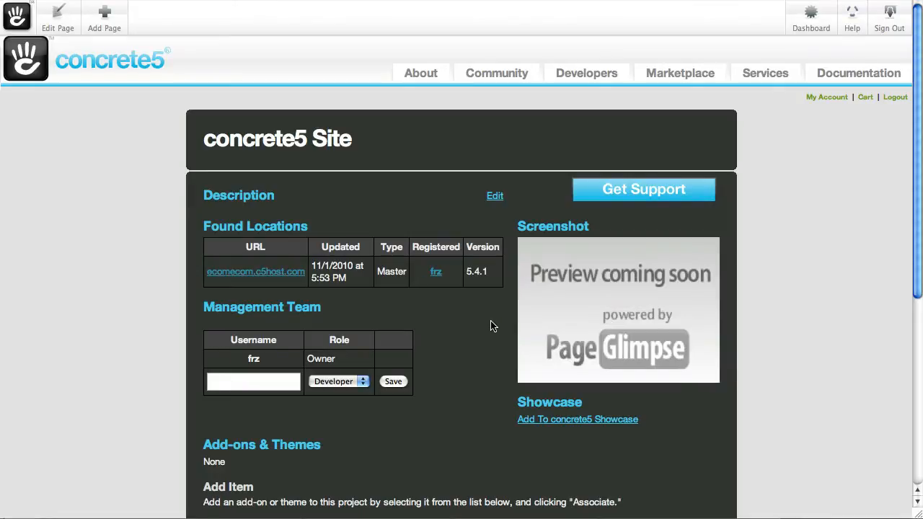
mouse_move(278, 375)
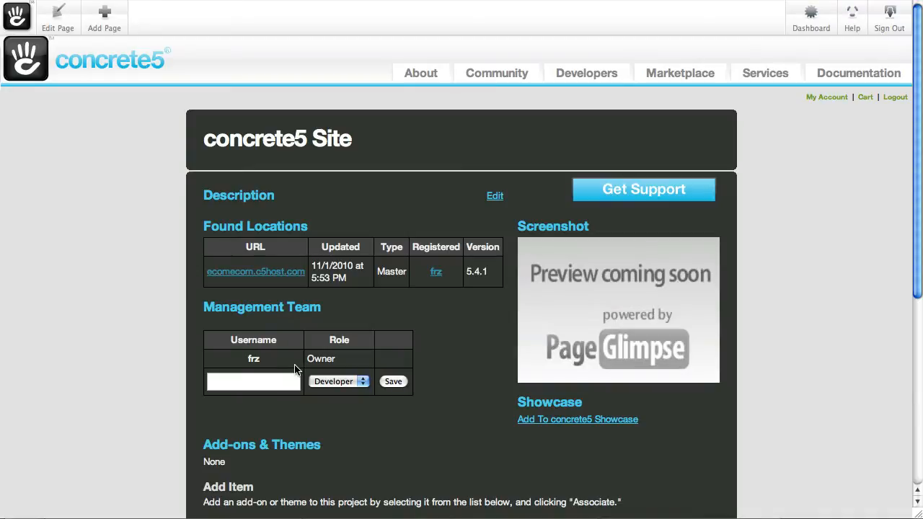
mouse_move(443, 254)
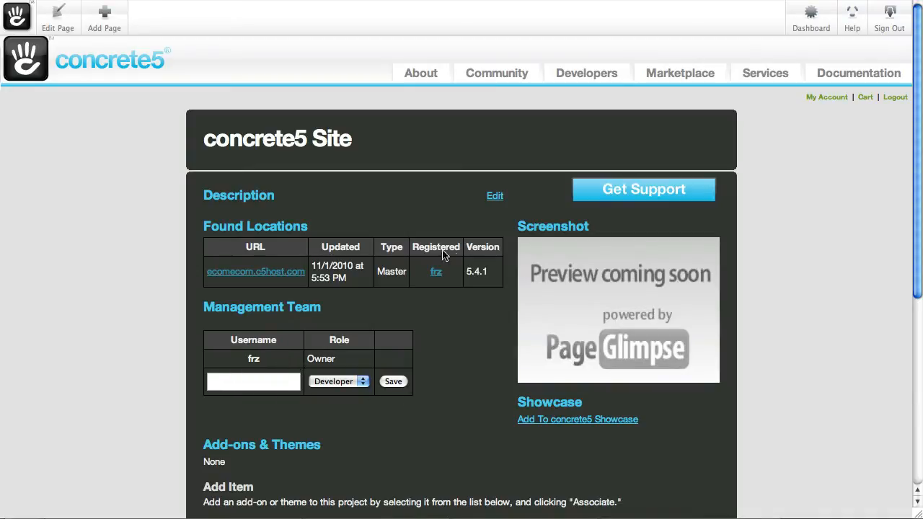
mouse_move(445, 387)
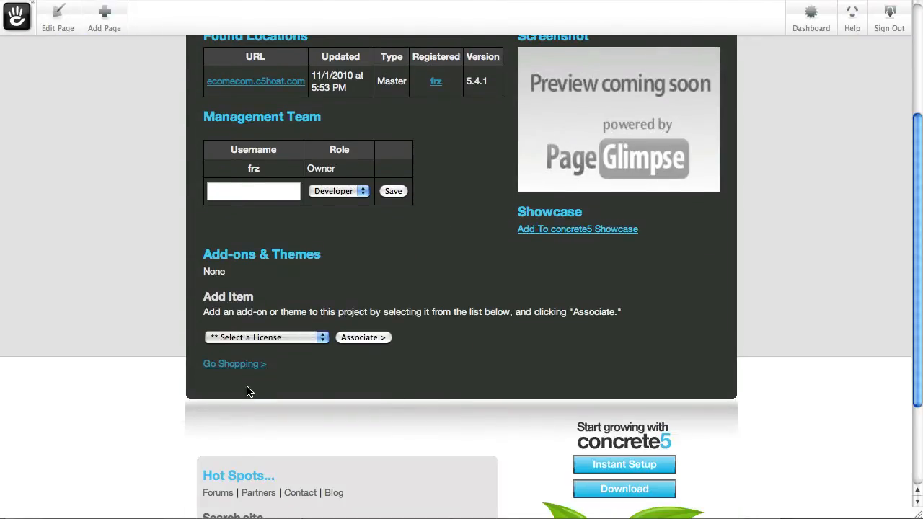
mouse_move(245, 366)
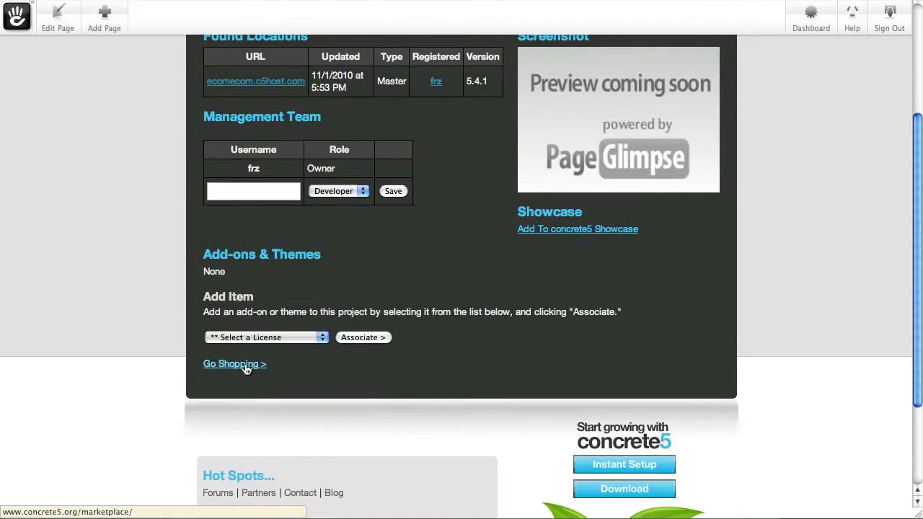
mouse_move(210, 371)
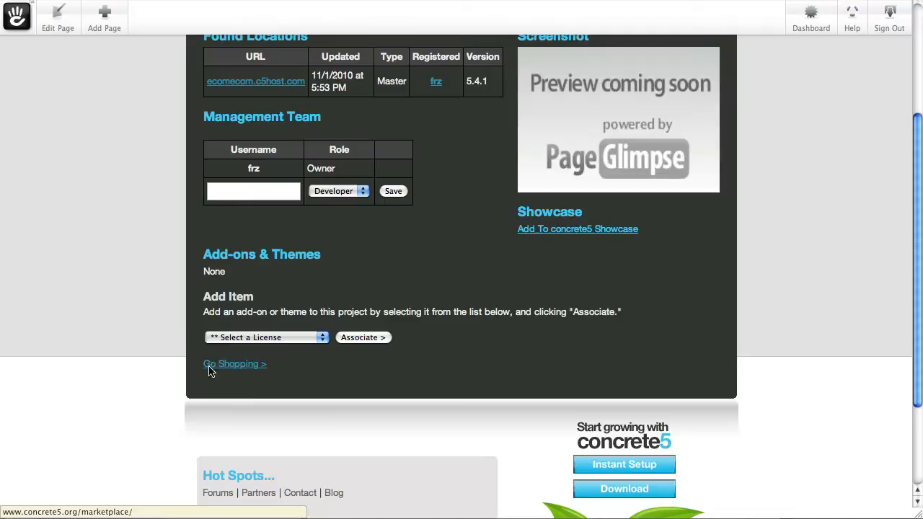
- Attach the Digital Downloads and eCommerce add-on licenses to the project
left_click(265, 337)
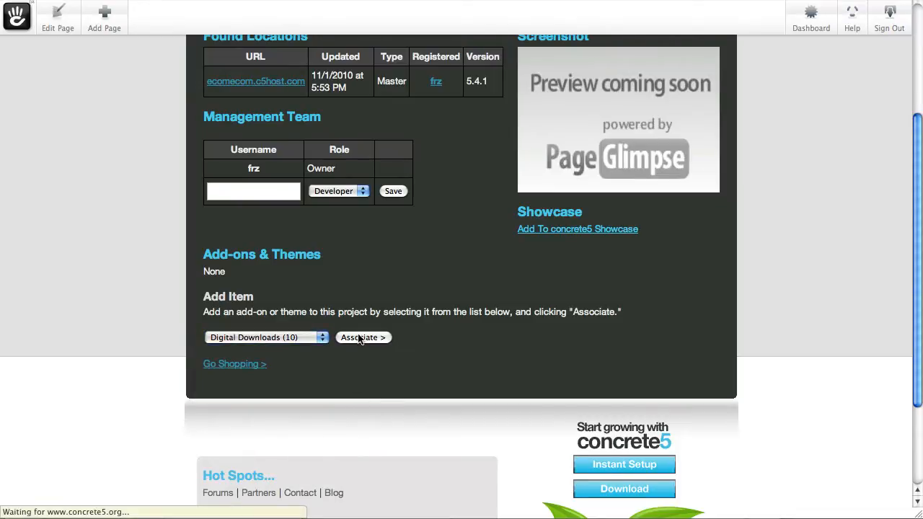
left_click(363, 337)
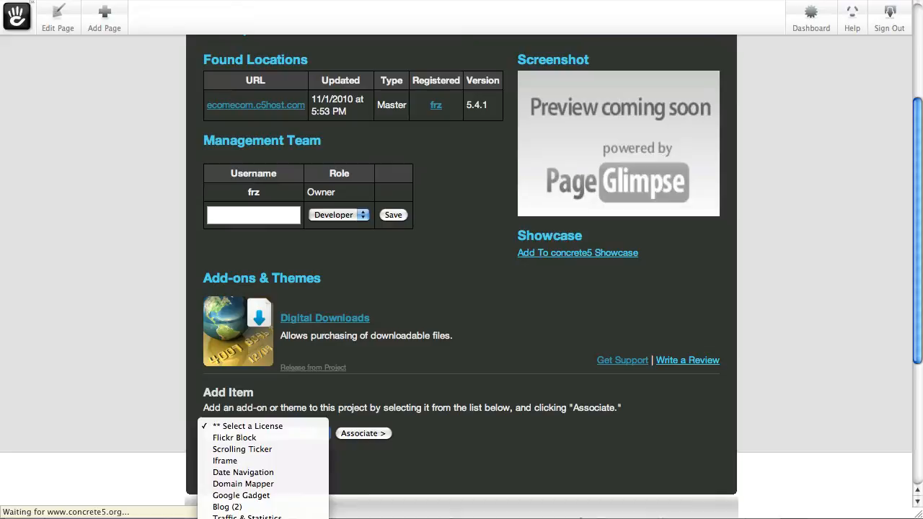
left_click(263, 433)
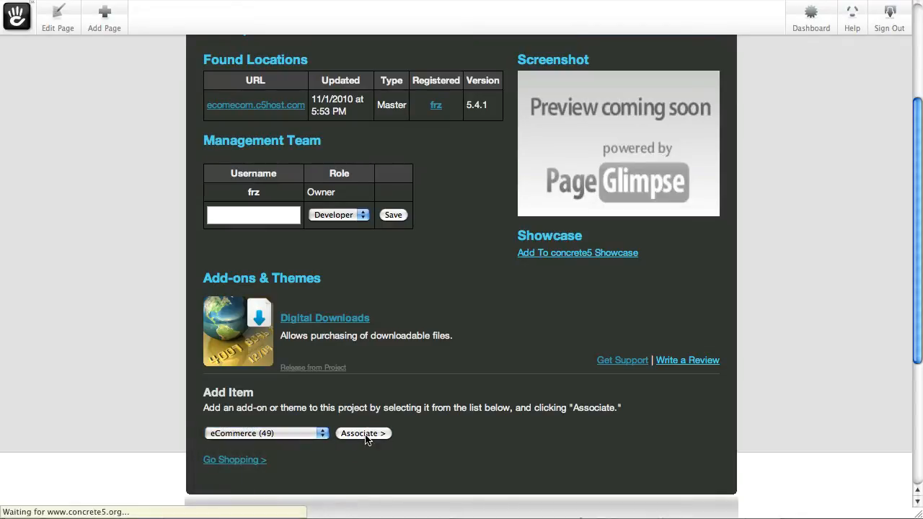
left_click(362, 433)
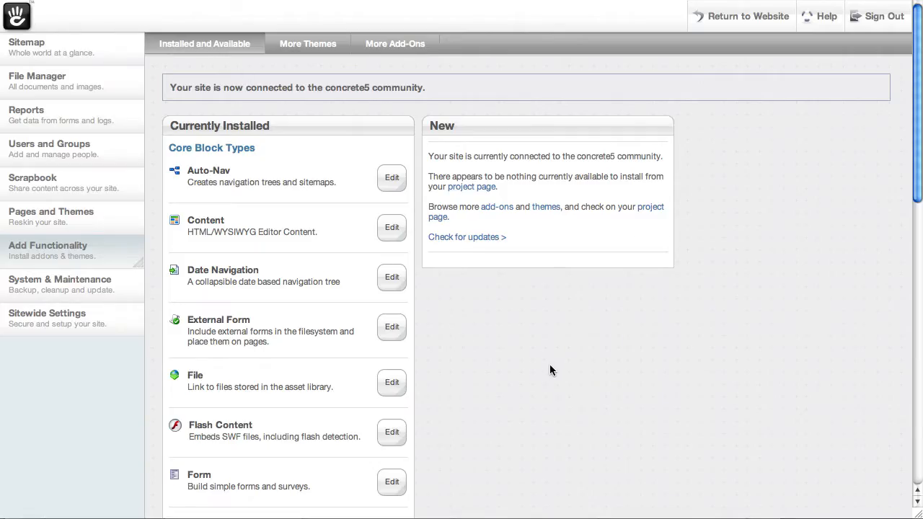
- Reload the add-ons page, then download and install eCommerce 1.8.2
right_click(550, 370)
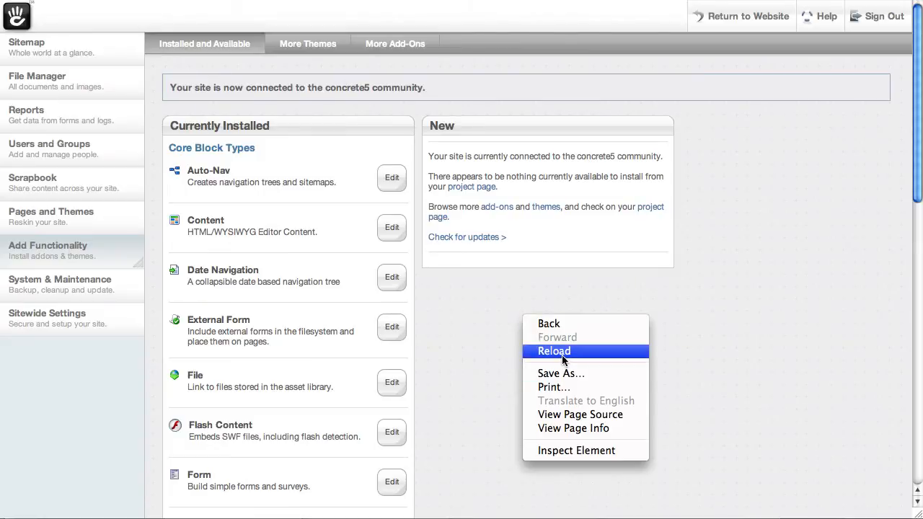
left_click(554, 352)
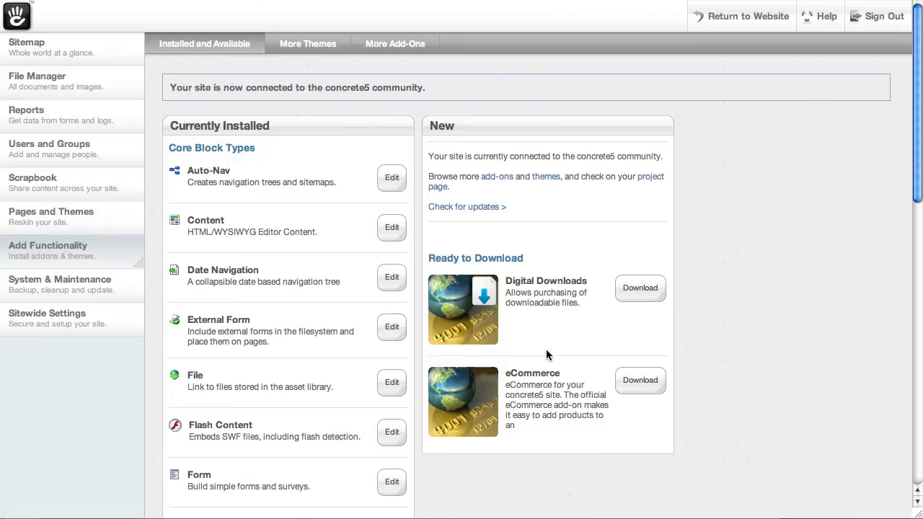
left_click(639, 379)
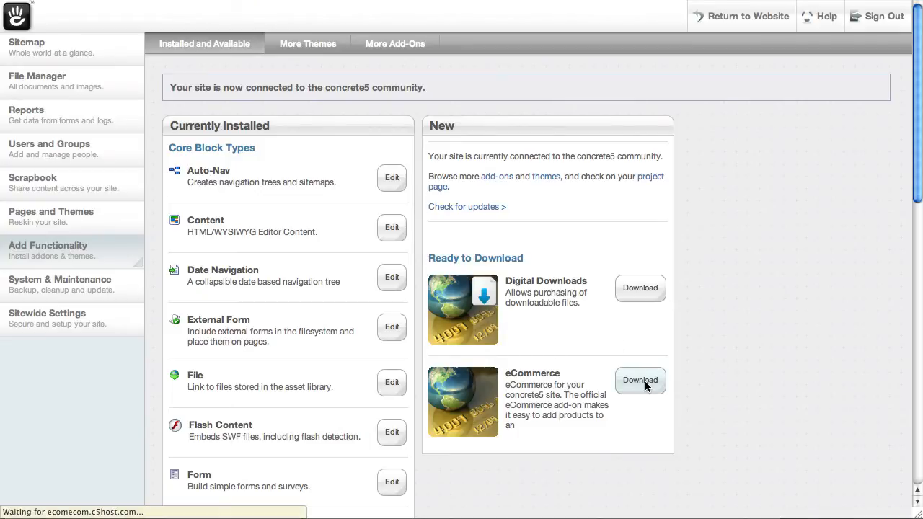
left_click(640, 380)
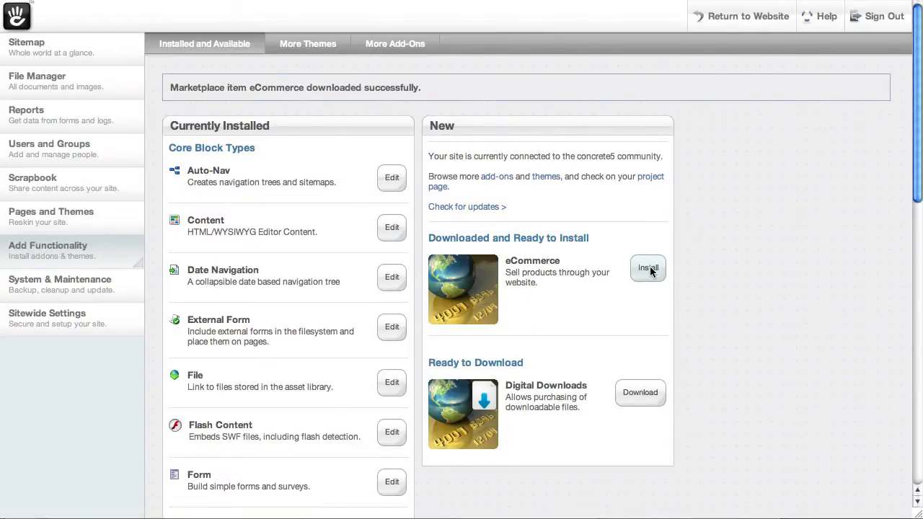
left_click(648, 269)
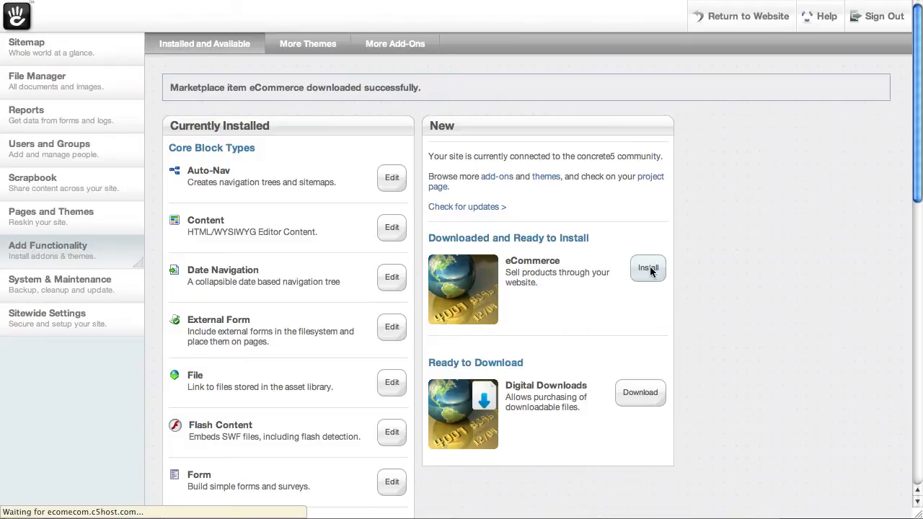
left_click(648, 268)
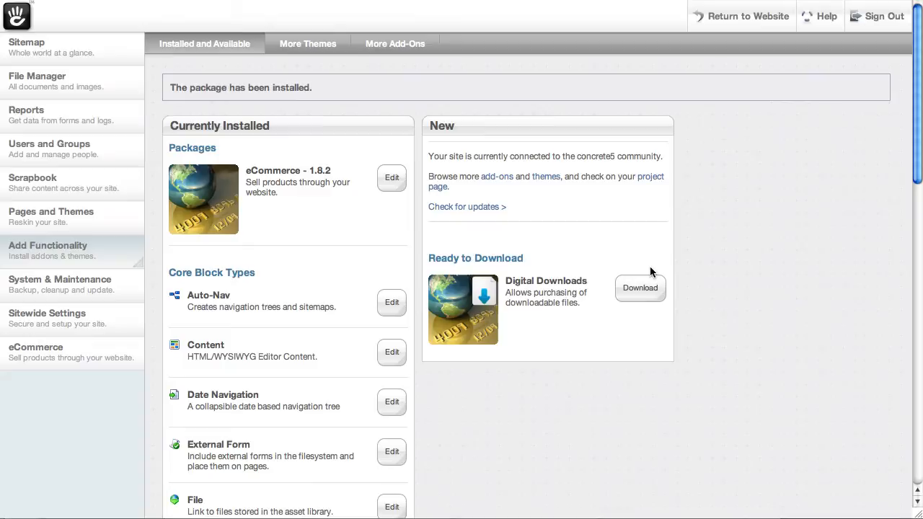
mouse_move(652, 294)
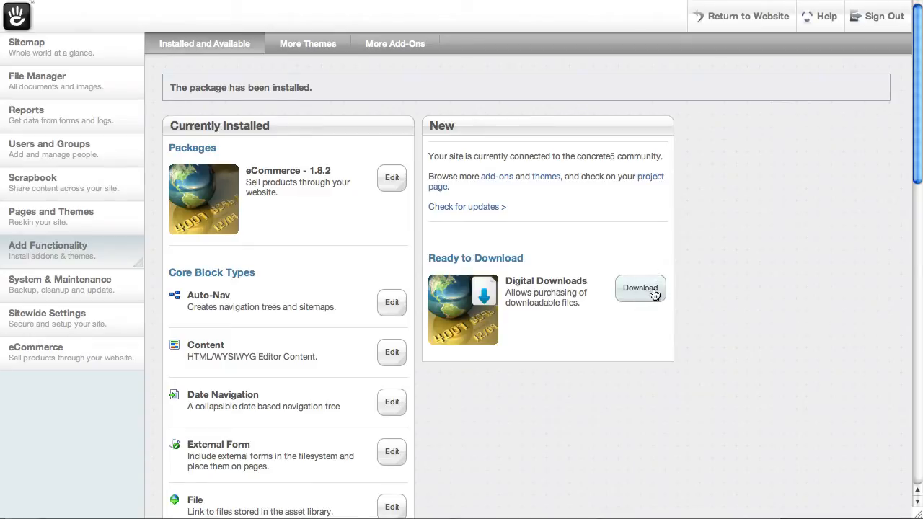
- Download and install Downloadable File Purchase 1.0.3, then return to the website
left_click(640, 289)
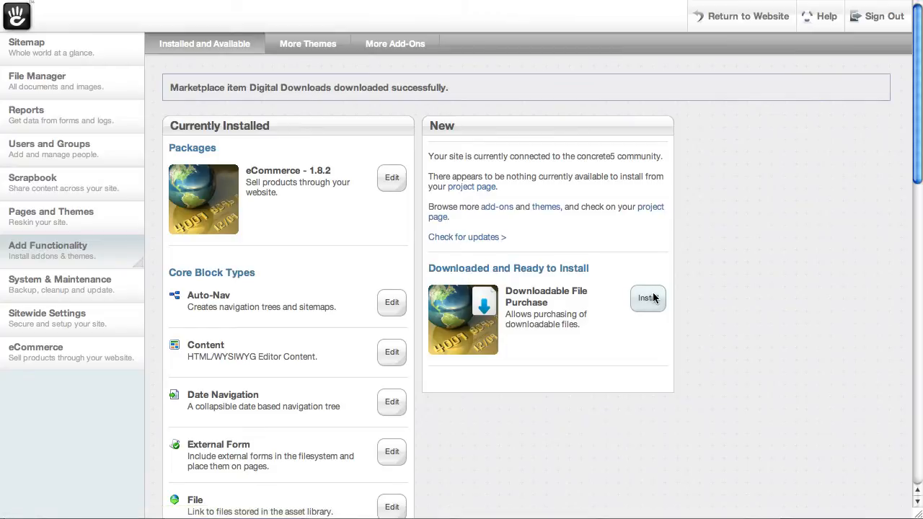
left_click(647, 298)
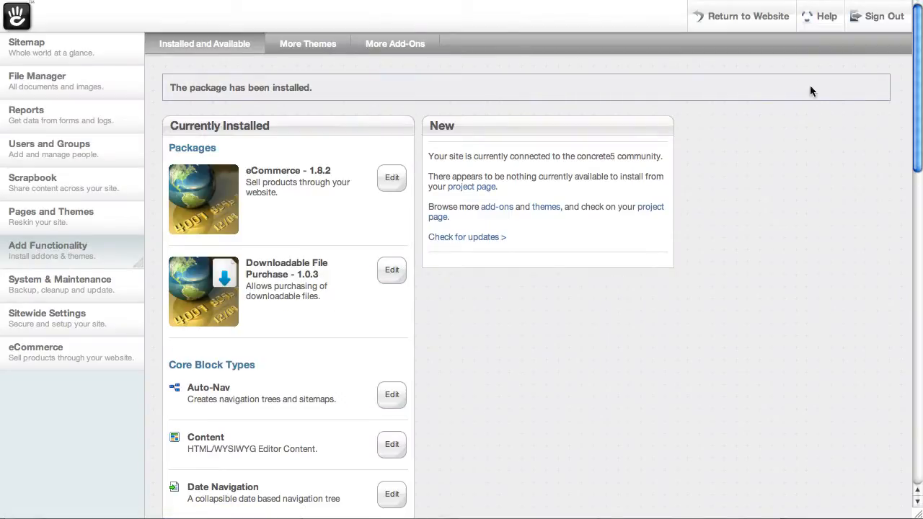
left_click(755, 16)
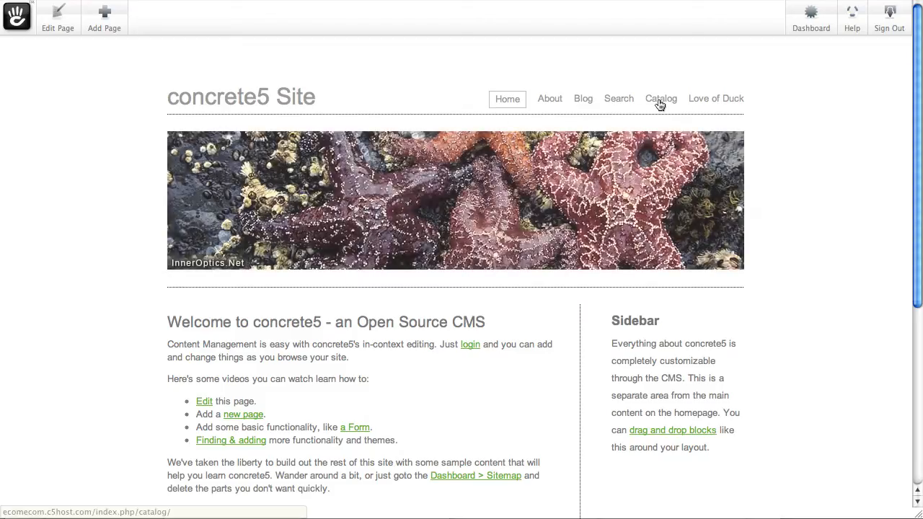
- Browse the Catalog and Love of Duck pages, then return to the Dashboard
left_click(661, 99)
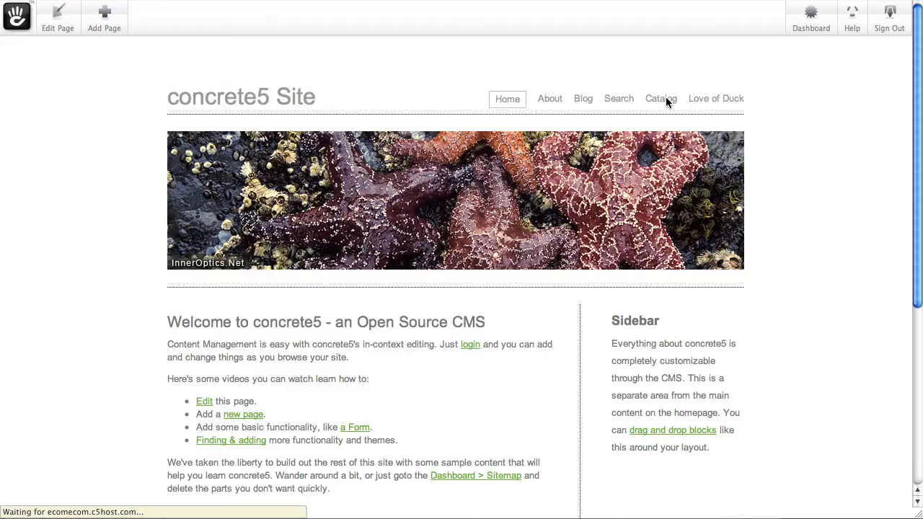
left_click(661, 99)
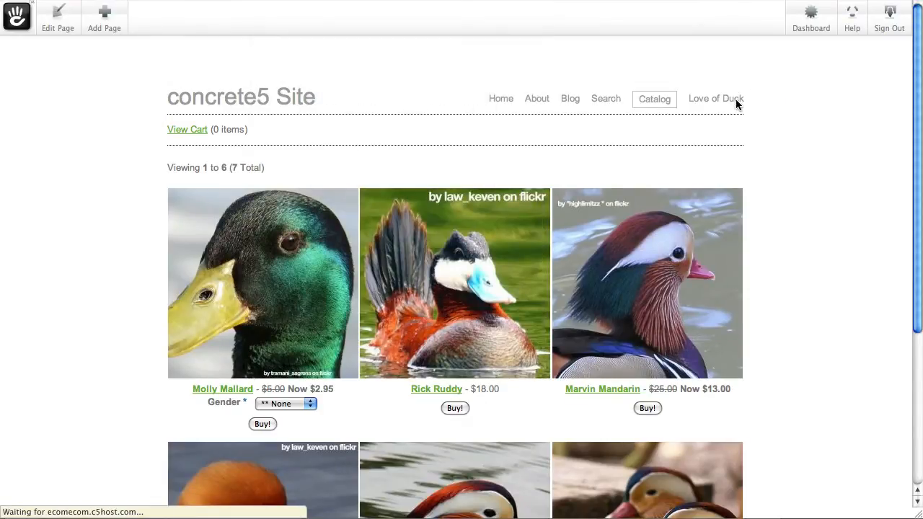
left_click(716, 99)
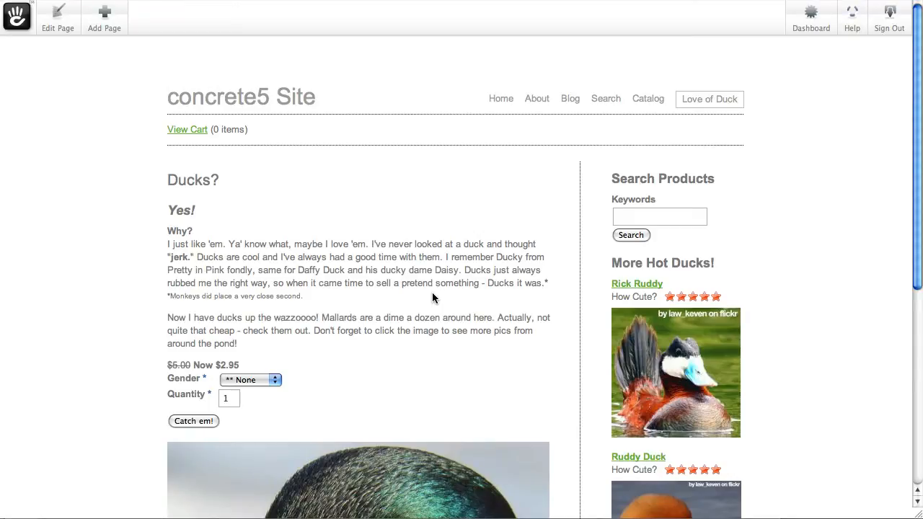
mouse_move(810, 17)
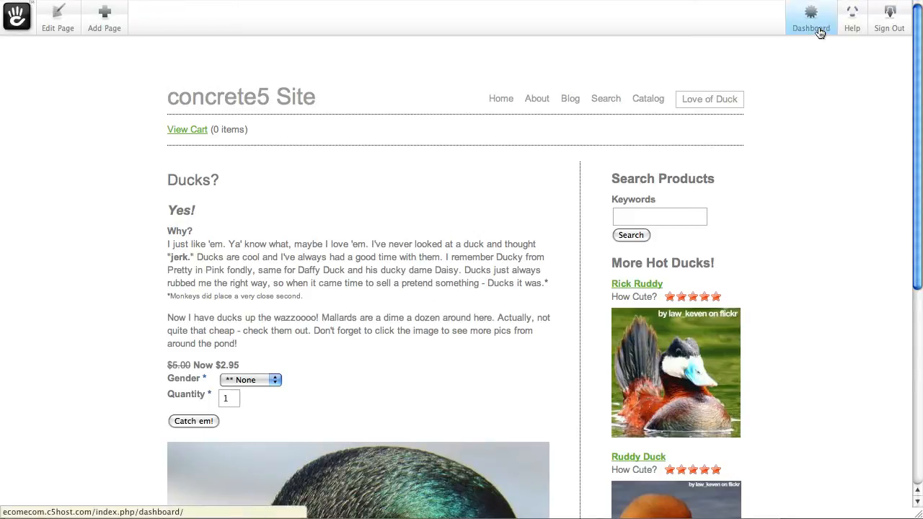
left_click(811, 15)
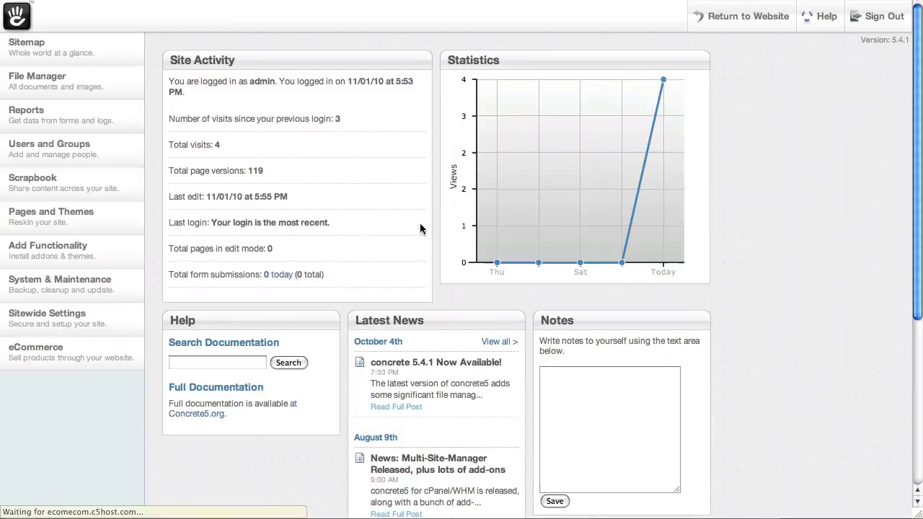
mouse_move(76, 362)
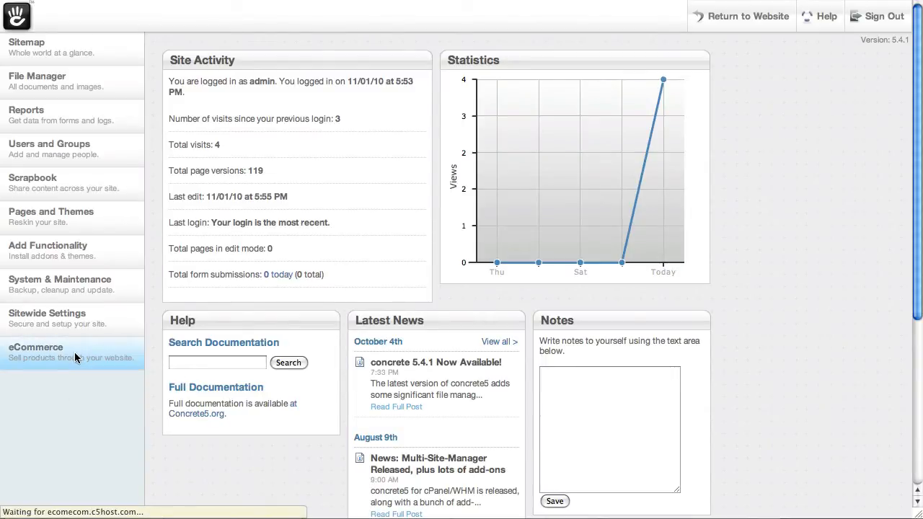
- Review the seven duck products under eCommerce and start adding a new product
left_click(35, 347)
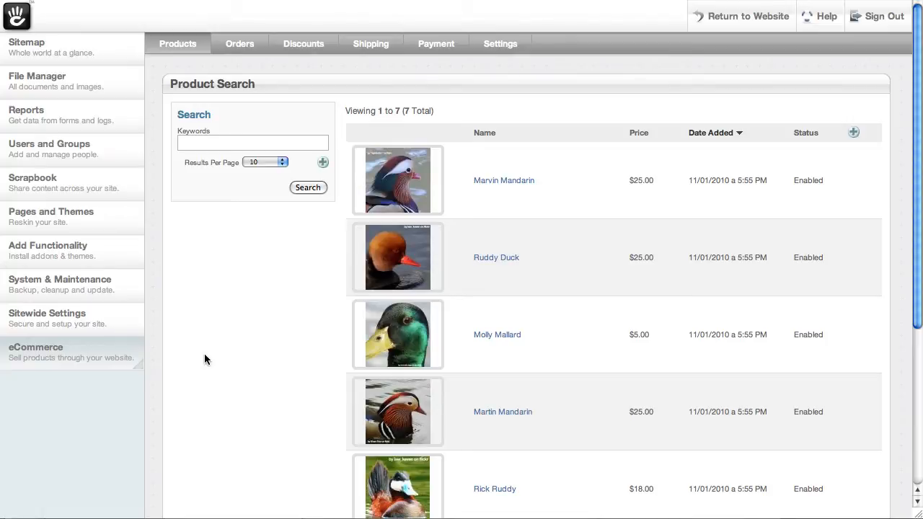
mouse_move(179, 43)
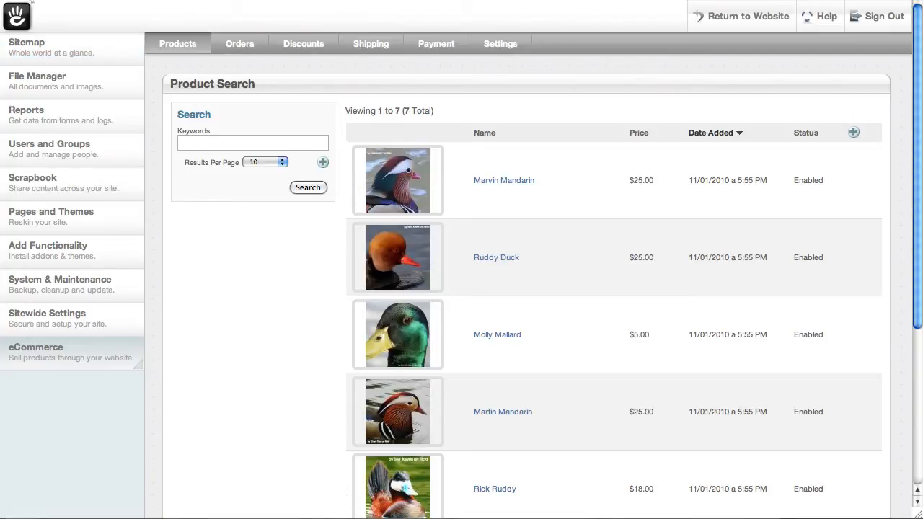
scroll("down", 3)
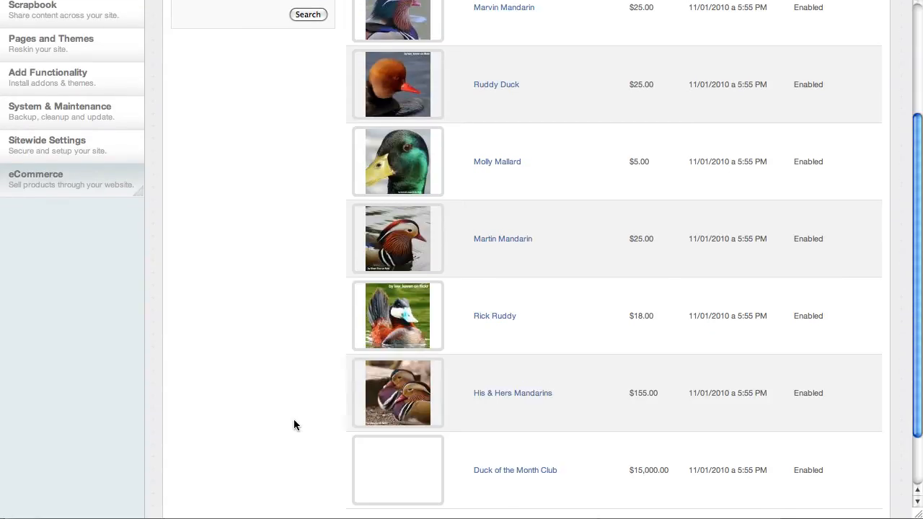
scroll("down", 3)
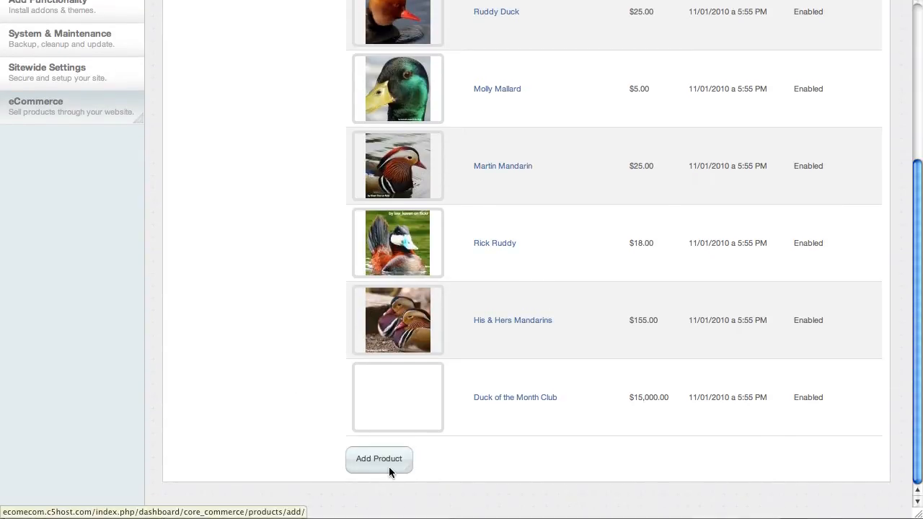
left_click(379, 459)
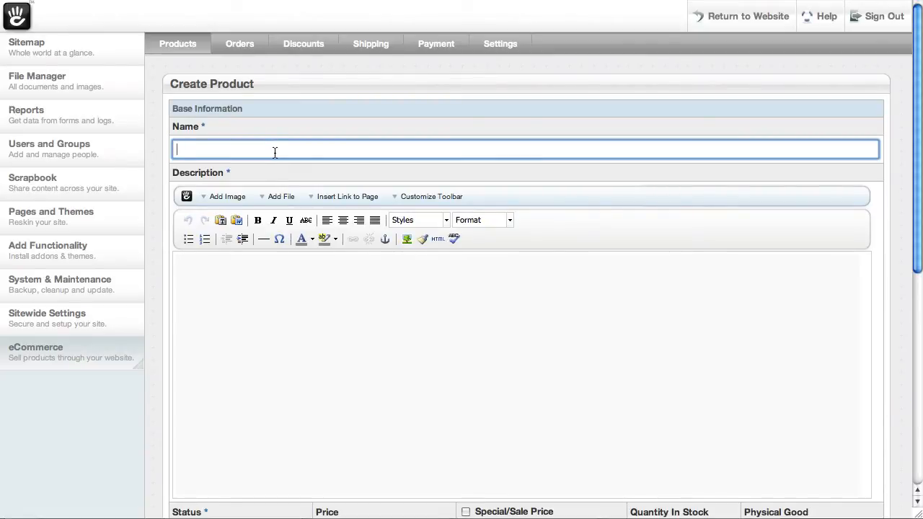
- Name the product 'Donate to the Ducks' and write its short help-feed-them description
type("Donate to the Ducks")
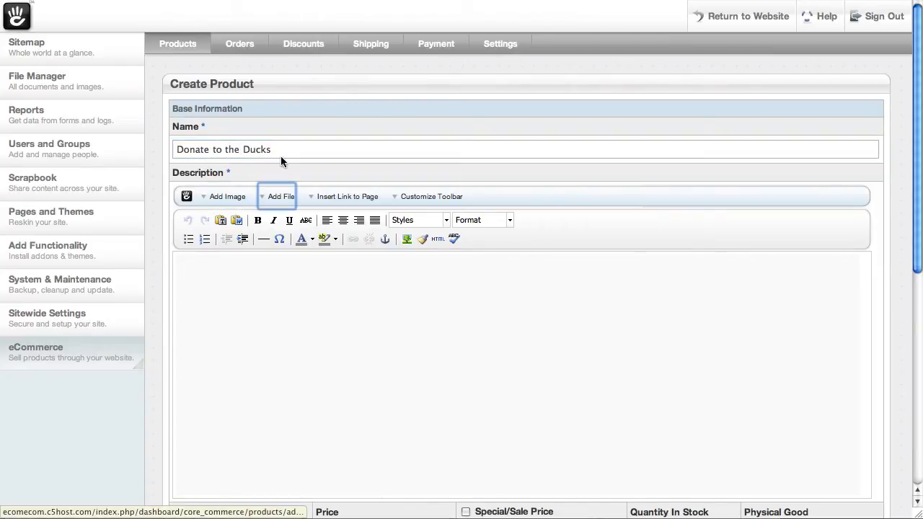
type("These ducks are hungr")
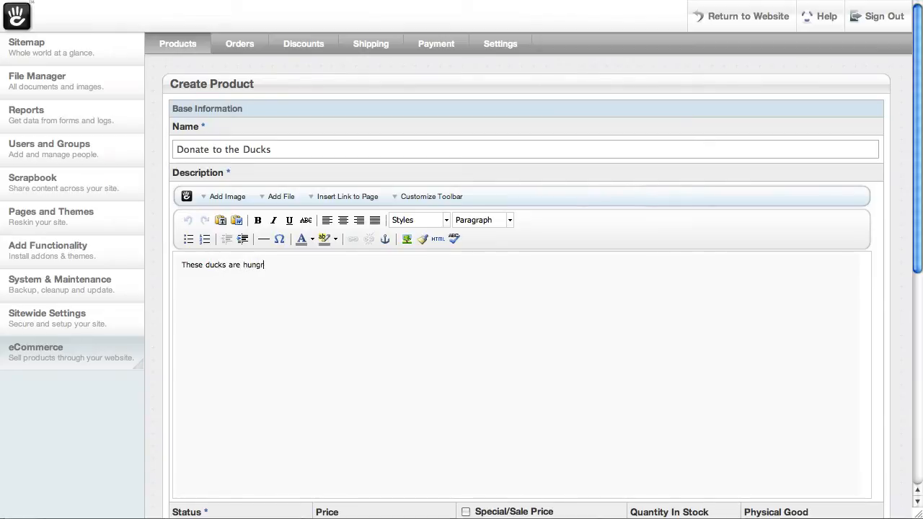
type("y! Help f")
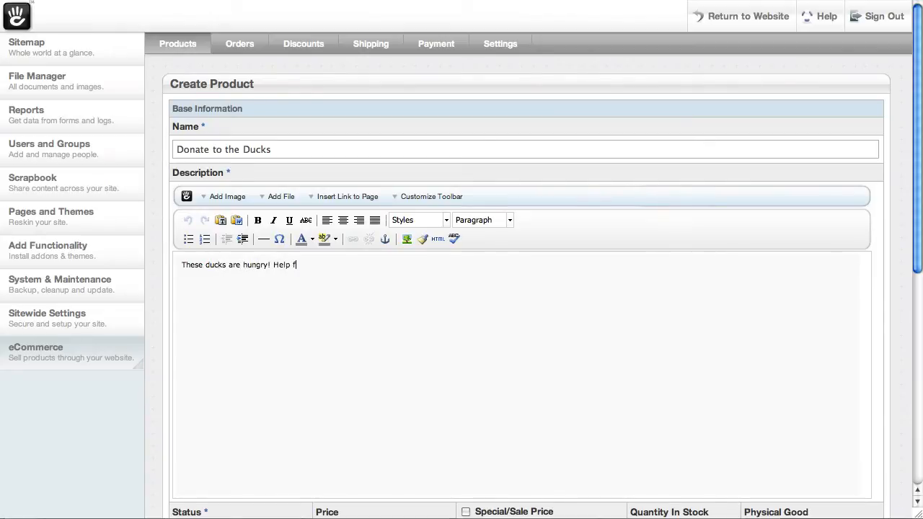
type("eedem!")
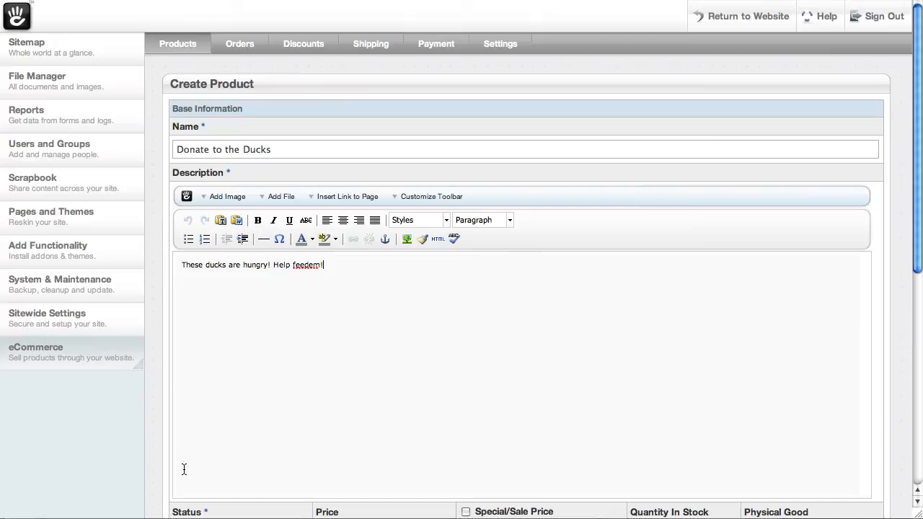
- Set the product status to Enabled, make stock unlimited, and untick the duck attribute
scroll("down", 3)
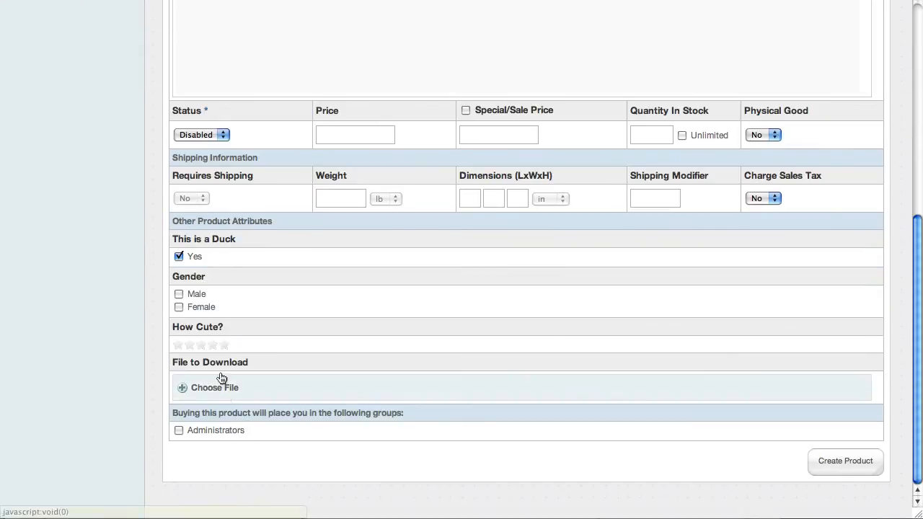
left_click(202, 134)
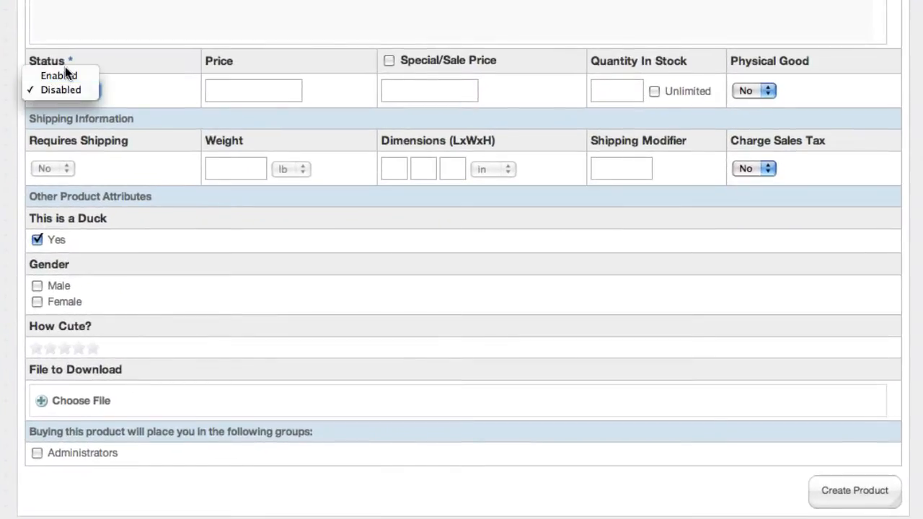
left_click(57, 75)
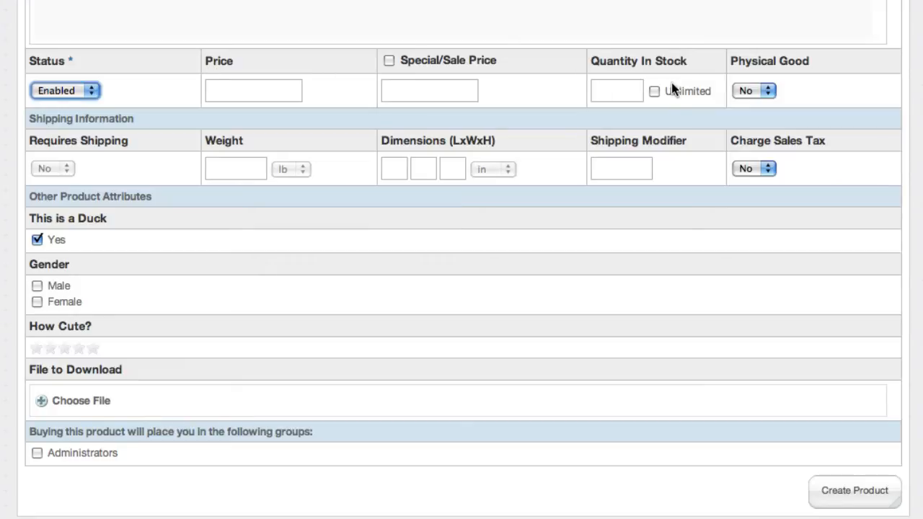
mouse_move(658, 100)
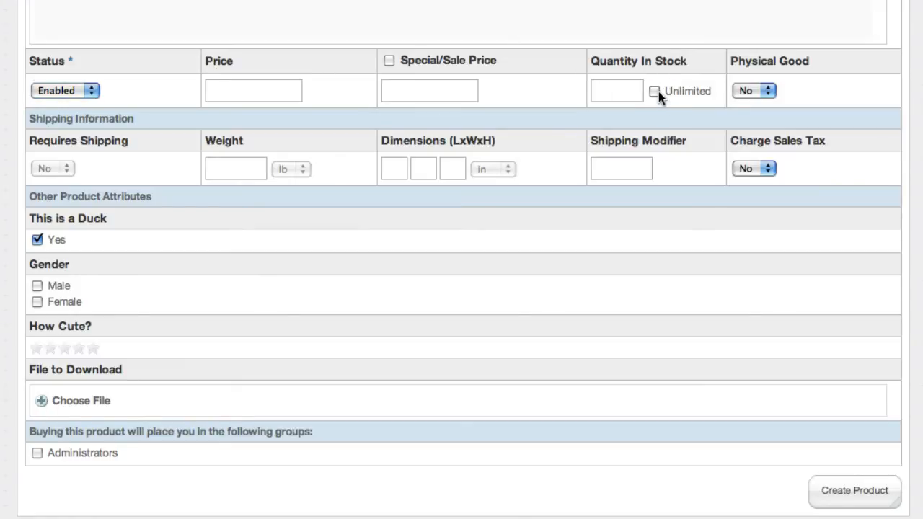
left_click(655, 91)
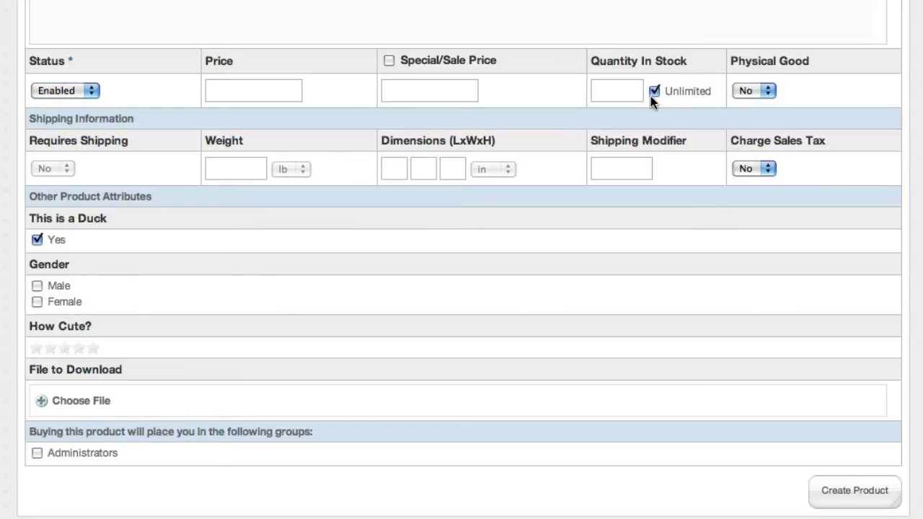
mouse_move(23, 231)
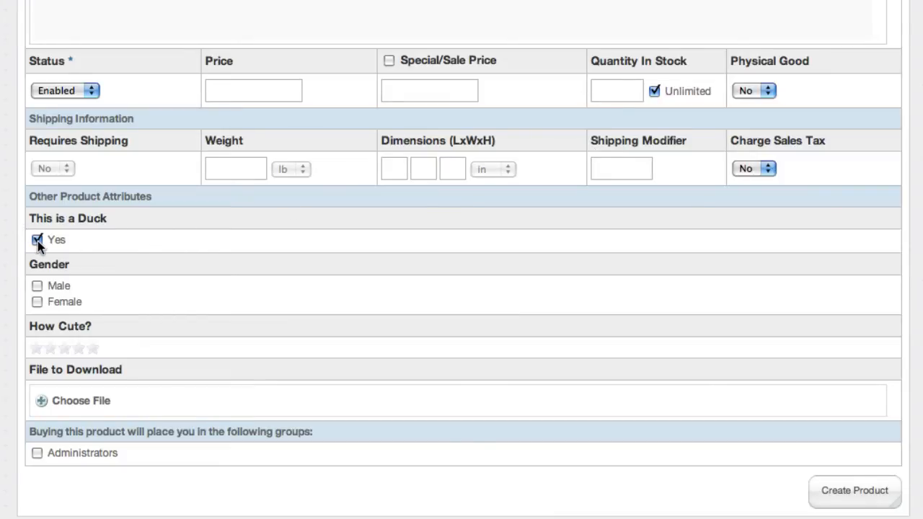
left_click(36, 240)
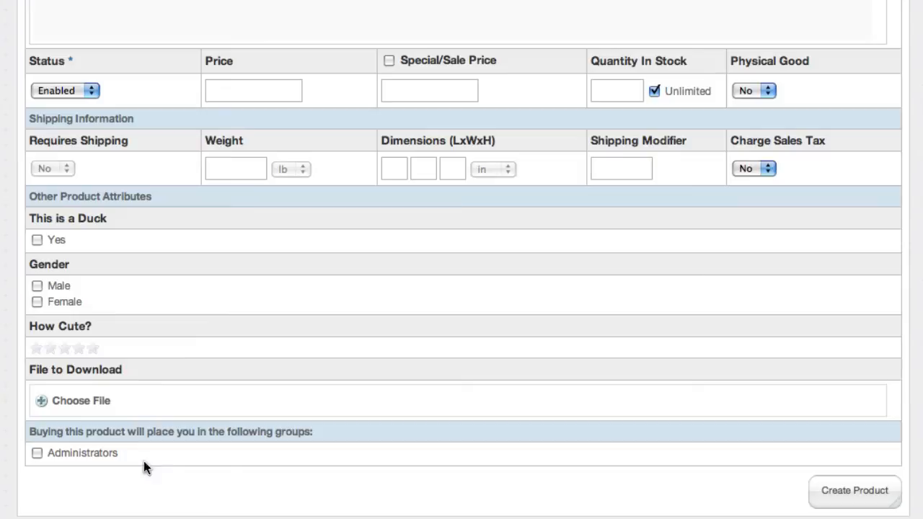
mouse_move(863, 494)
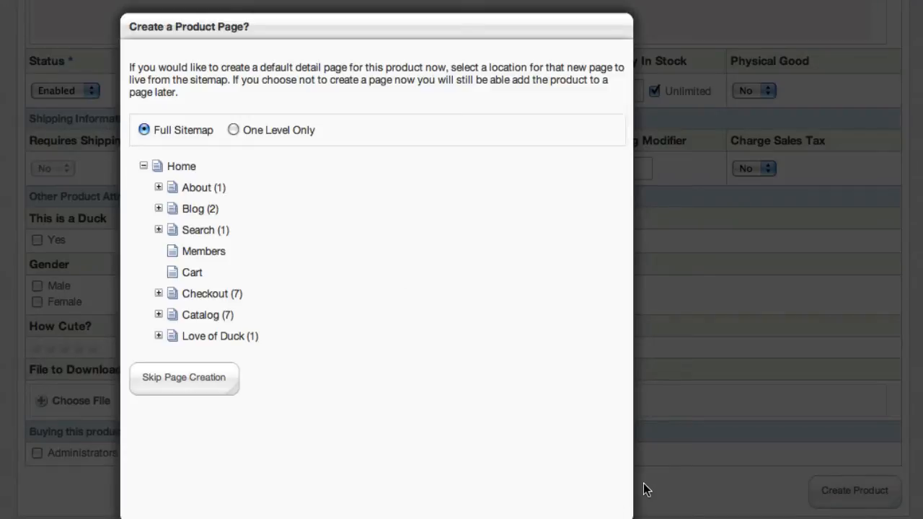
mouse_move(218, 446)
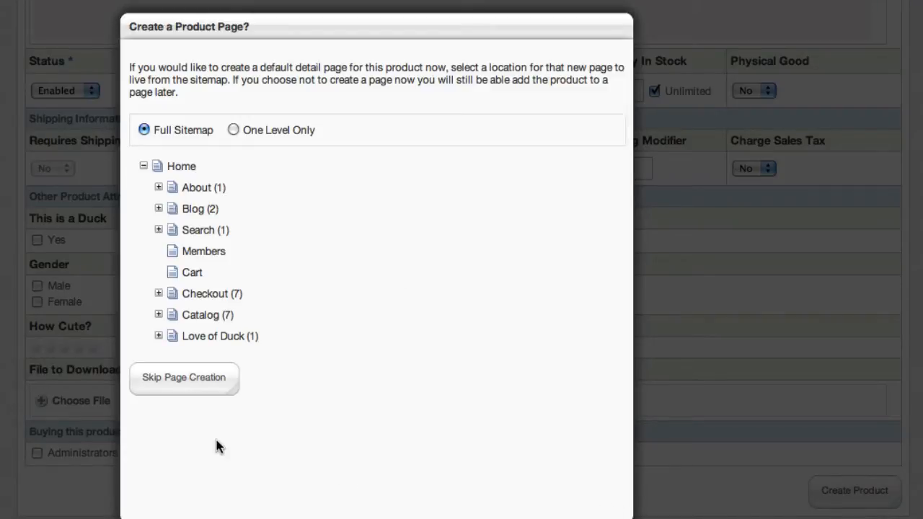
mouse_move(183, 390)
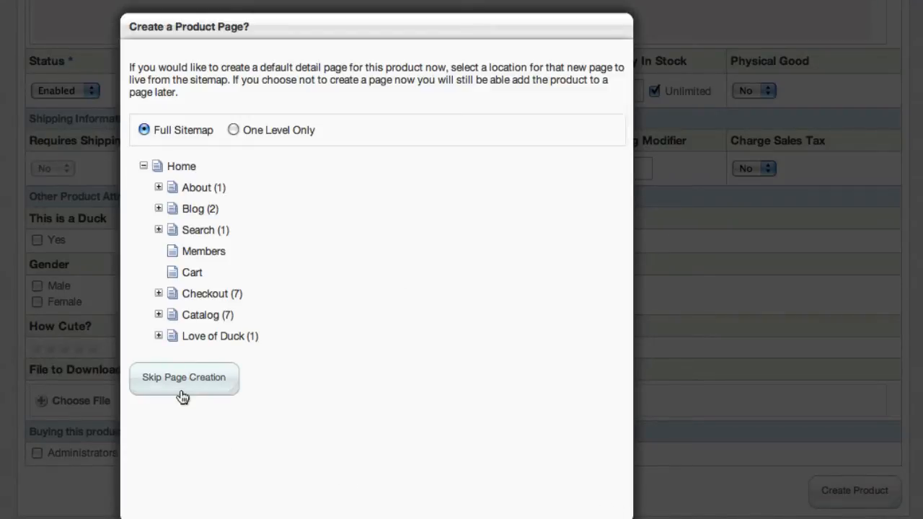
mouse_move(168, 385)
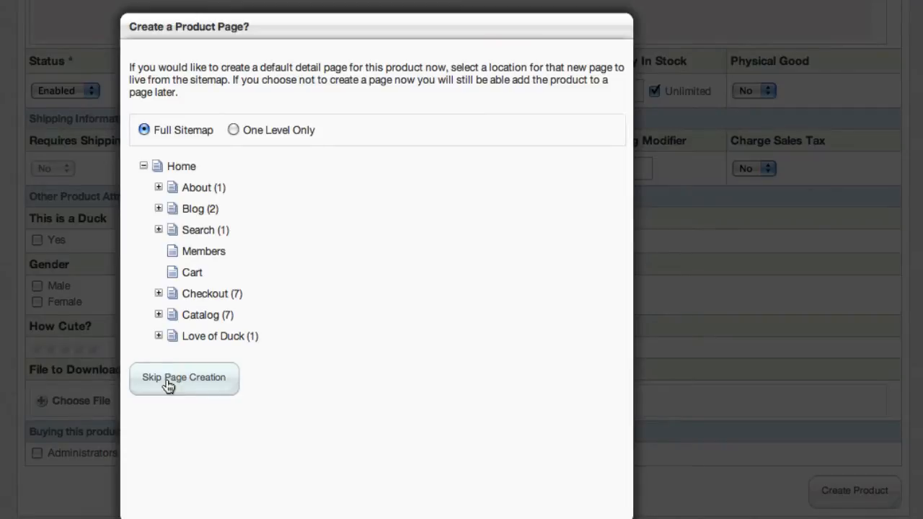
- Create Donate to the Ducks without a product page and open its Customer Choices
left_click(184, 379)
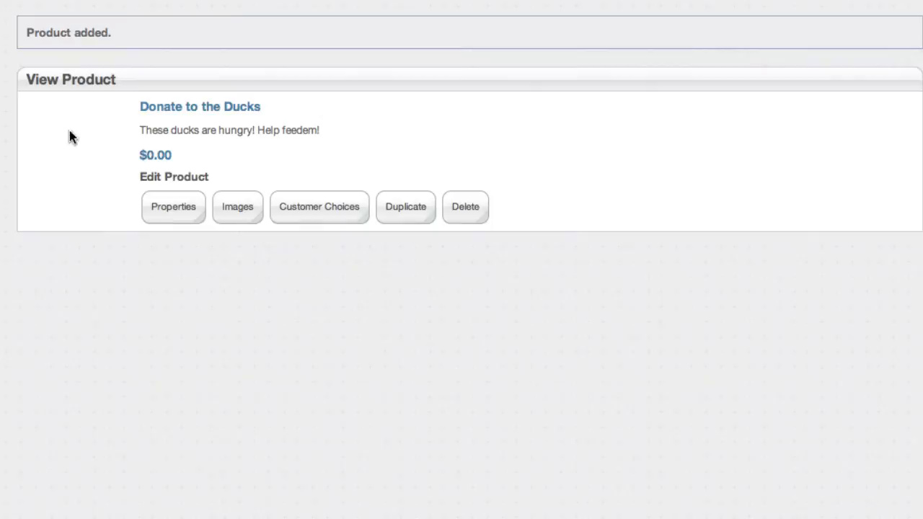
mouse_move(129, 254)
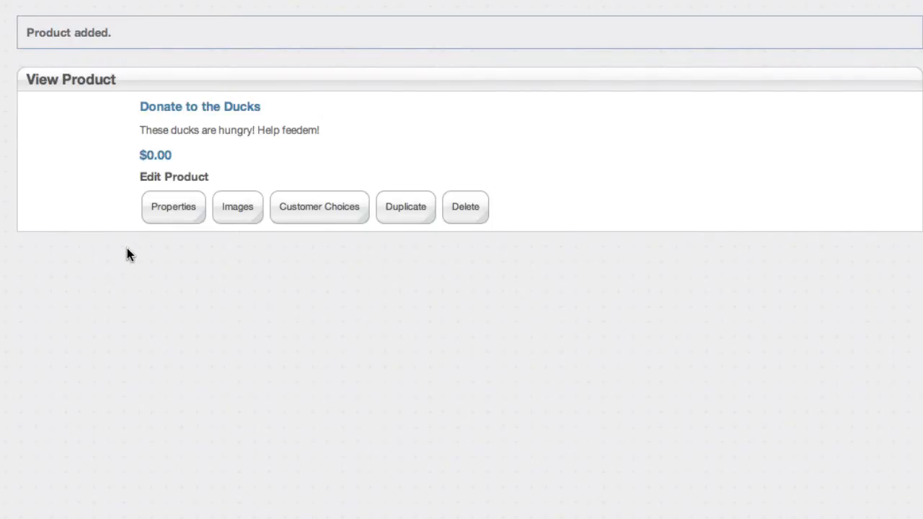
mouse_move(221, 213)
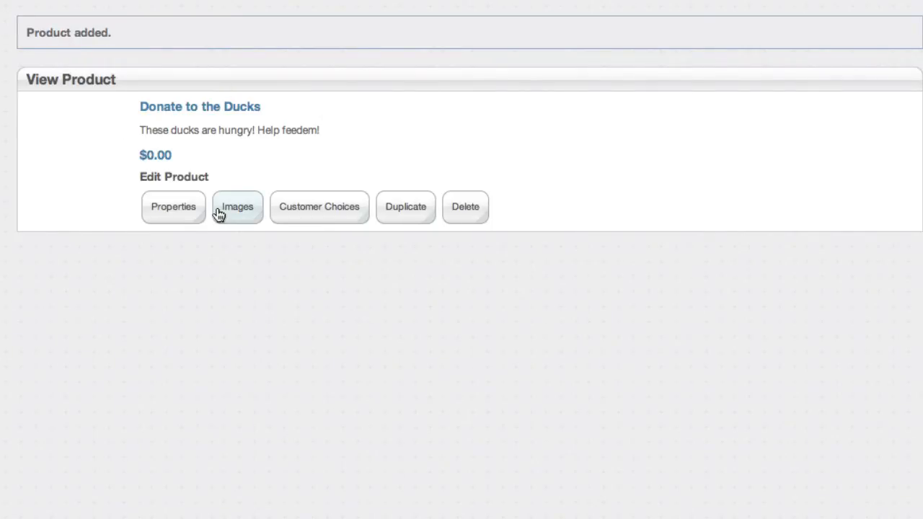
mouse_move(330, 175)
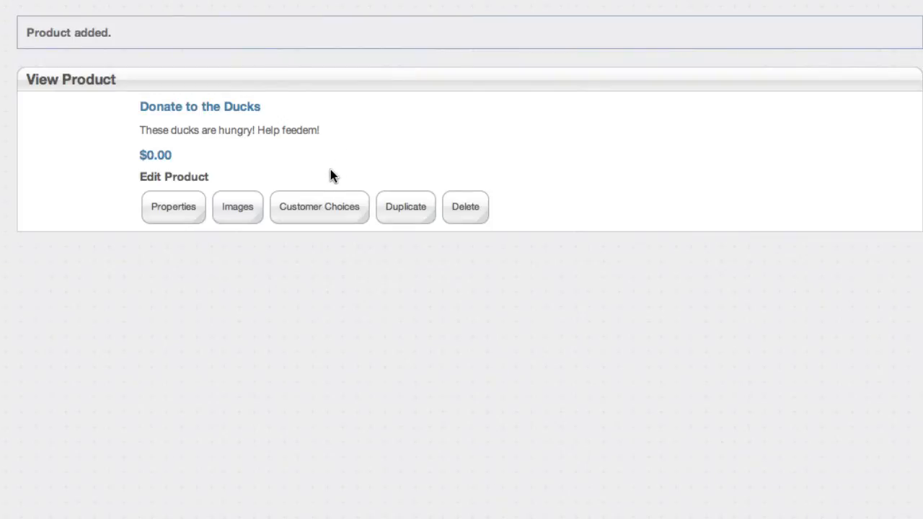
mouse_move(302, 217)
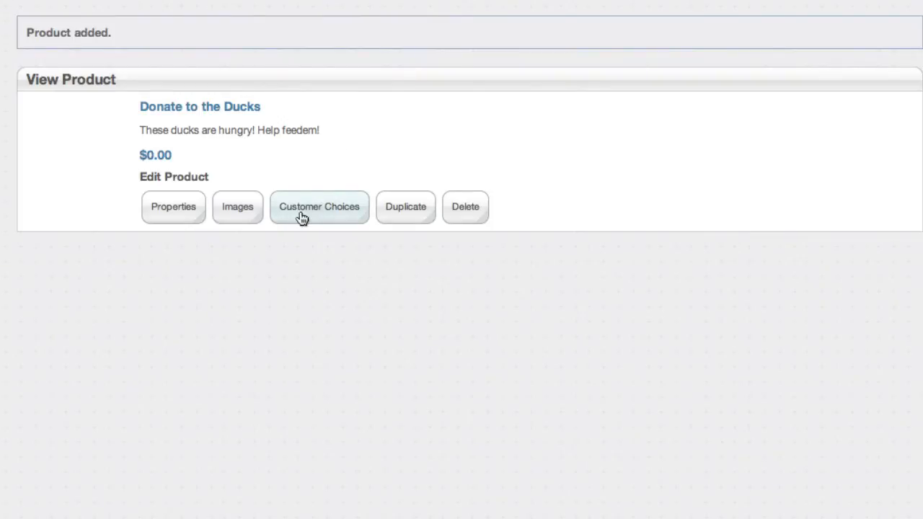
left_click(319, 206)
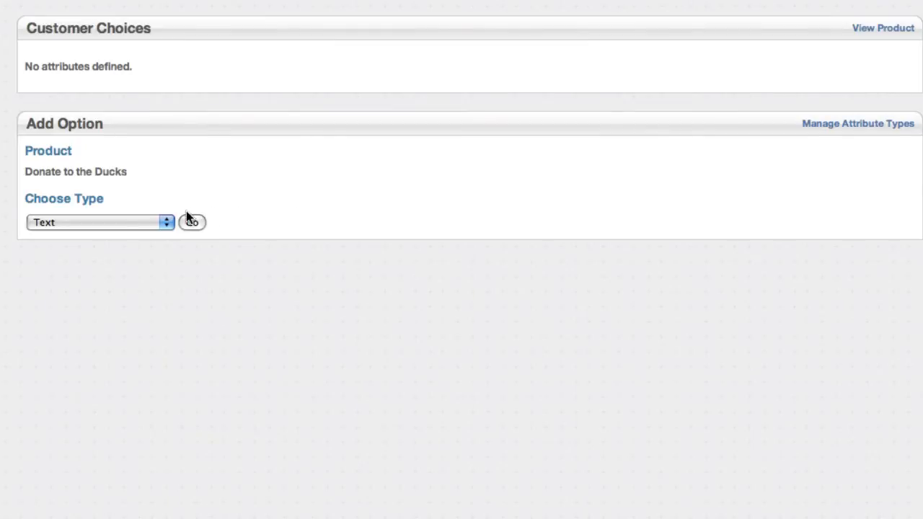
- Pick Text – Product Price from the Choose Type dropdown
left_click(97, 222)
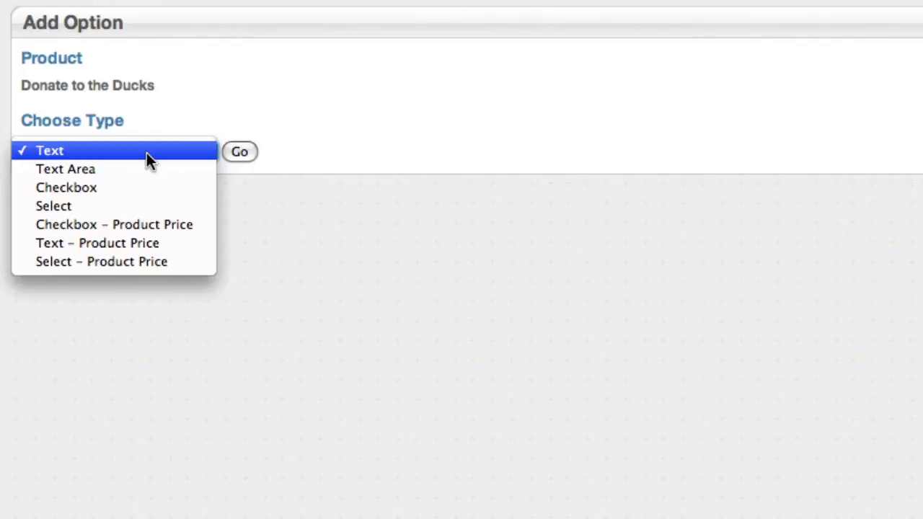
mouse_move(150, 147)
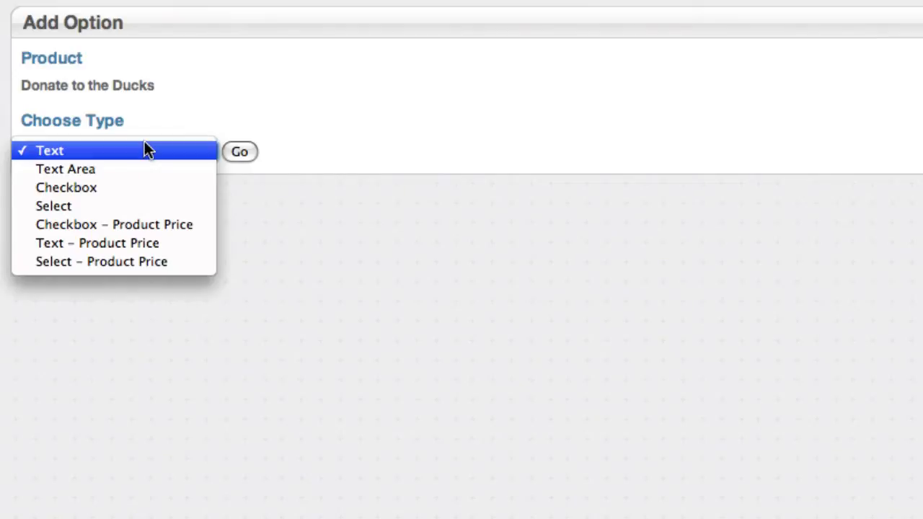
mouse_move(186, 234)
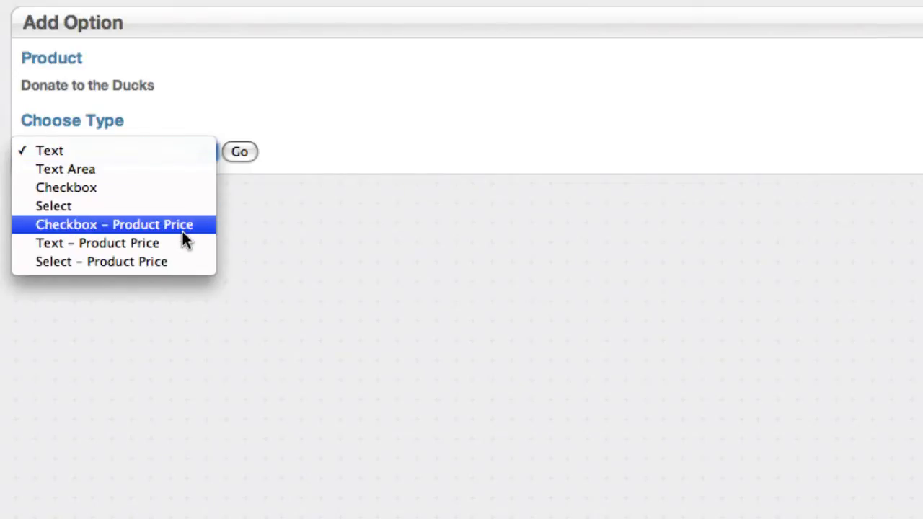
mouse_move(137, 238)
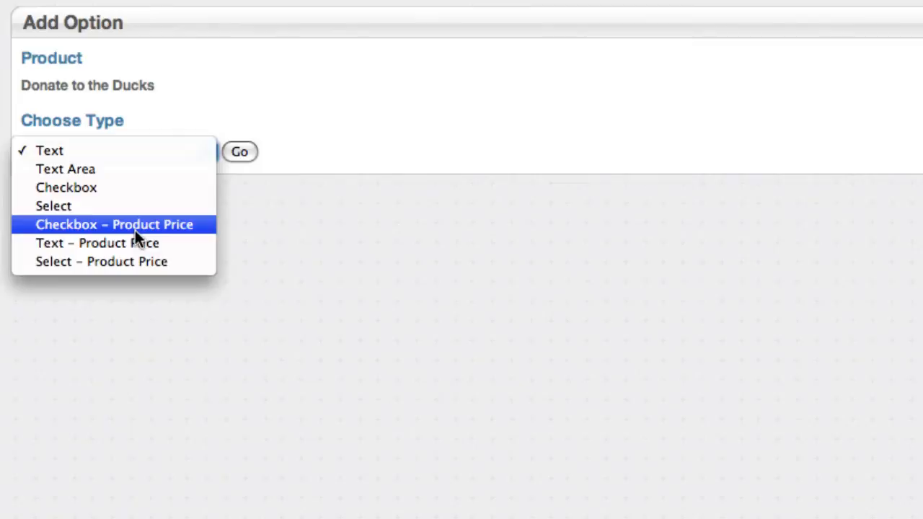
mouse_move(166, 262)
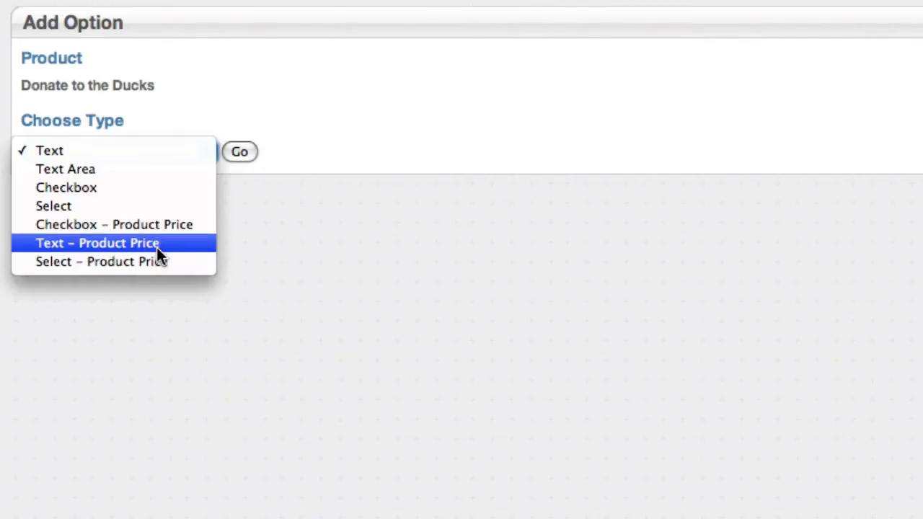
left_click(97, 243)
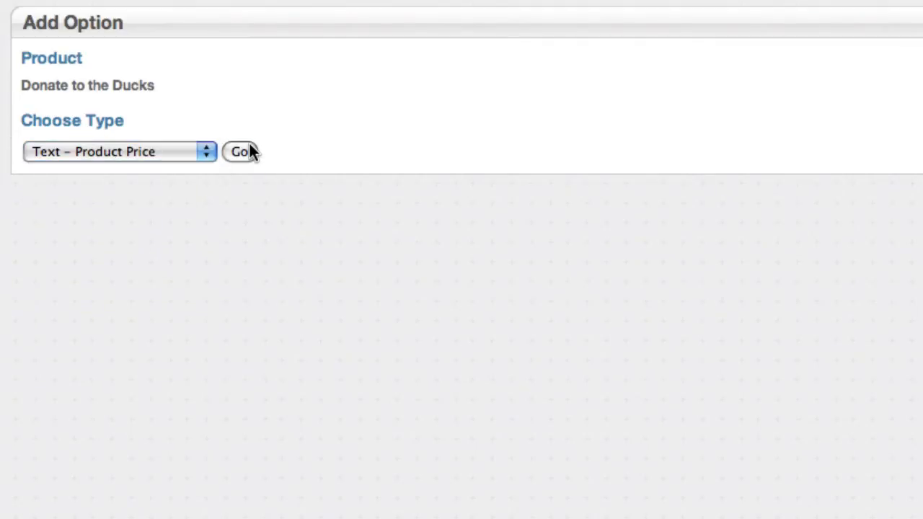
- Add a price option with handle DonateAmount, name Amount to Give, default 25
left_click(241, 151)
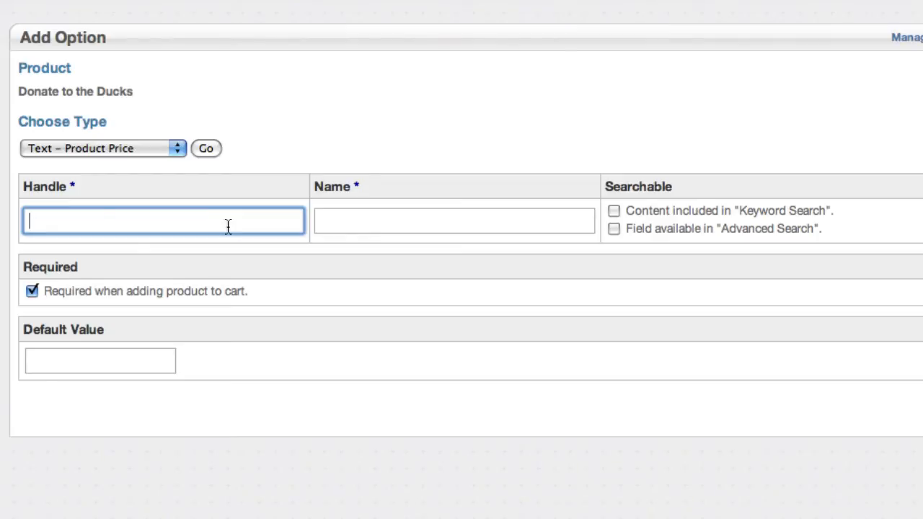
type("DonateAmount")
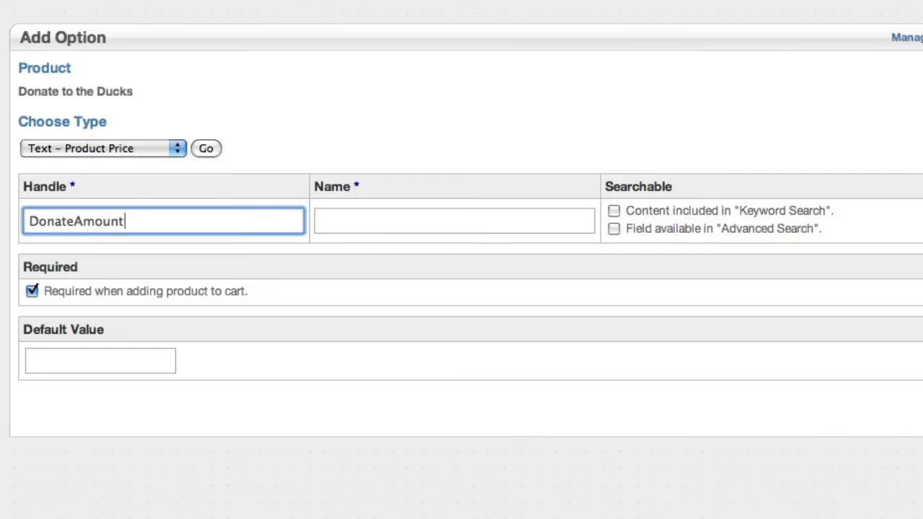
type("Amount to")
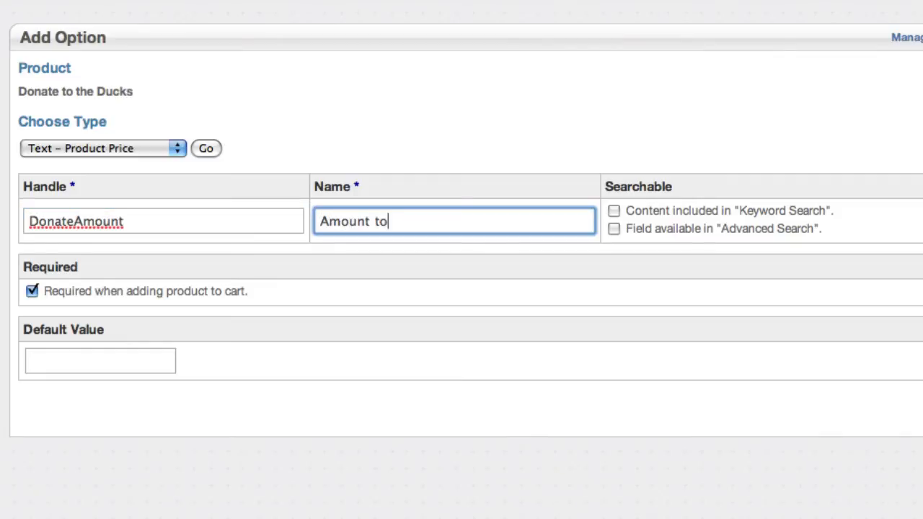
type("Give")
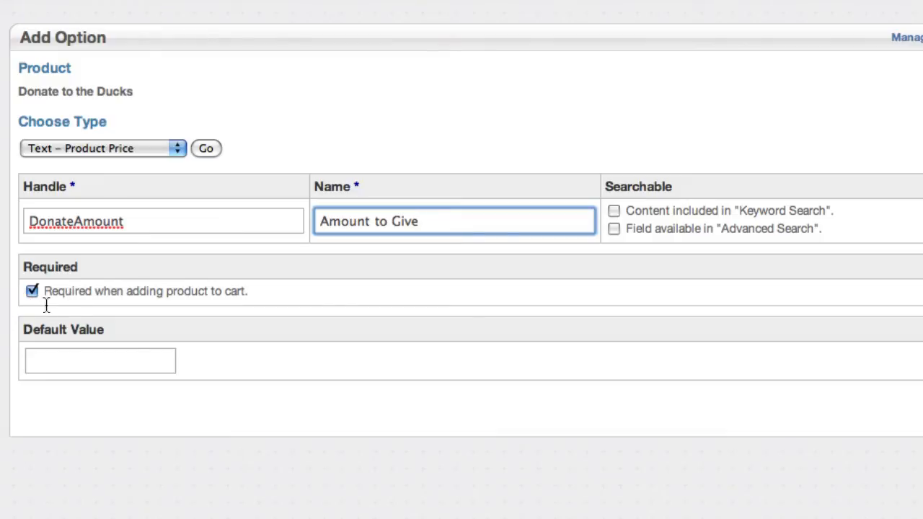
left_click(100, 361)
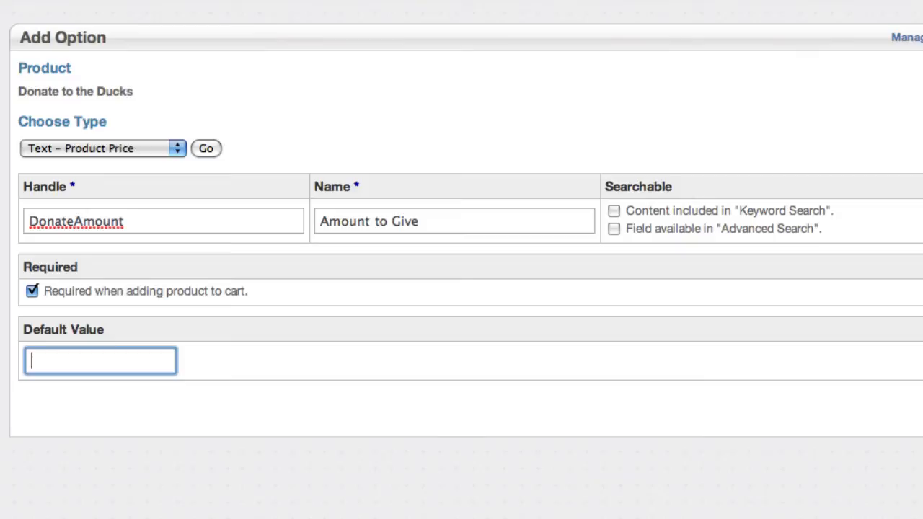
type("25")
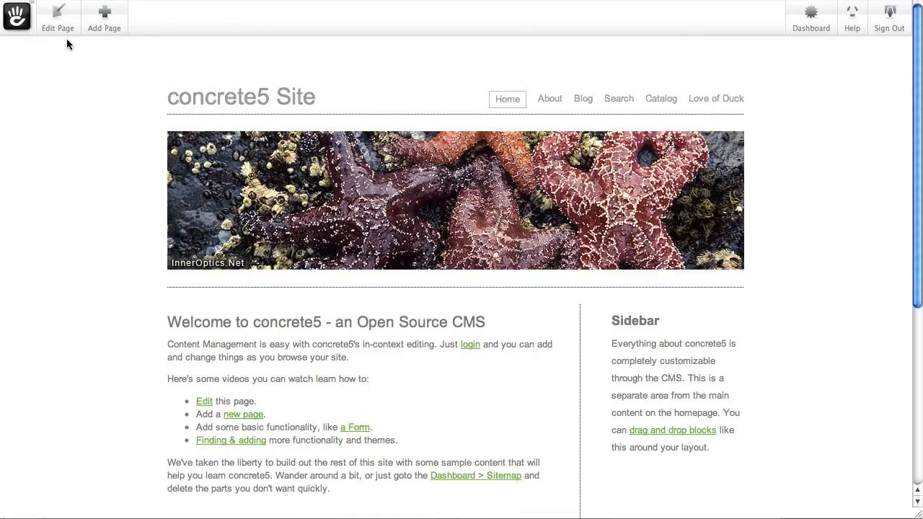
- Enter edit mode and choose a Product block for the homepage sidebar
left_click(59, 12)
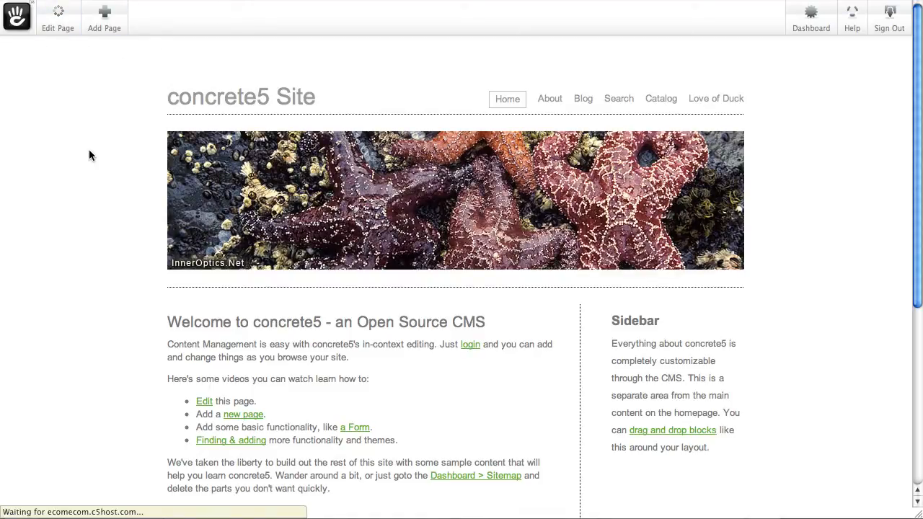
left_click(65, 16)
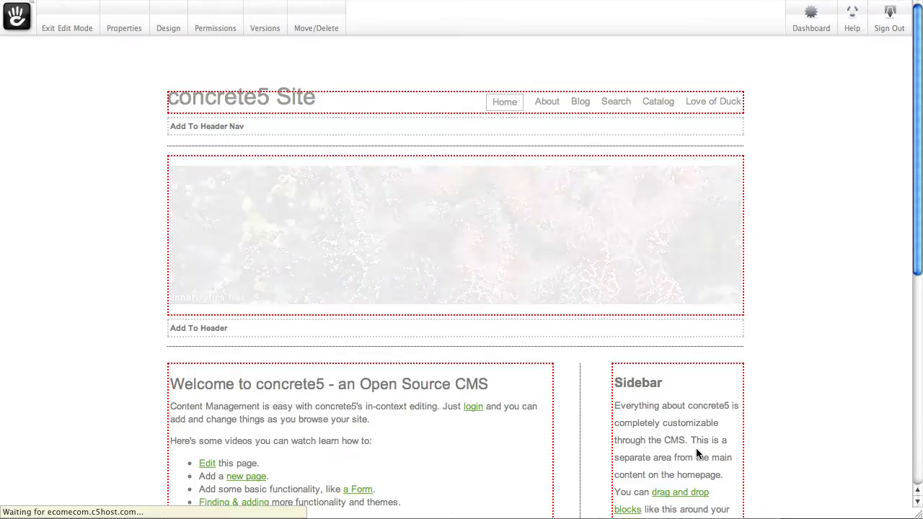
left_click(644, 340)
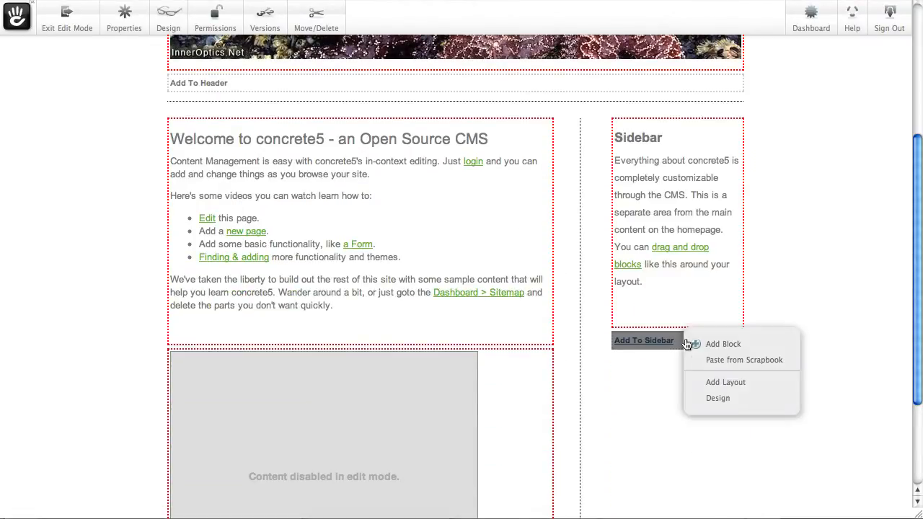
left_click(724, 343)
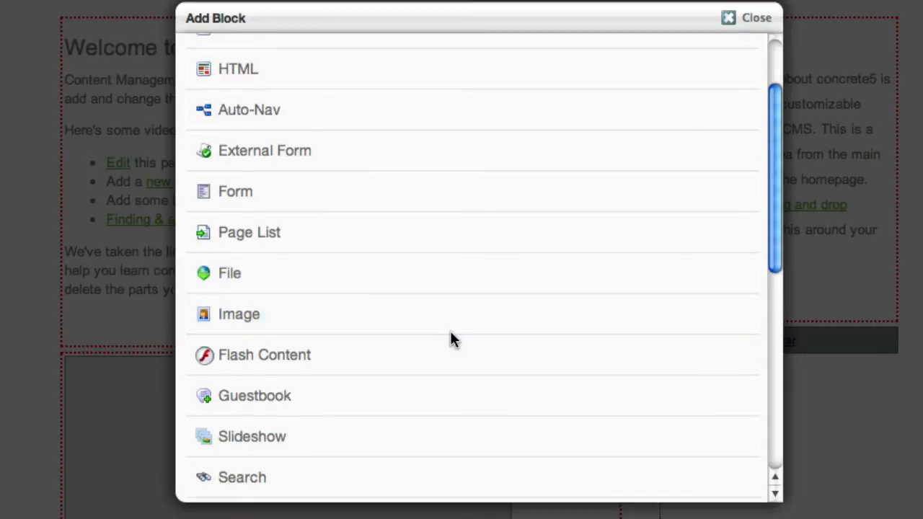
scroll("down", 3)
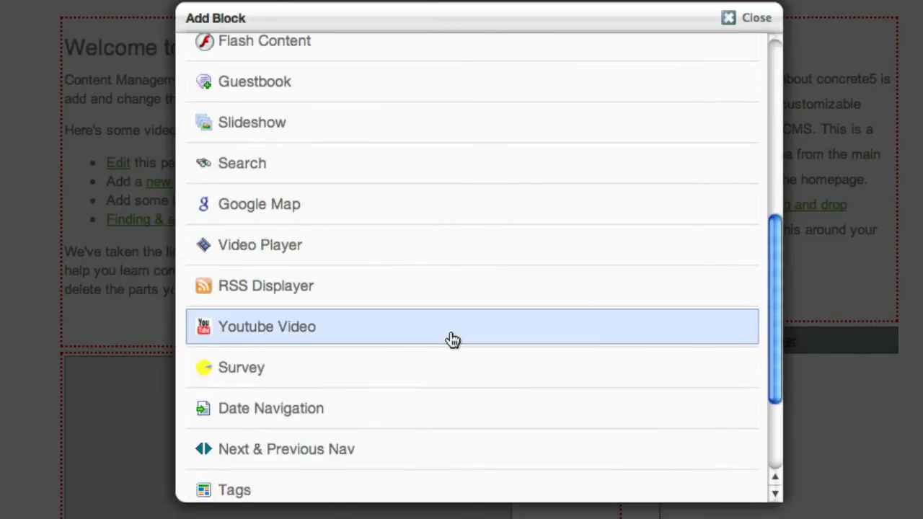
scroll("down", 3)
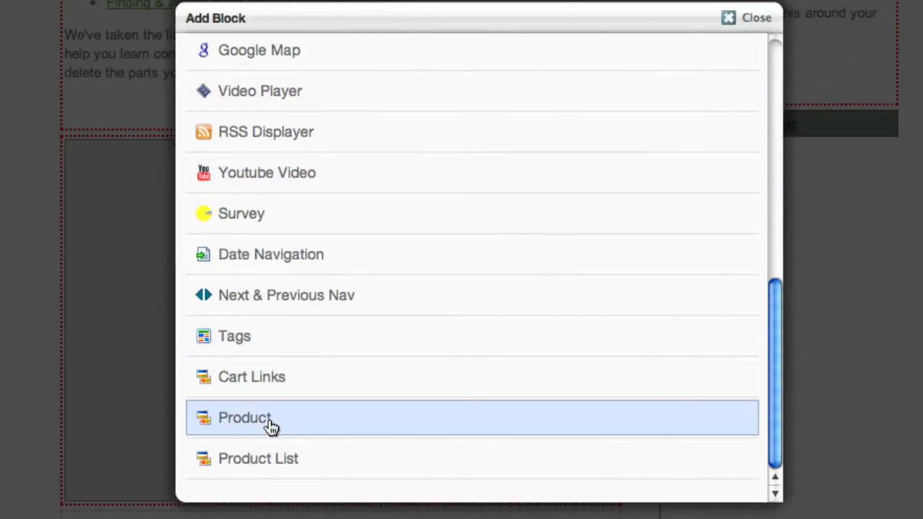
left_click(246, 418)
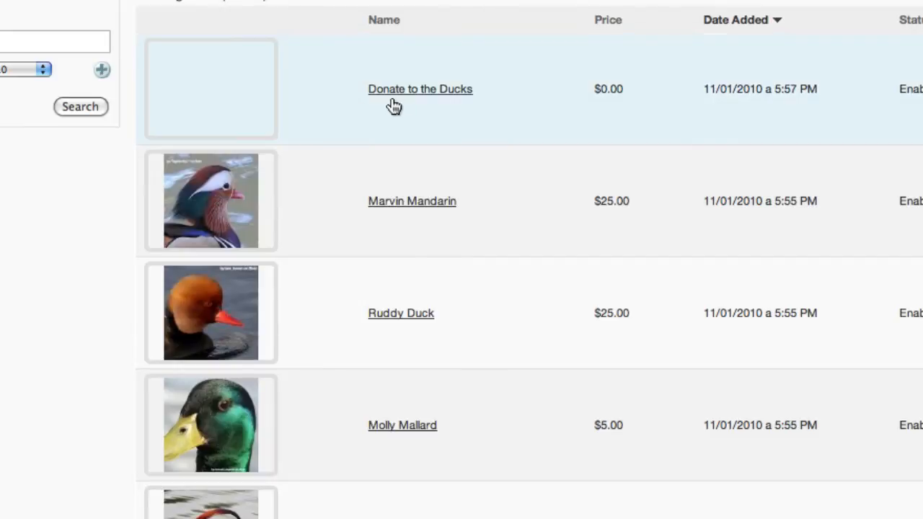
- Set the block to Donate to the Ducks with name, add-to-cart link, and Donate! button
left_click(420, 89)
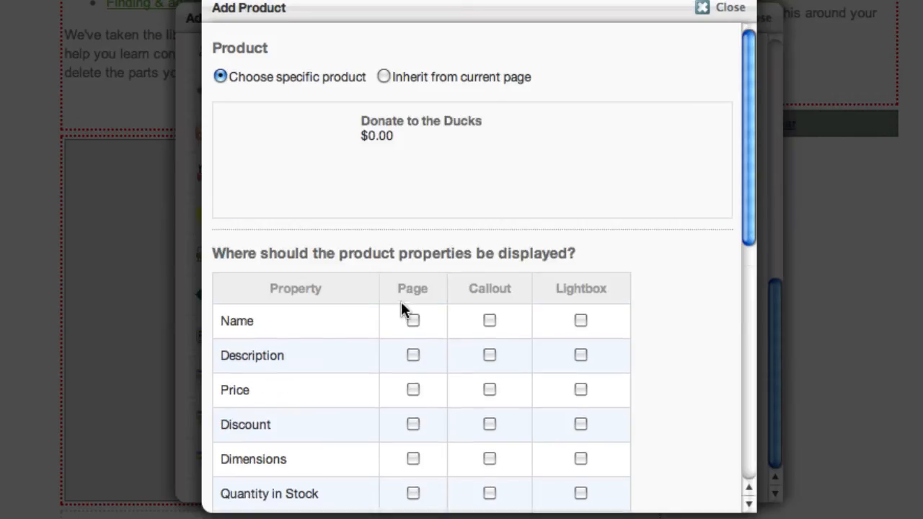
left_click(411, 320)
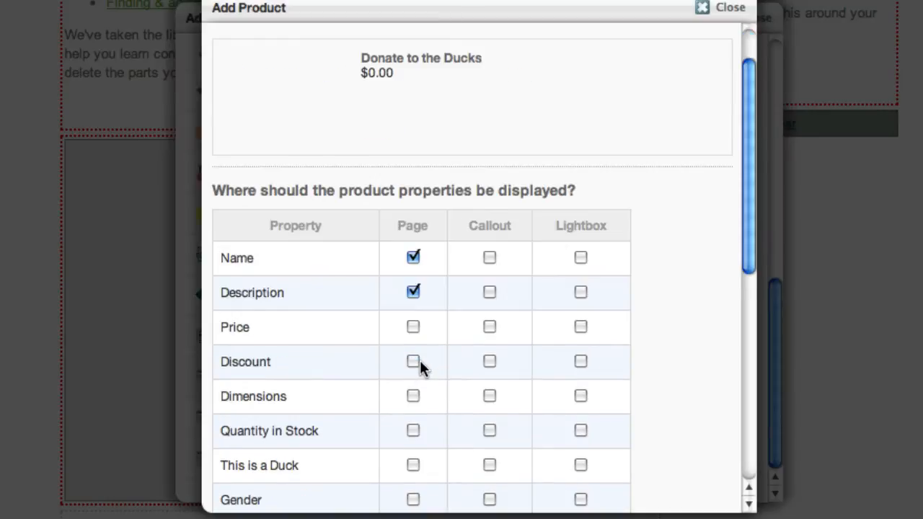
scroll("down", 3)
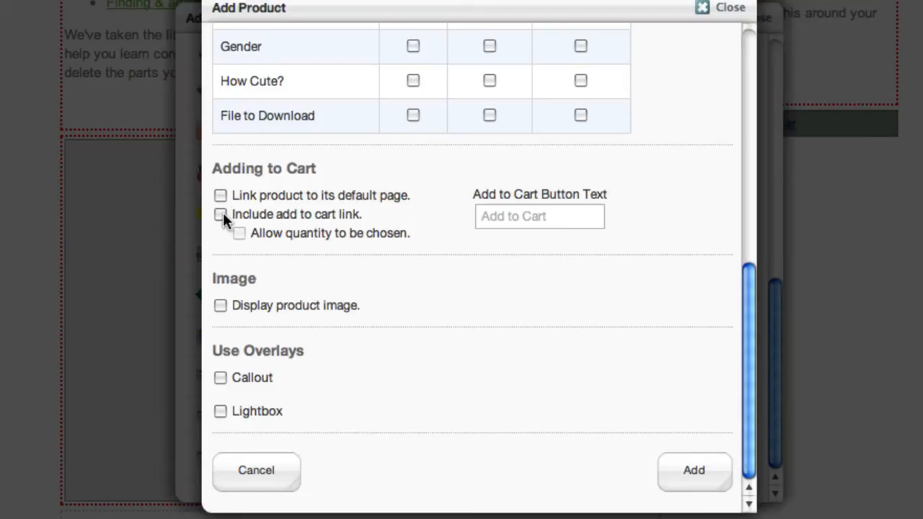
left_click(220, 214)
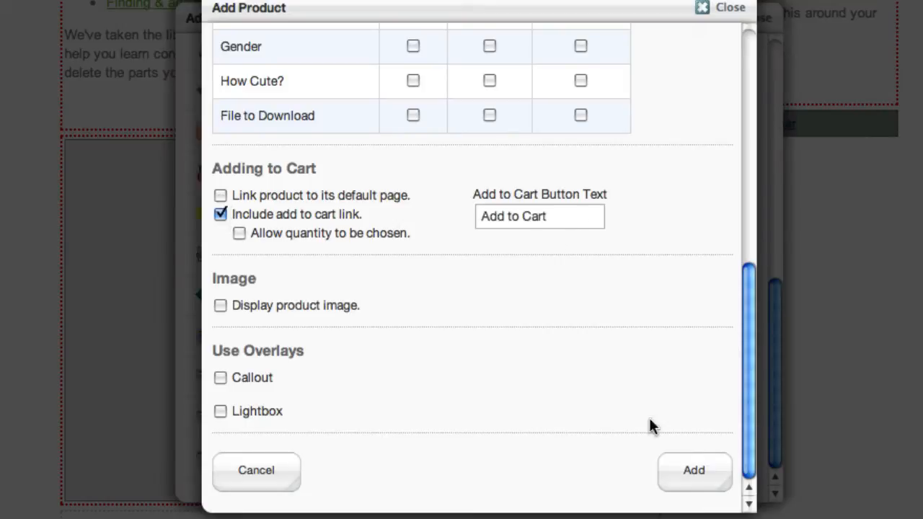
left_click(550, 216)
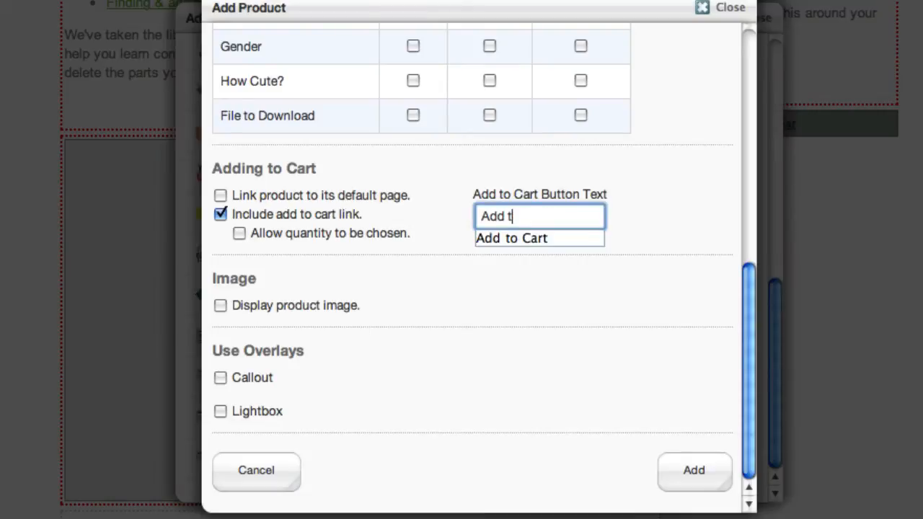
type("Dona")
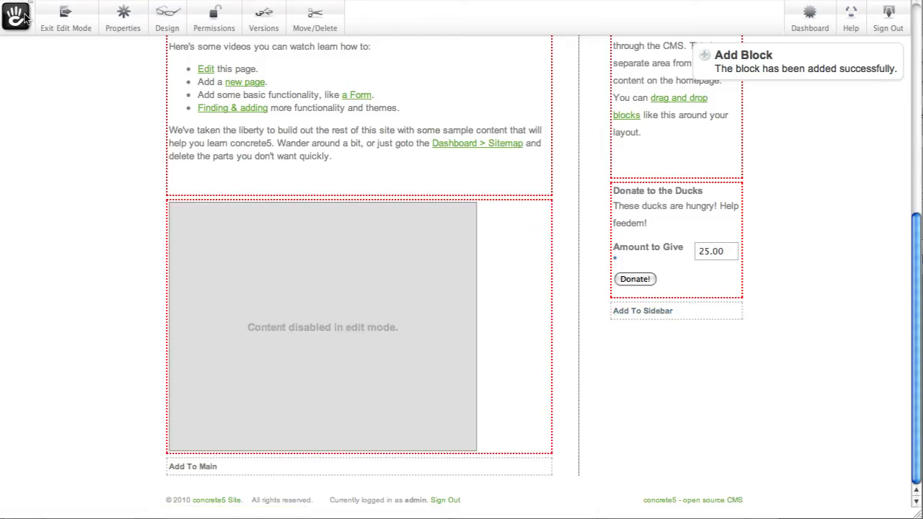
- Exit edit mode and publish the homepage changes
left_click(64, 18)
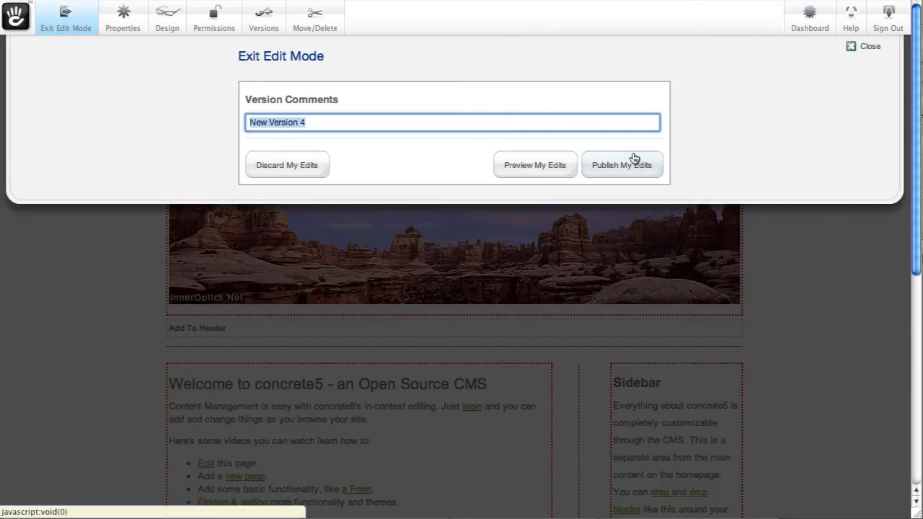
left_click(622, 165)
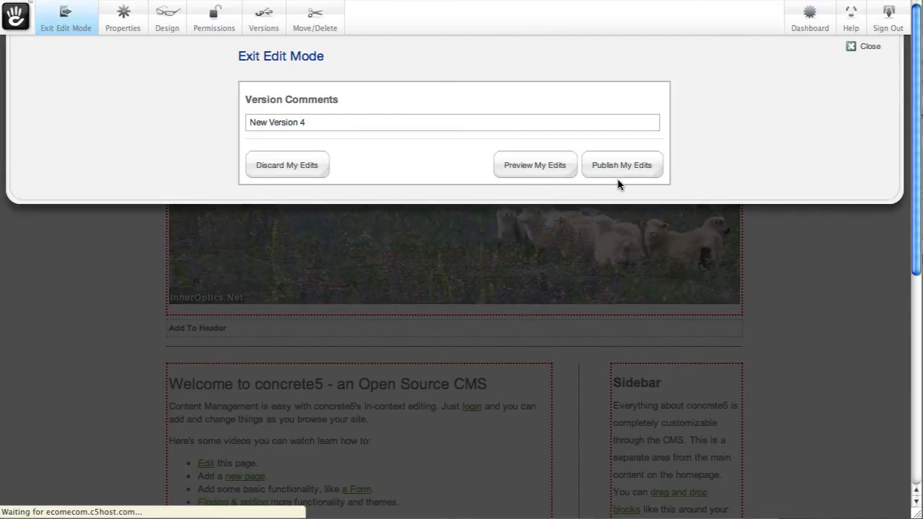
left_click(622, 165)
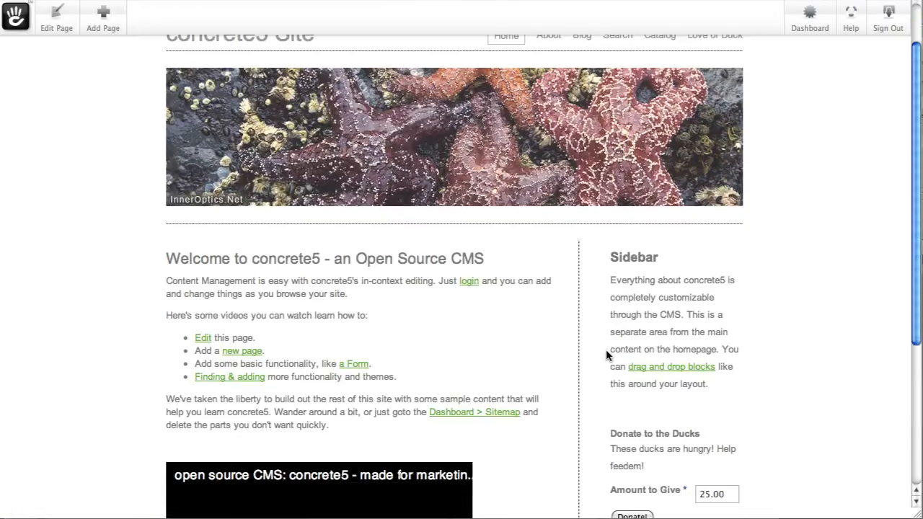
- Donate 25000 through Amount to Give, then close the Shopping Cart
scroll("down", 3)
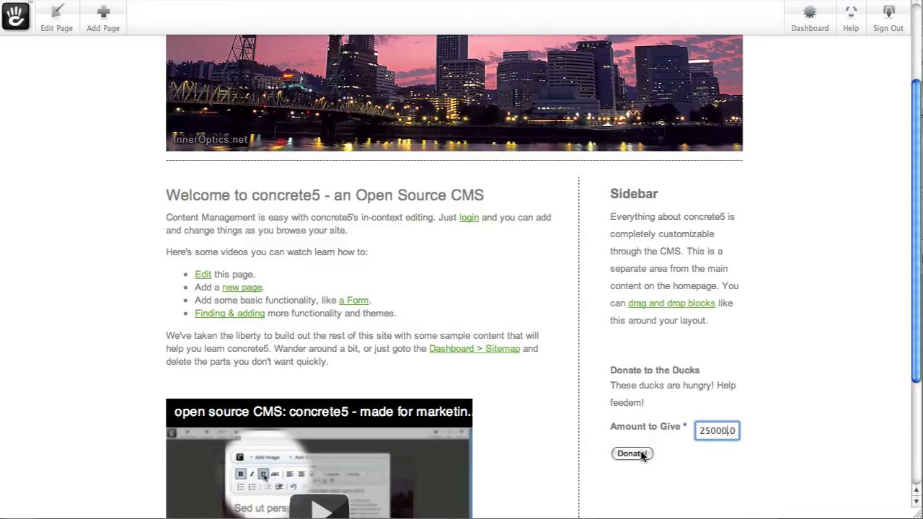
left_click(630, 453)
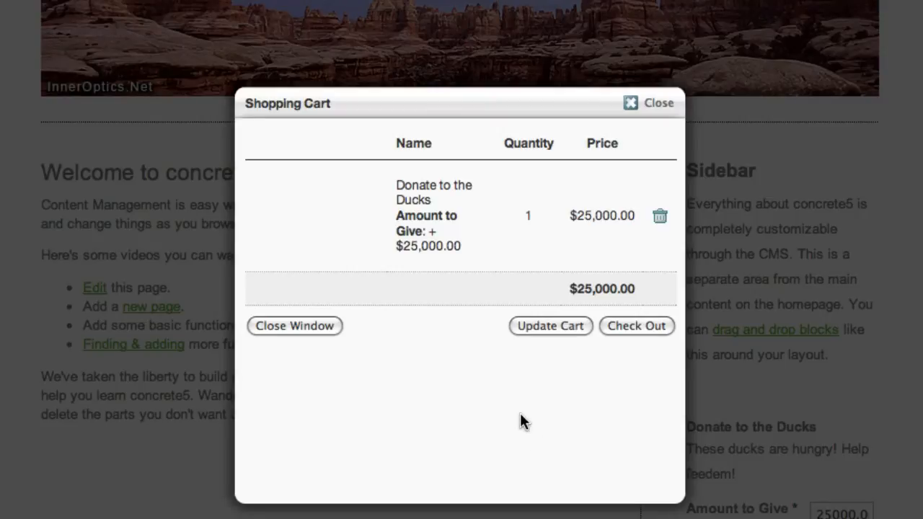
mouse_move(394, 382)
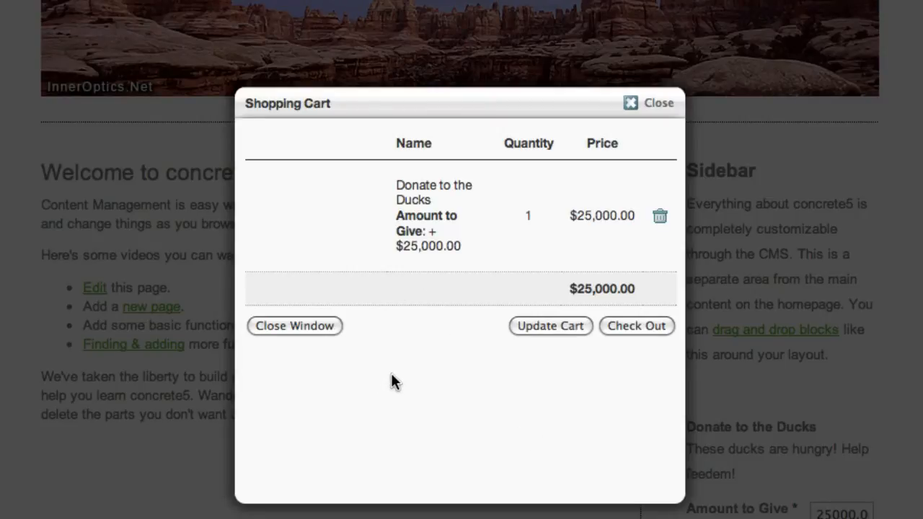
left_click(294, 326)
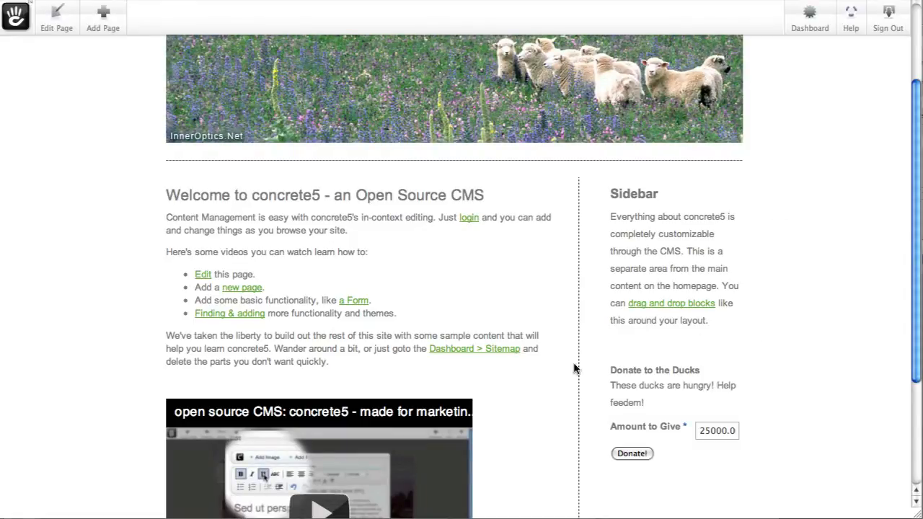
mouse_move(809, 16)
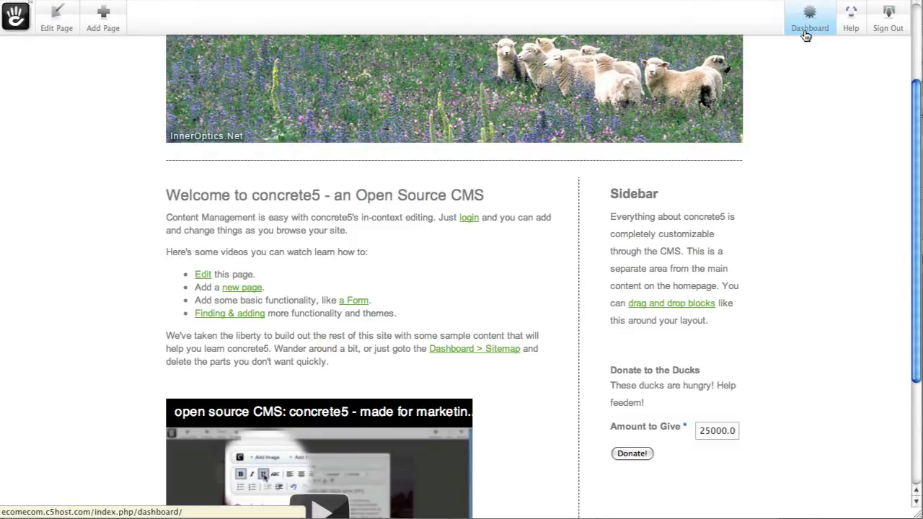
- Start a new product named Ducky Action with a short description
left_click(808, 13)
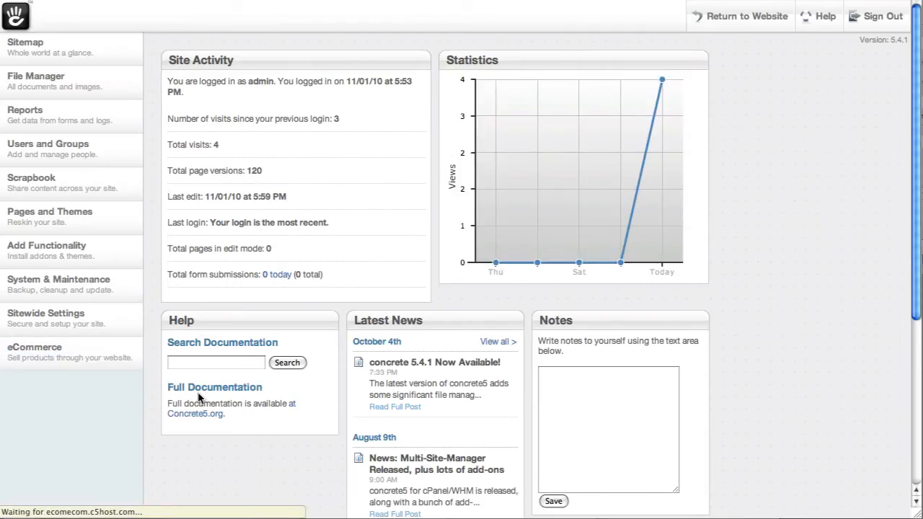
left_click(34, 346)
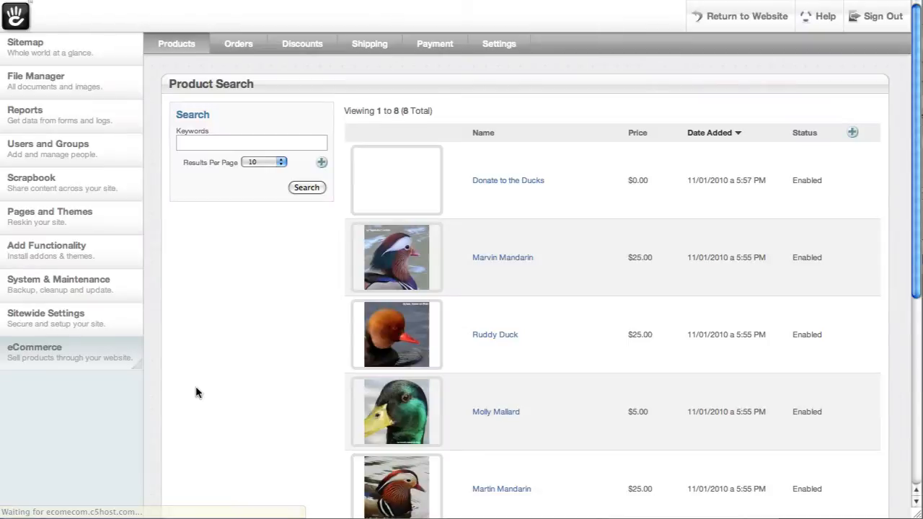
scroll("down", 3)
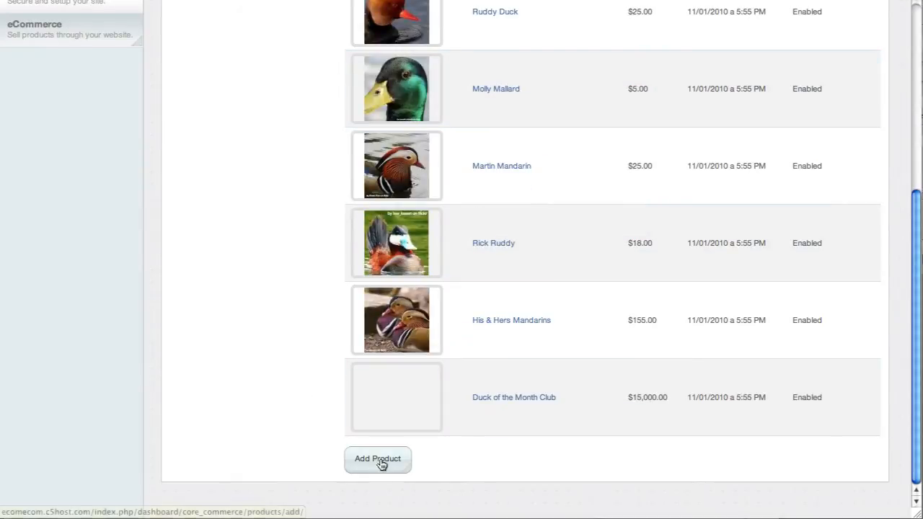
left_click(377, 460)
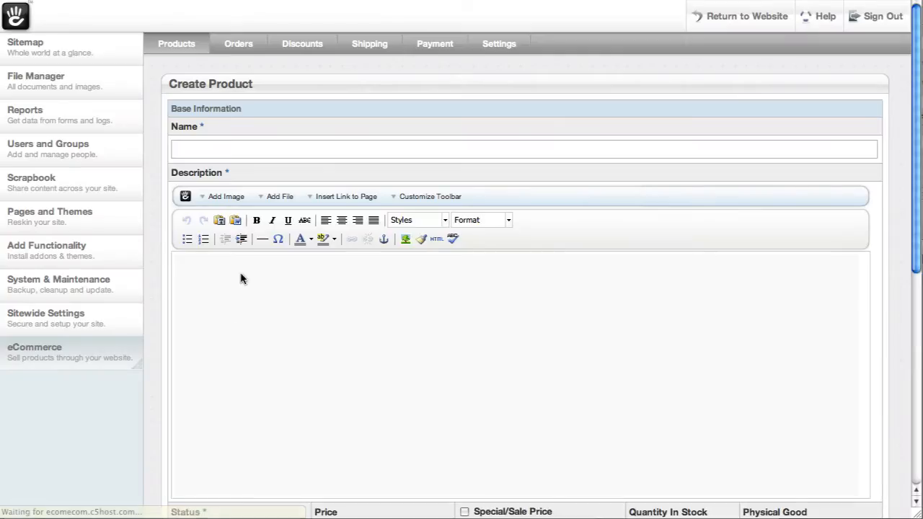
type("Duck")
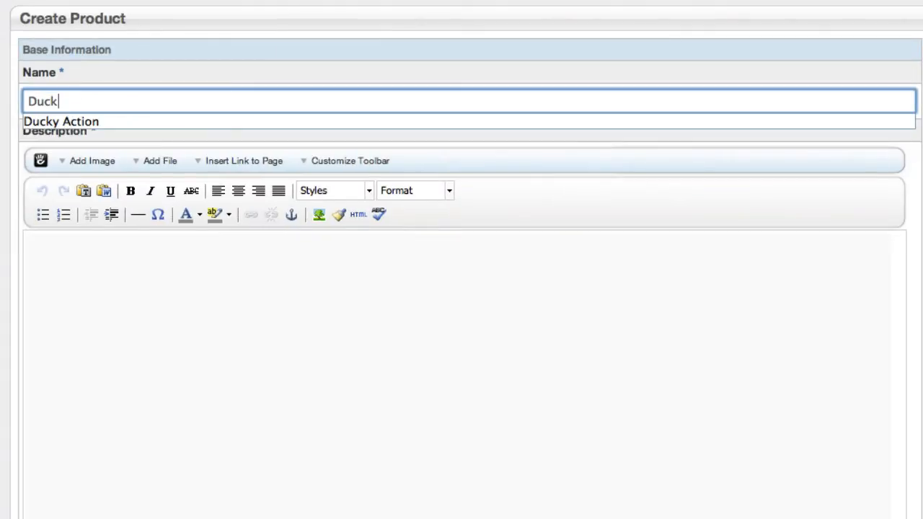
left_click(61, 121)
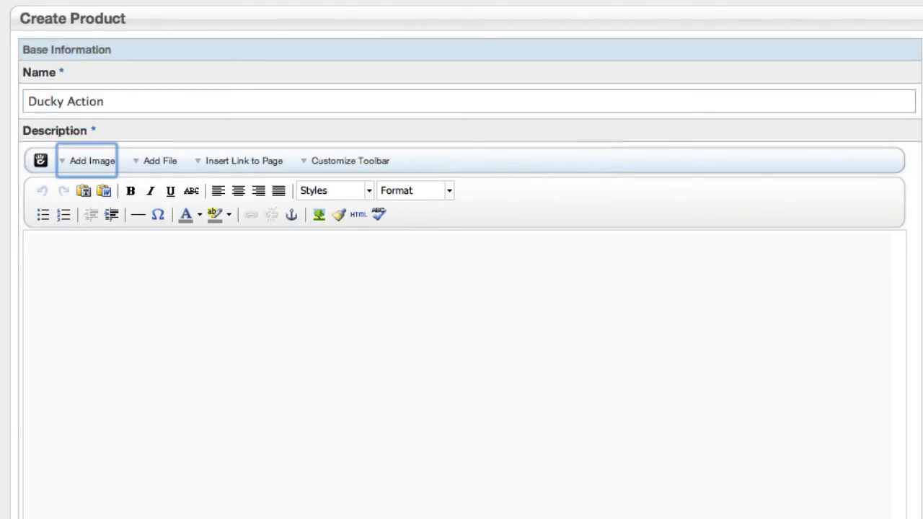
type("Ducks doin what t")
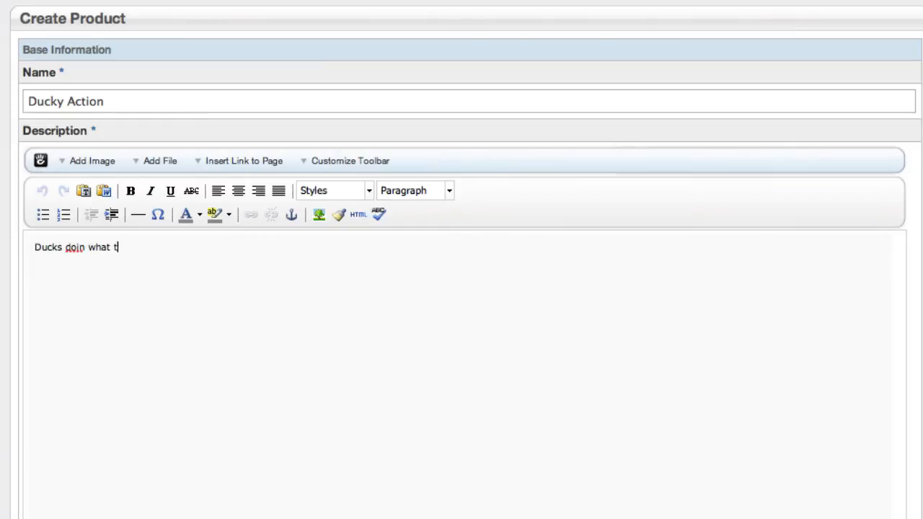
type("hey do")
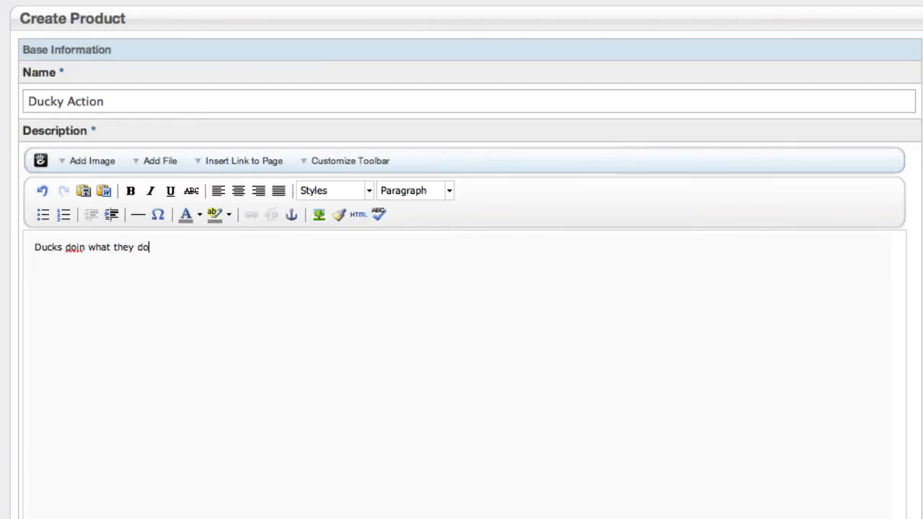
- Set status Enabled, price 15, unlimited stock, and untick This is a Duck
scroll("down", 3)
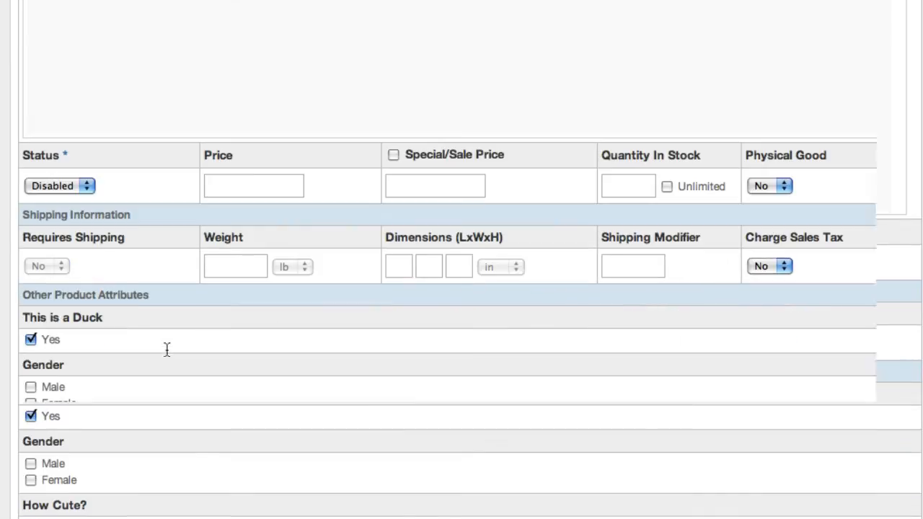
left_click(59, 185)
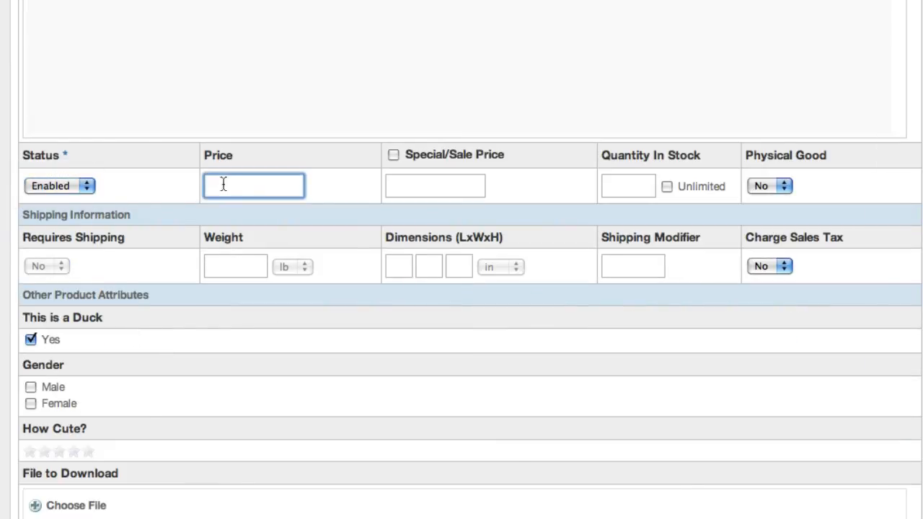
type("15")
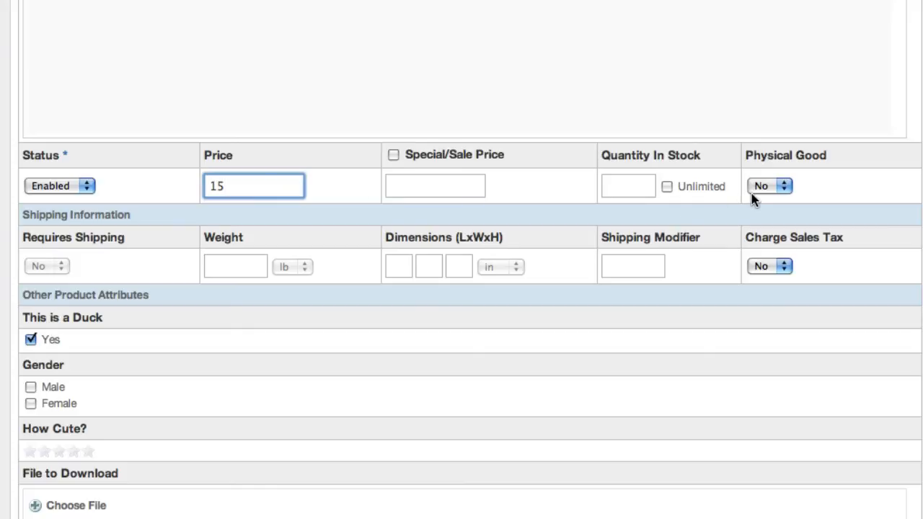
mouse_move(672, 199)
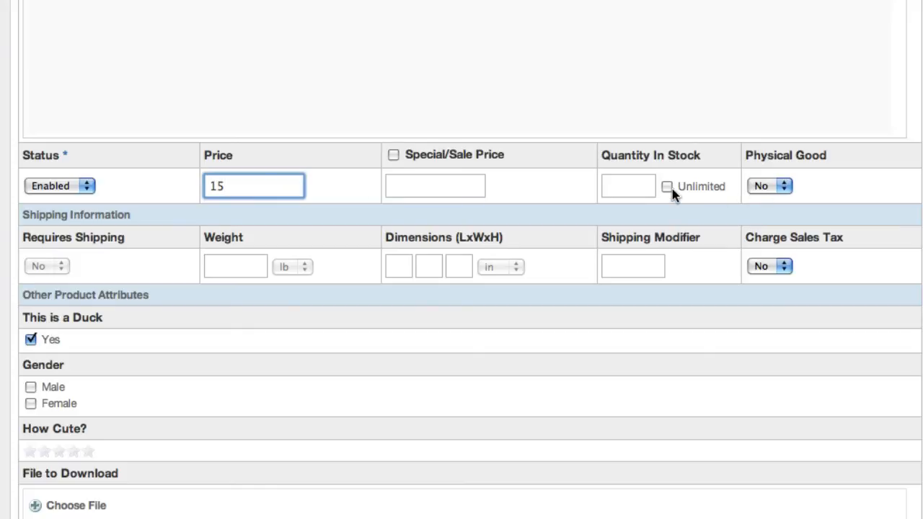
left_click(667, 187)
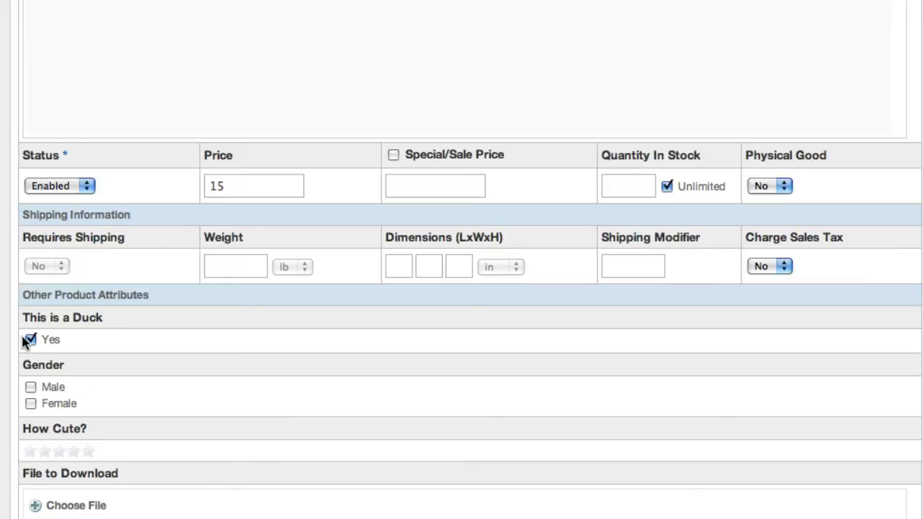
left_click(30, 340)
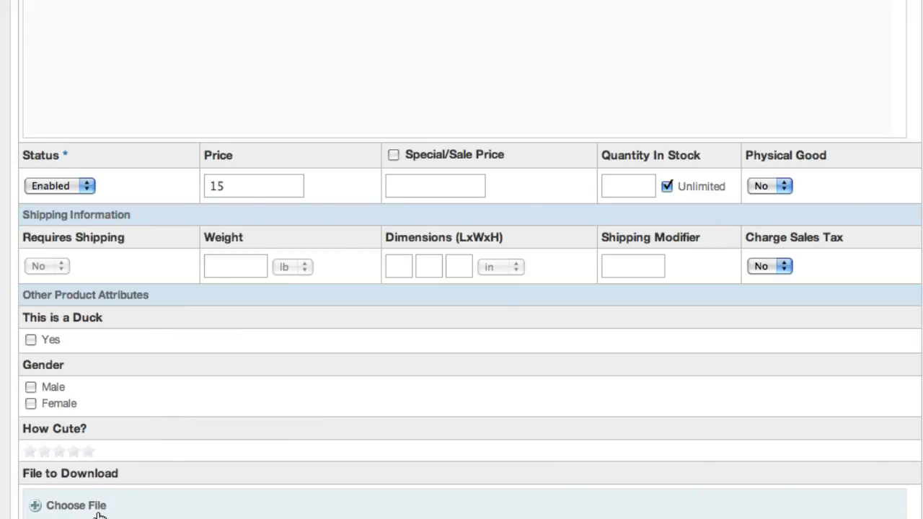
- Upload favocon.ico and attach it as the product's File to Download
left_click(76, 506)
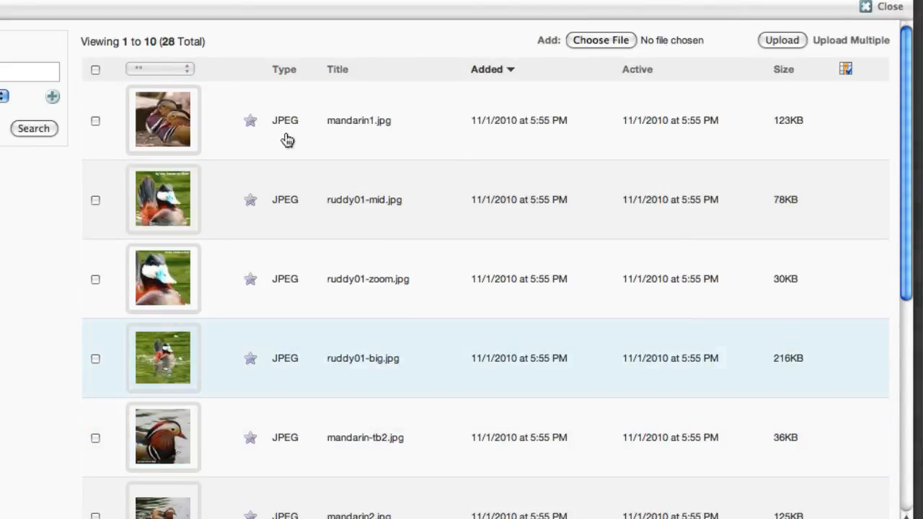
left_click(600, 40)
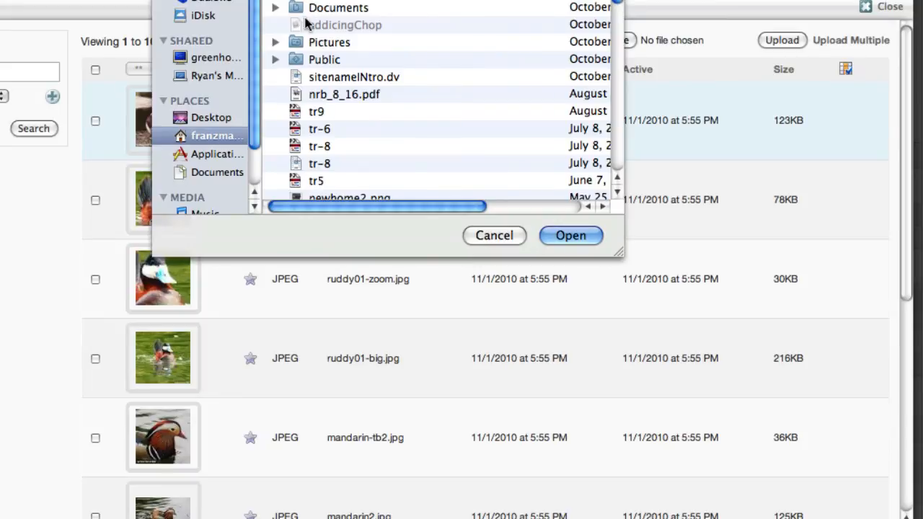
left_click(211, 117)
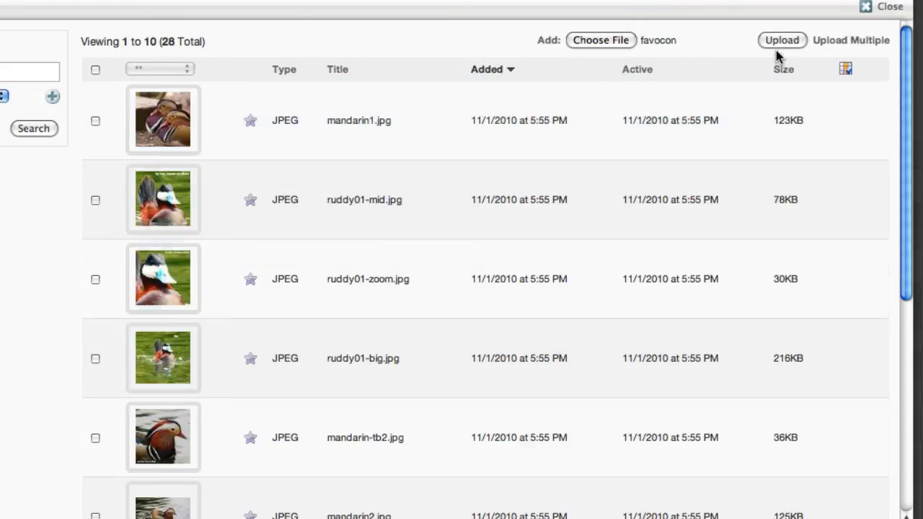
left_click(779, 41)
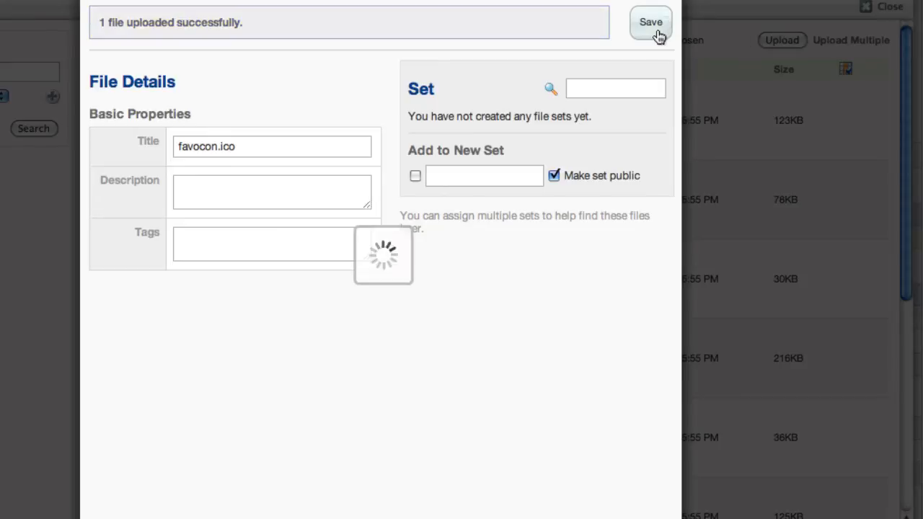
left_click(645, 22)
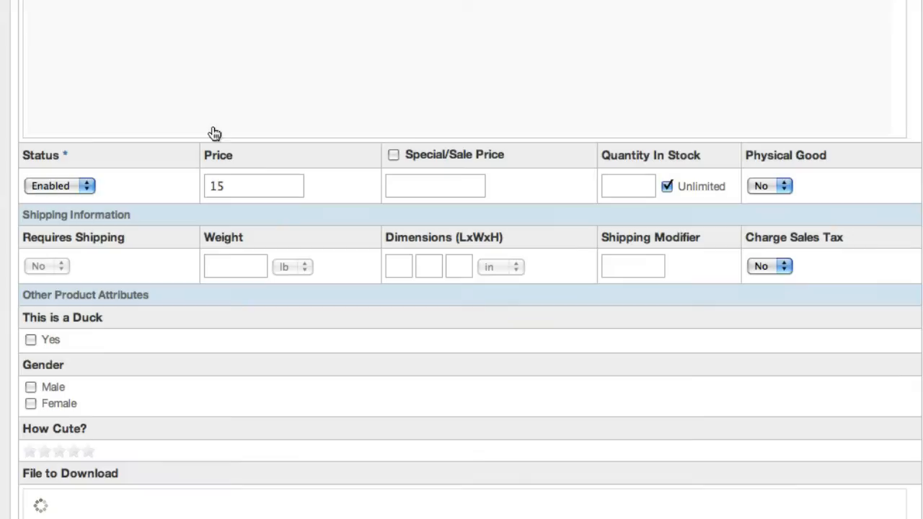
- Create the $15.00 Ducky Action product and return to the website
scroll("down", 3)
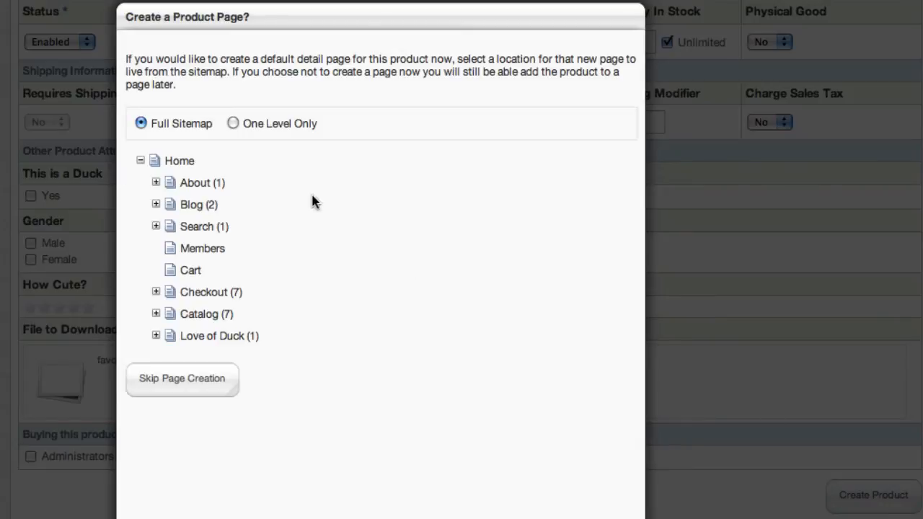
left_click(182, 379)
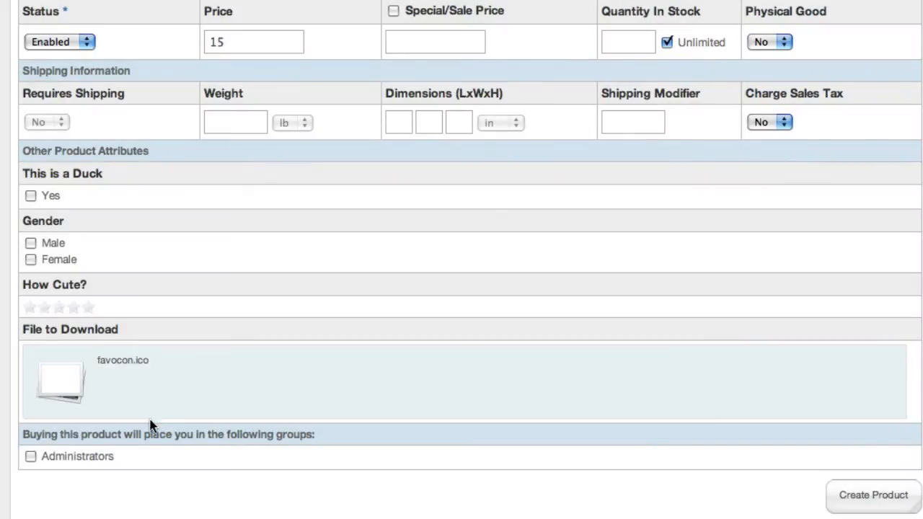
left_click(858, 495)
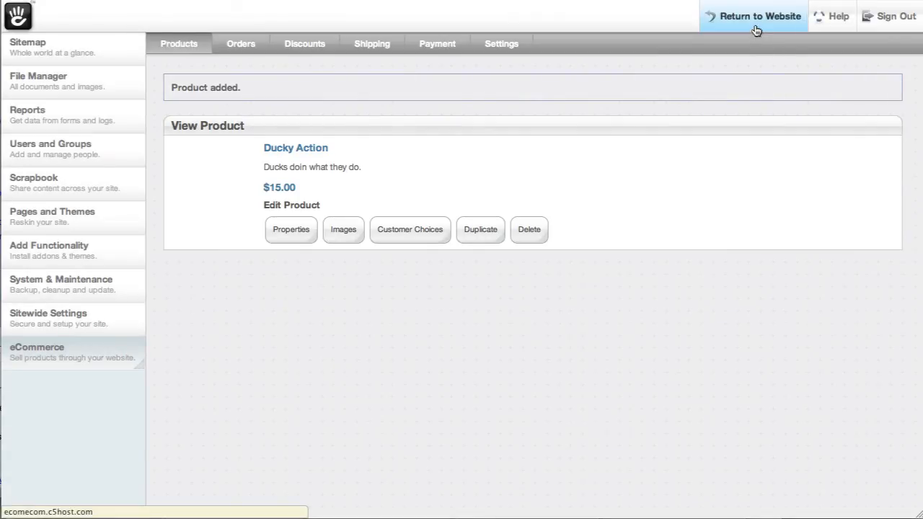
left_click(760, 16)
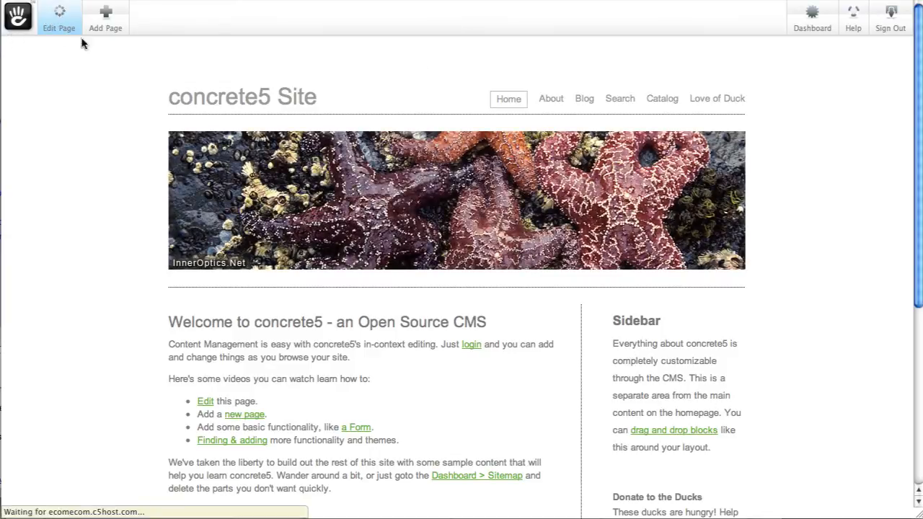
- Enter edit mode and choose a Product block for the sidebar
left_click(58, 18)
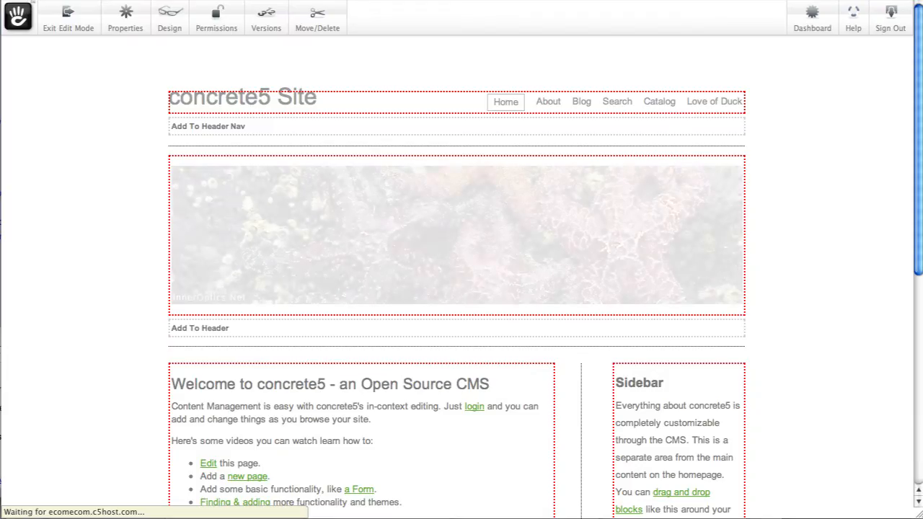
scroll("down", 3)
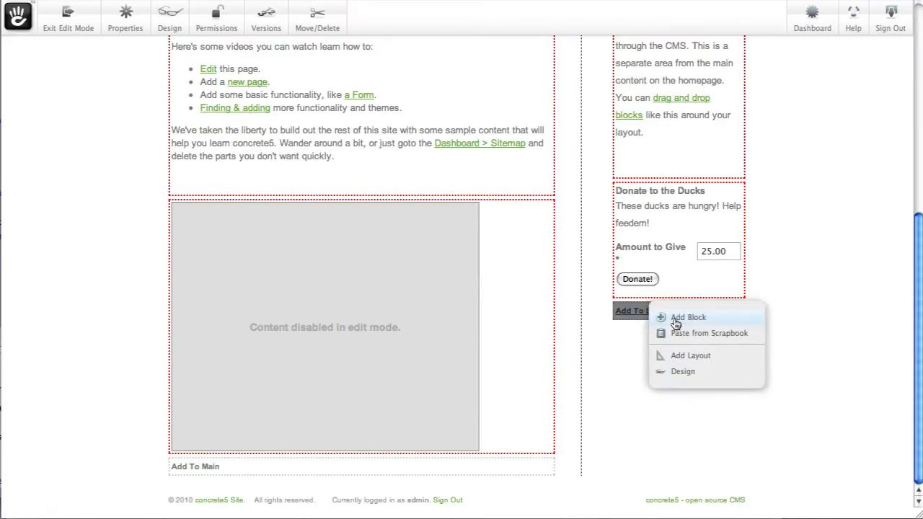
left_click(687, 318)
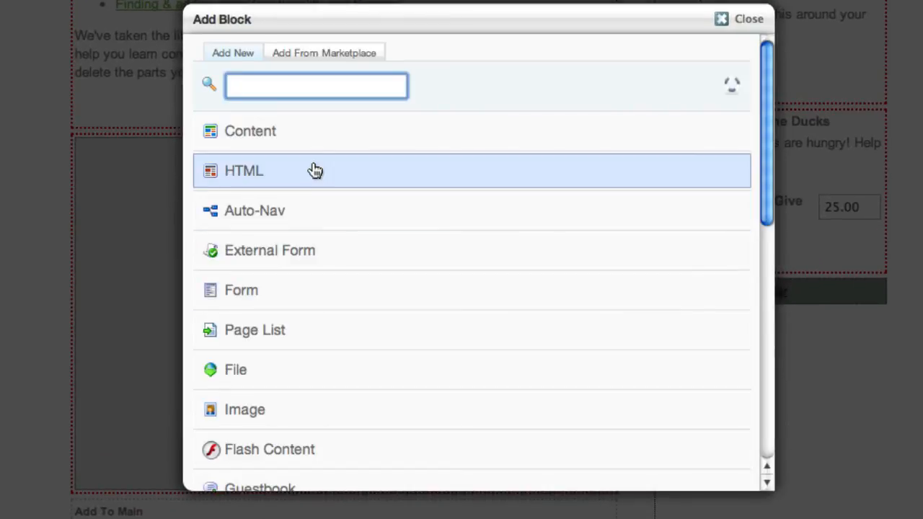
scroll("down", 3)
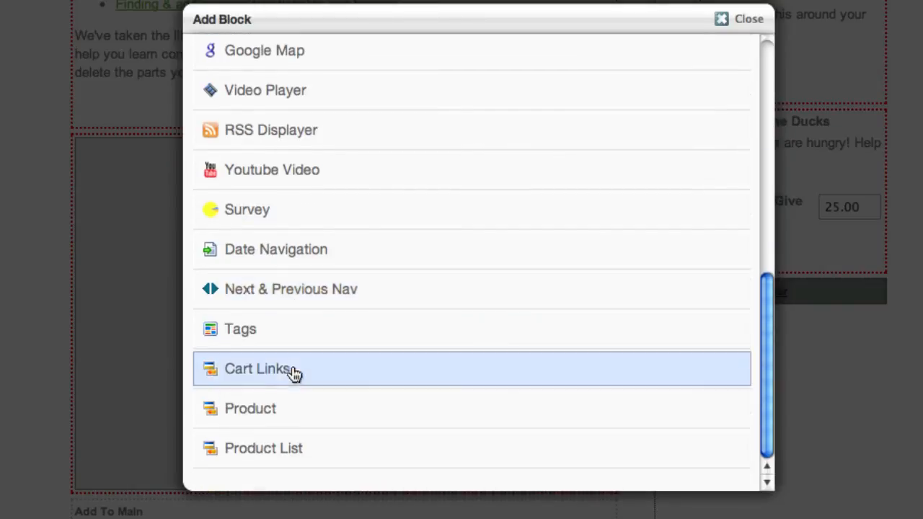
left_click(251, 409)
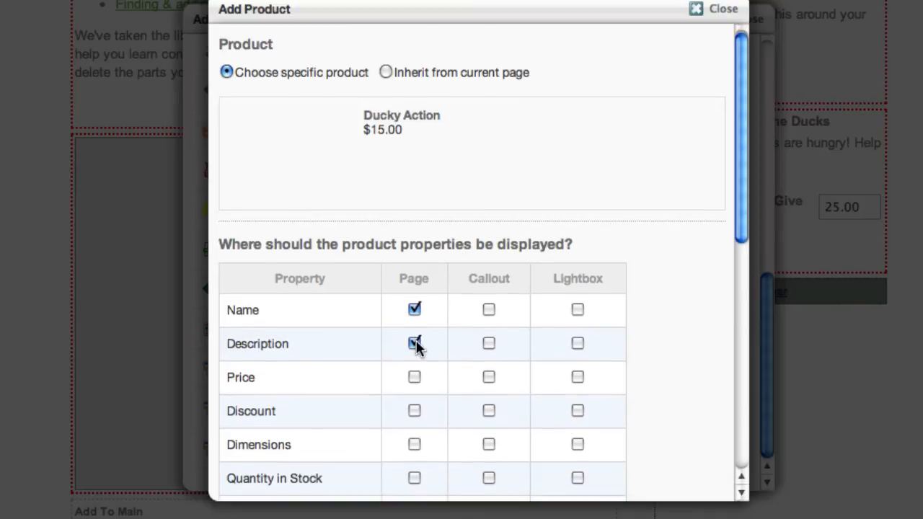
- Include an add-to-cart link and add the Ducky Action block
scroll("down", 3)
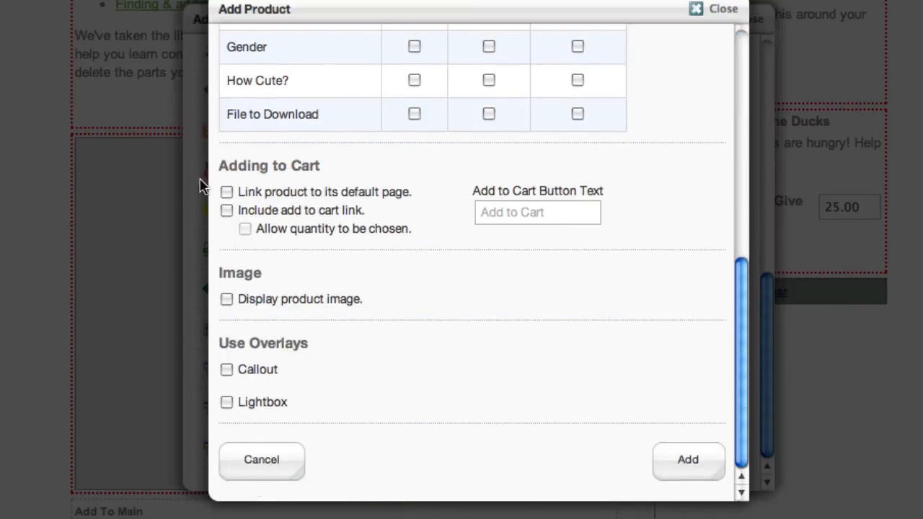
mouse_move(221, 214)
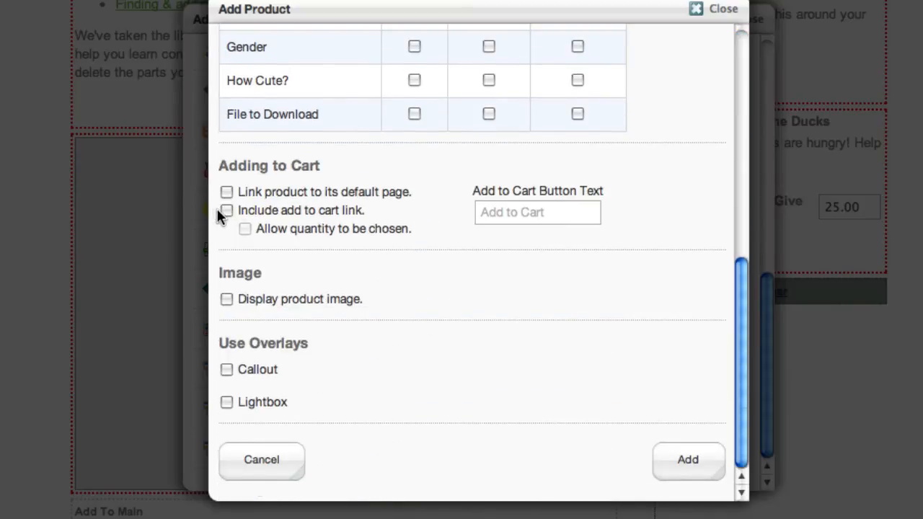
left_click(226, 210)
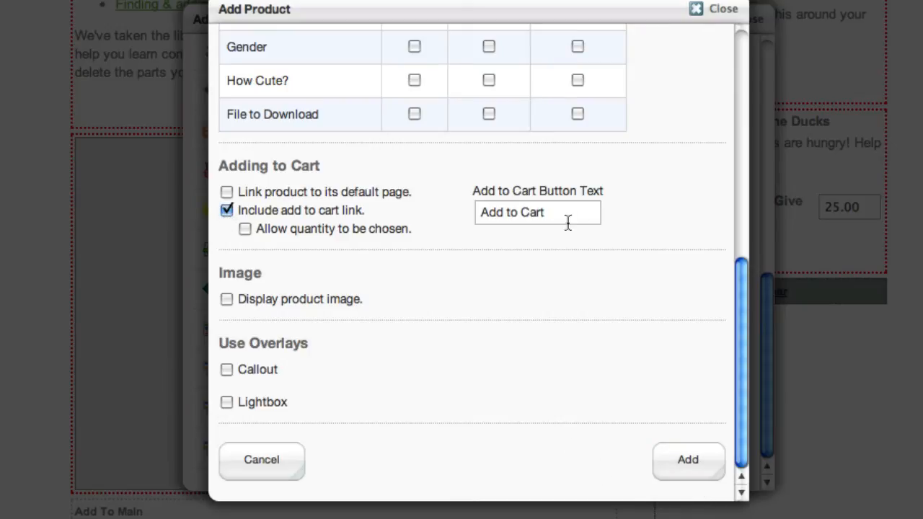
left_click(688, 461)
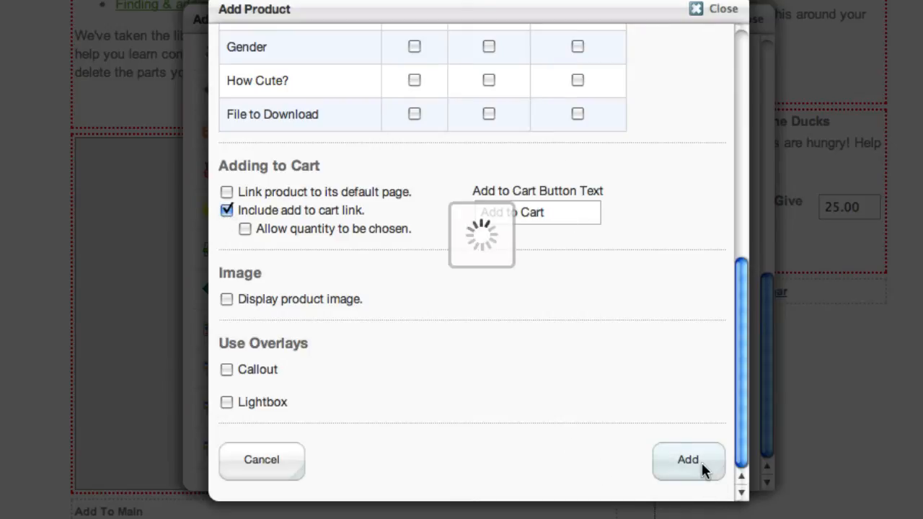
left_click(688, 461)
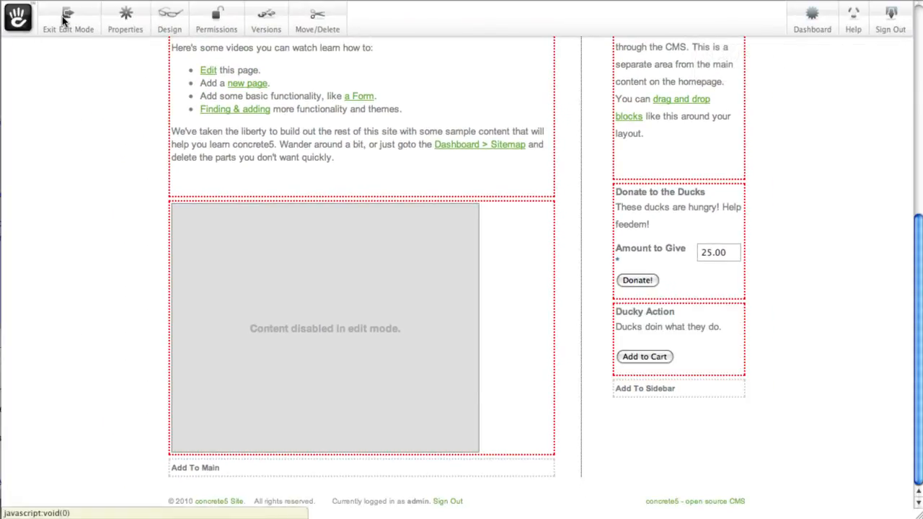
- Publish the homepage edits and add Ducky Action to the cart, totalling $25,015.00
left_click(68, 17)
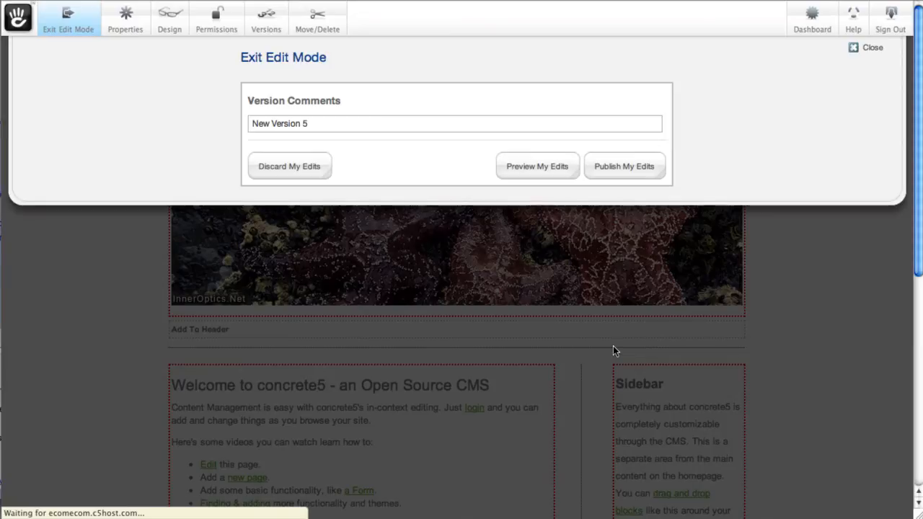
left_click(624, 166)
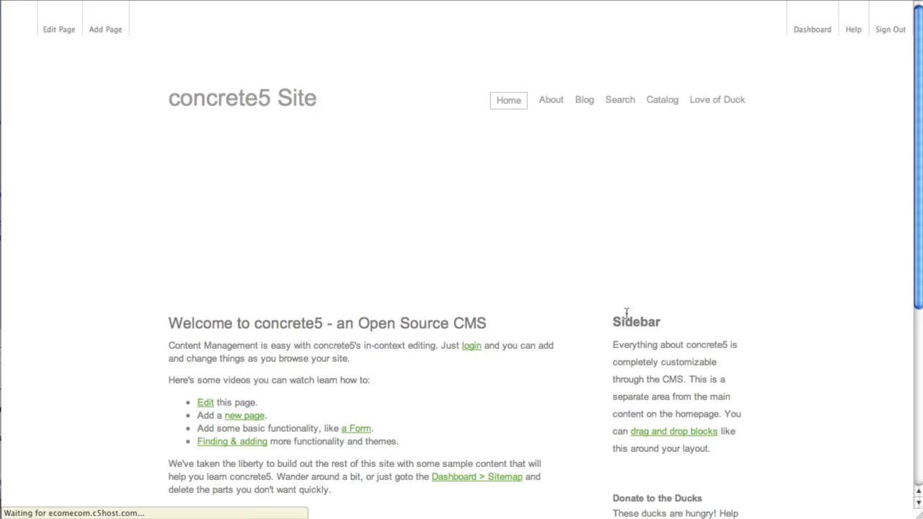
scroll("down", 3)
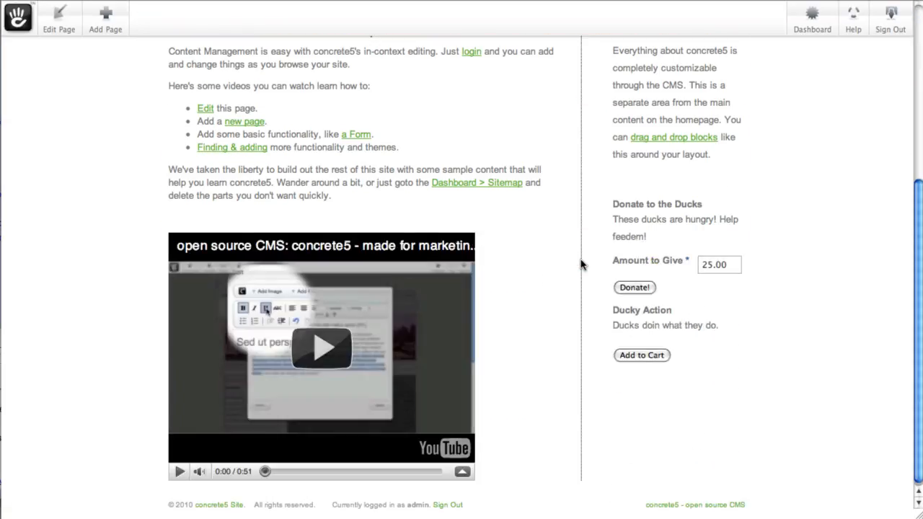
left_click(641, 355)
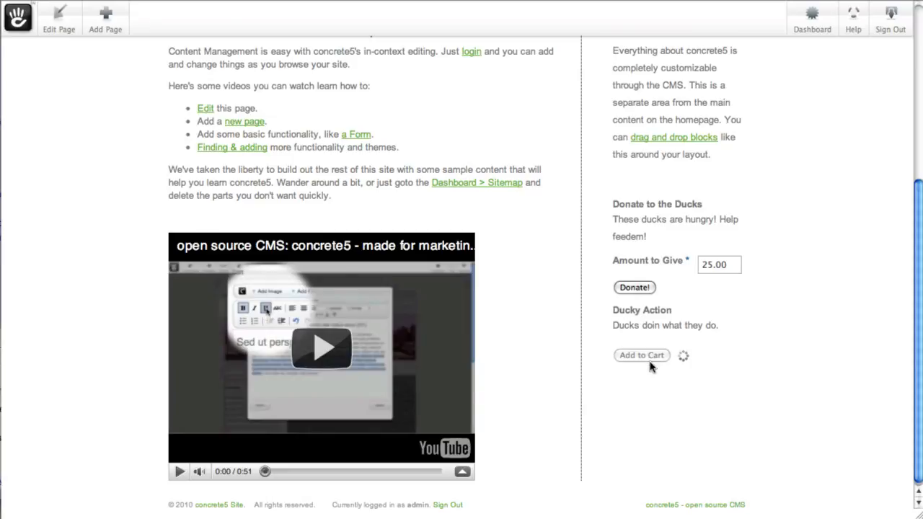
left_click(640, 355)
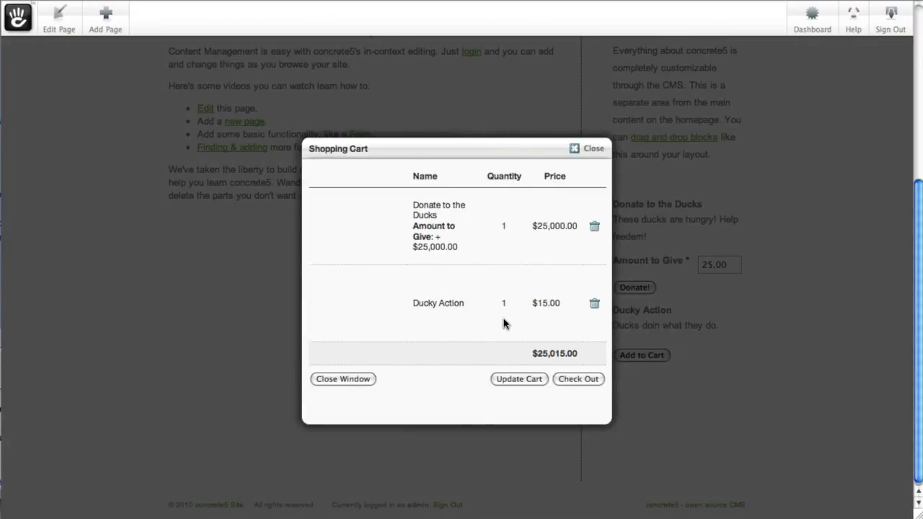
mouse_move(568, 394)
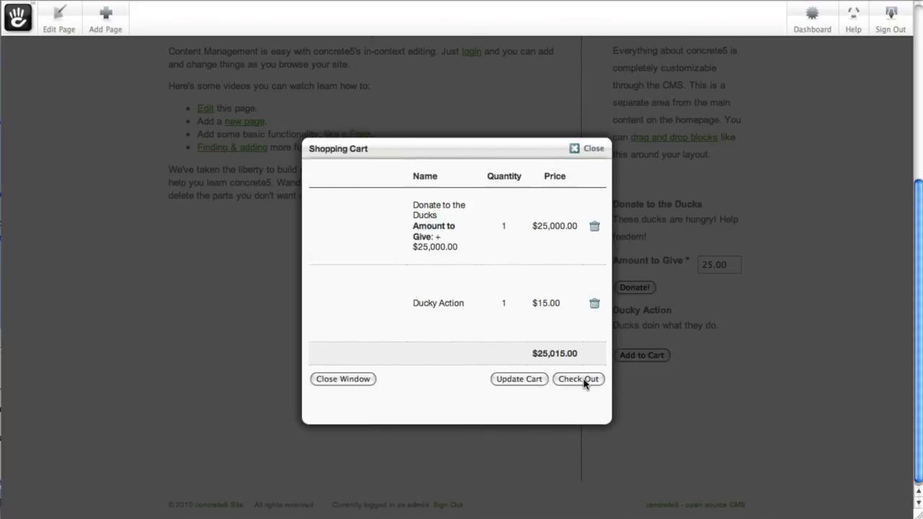
- Check out, fill in billing information with a state and postal code 2323, and continue to payment
left_click(578, 380)
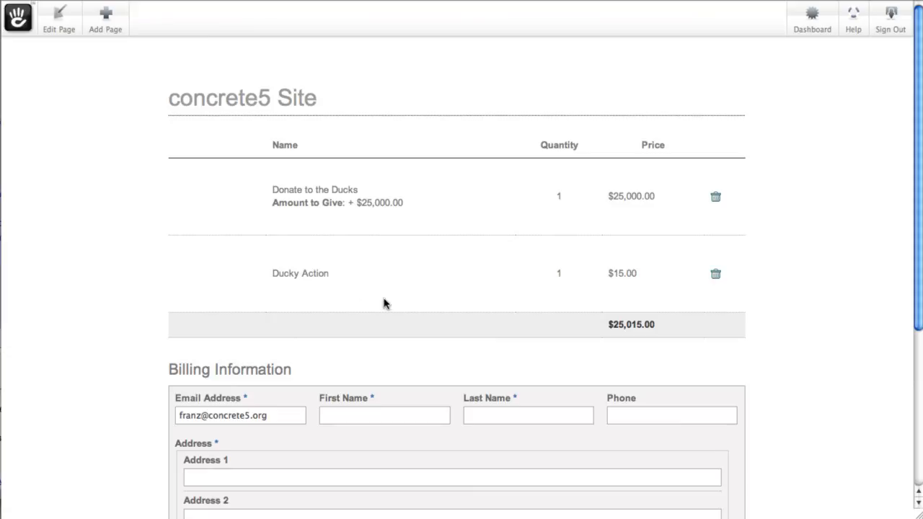
type("asdf")
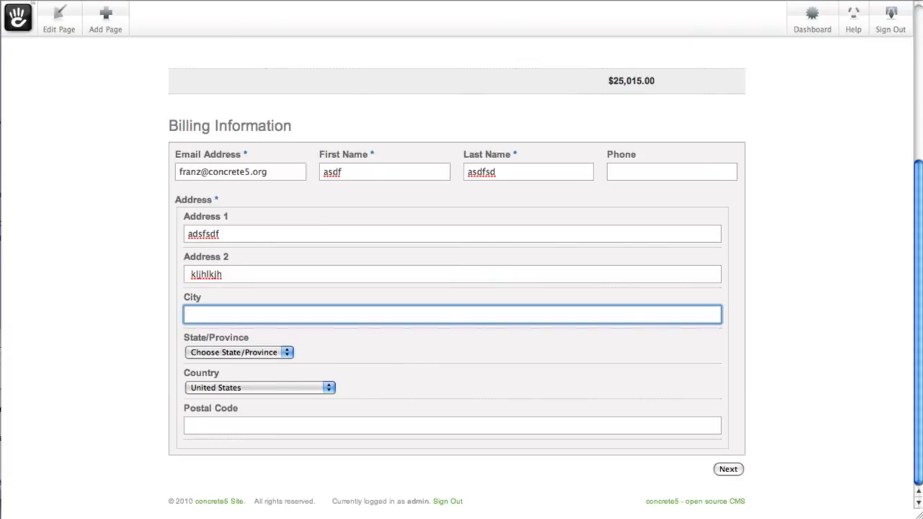
type("lkihlkih")
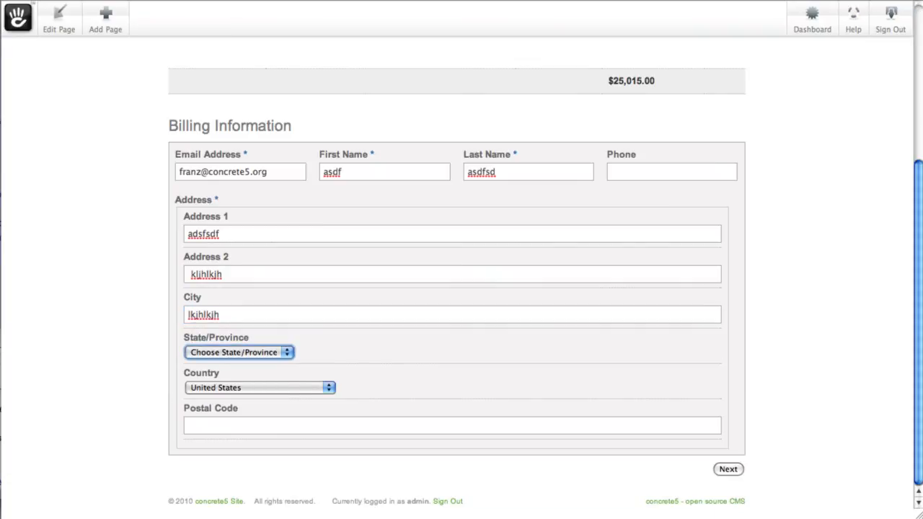
left_click(239, 352)
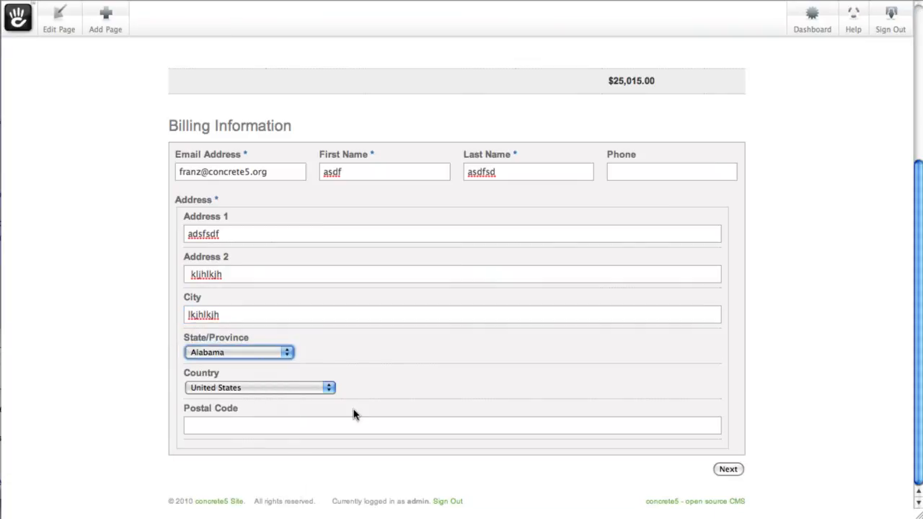
type("23232")
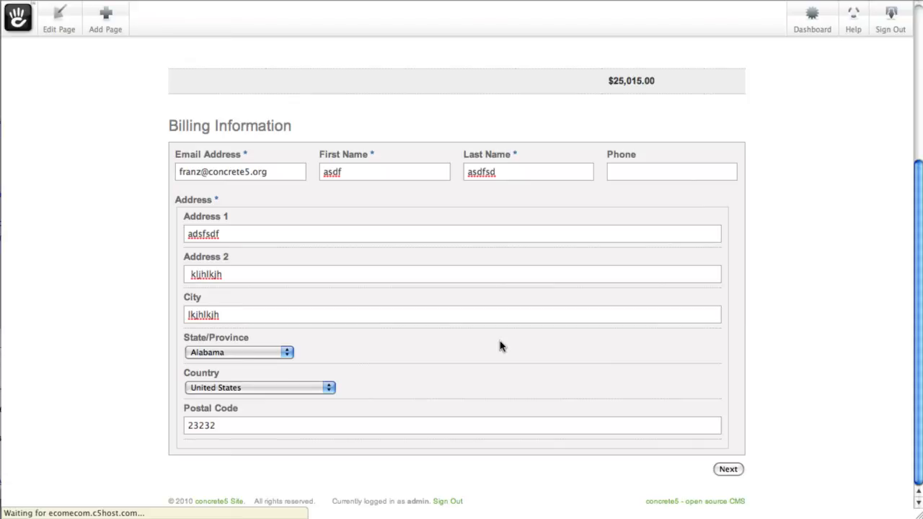
left_click(728, 469)
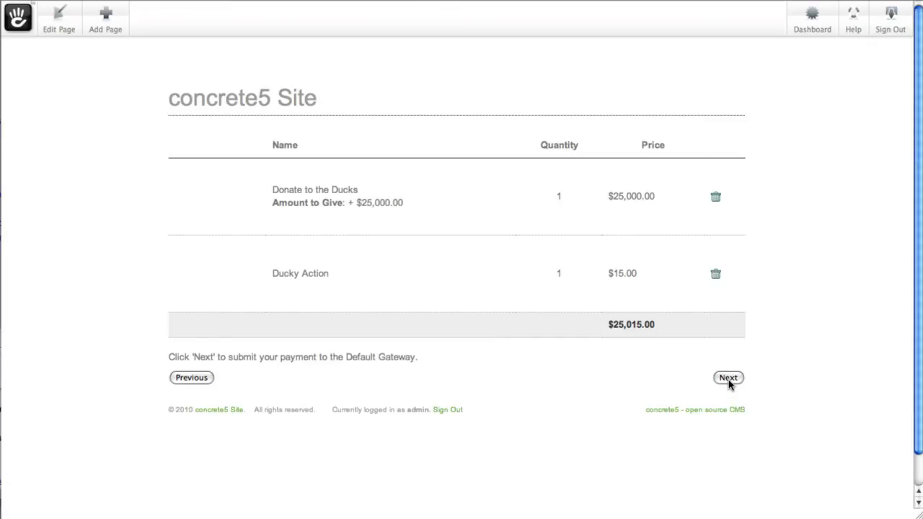
left_click(728, 377)
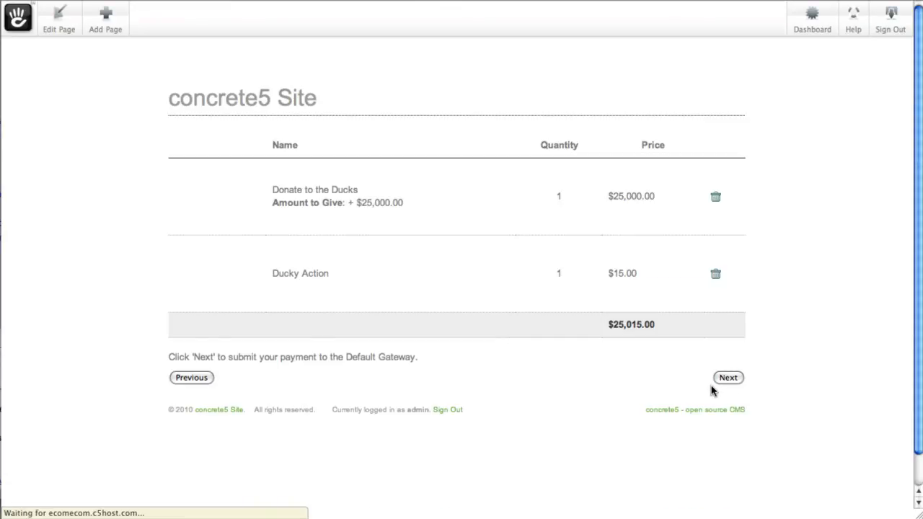
- Submit the $25,015.00 payment and reach the thank-you page with the Ducky Action download
left_click(728, 378)
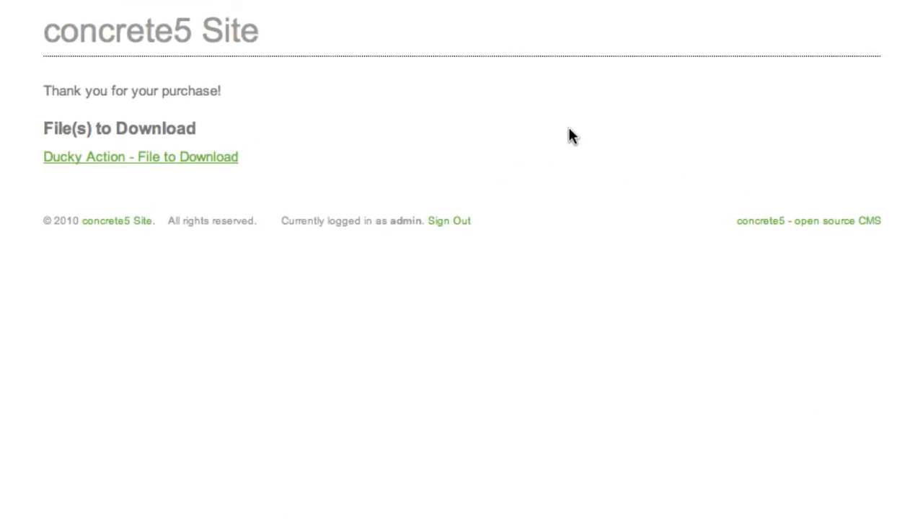
mouse_move(139, 160)
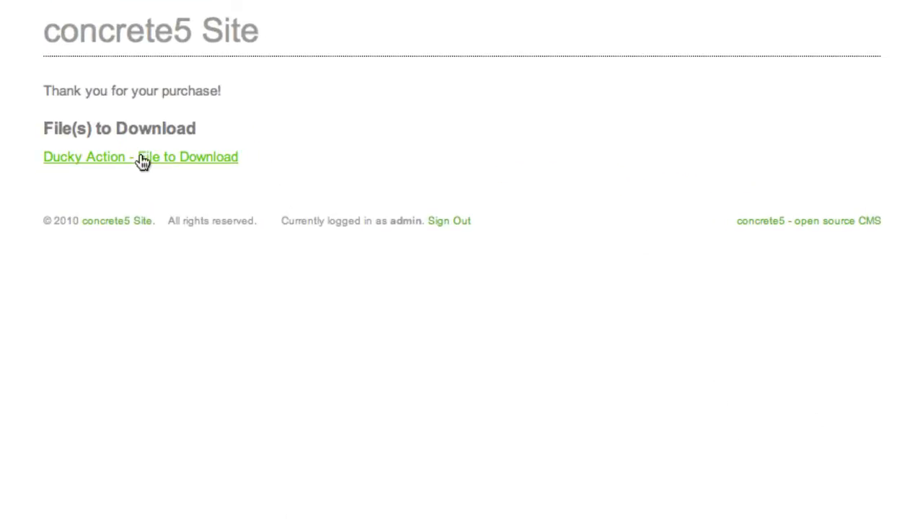
mouse_move(78, 166)
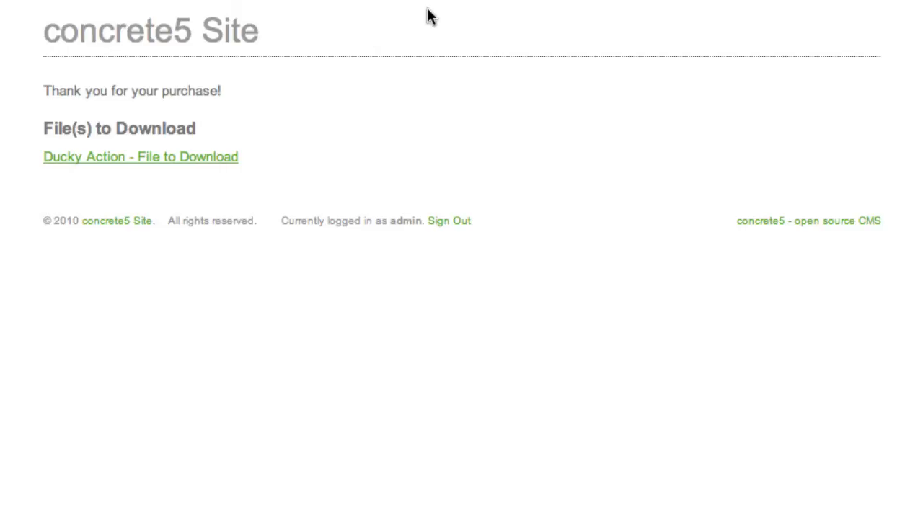
mouse_move(493, 273)
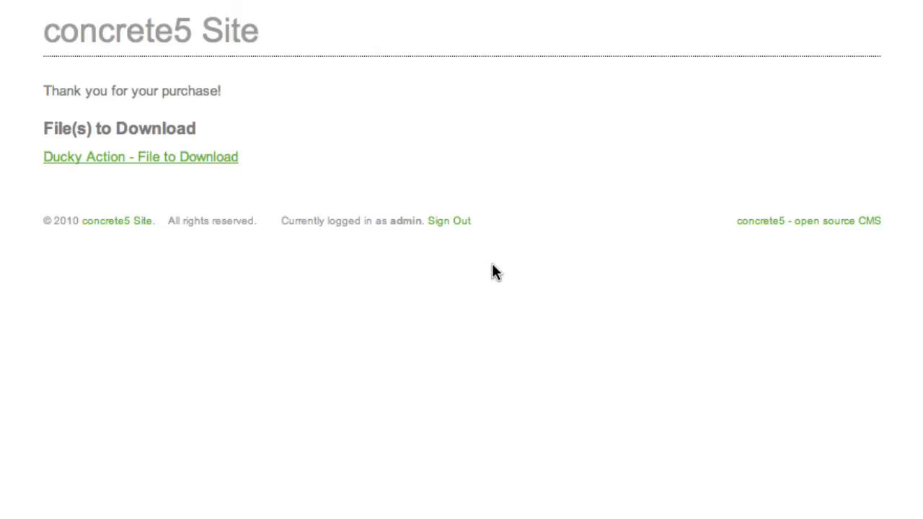
mouse_move(786, 318)
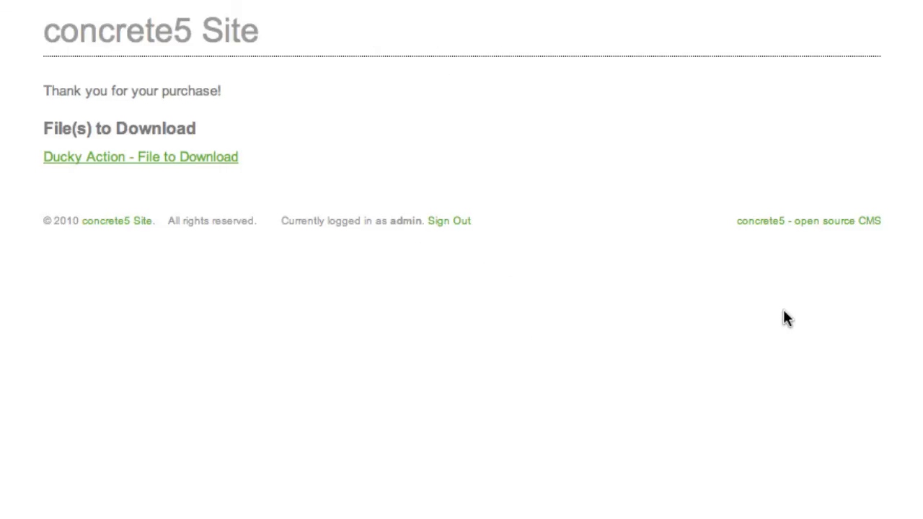